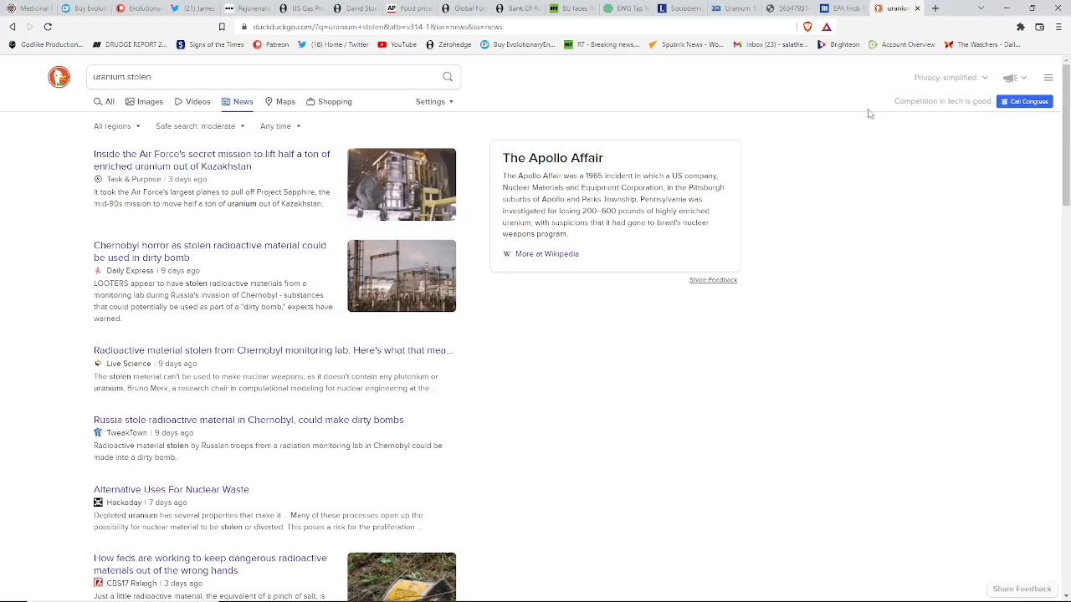
mouse_move(844, 111)
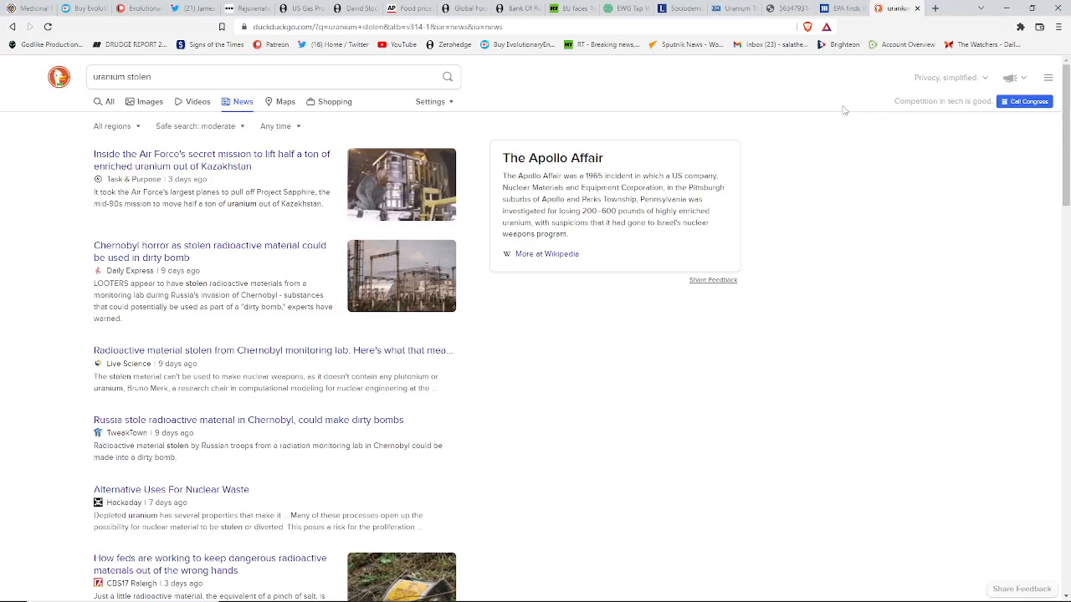
mouse_move(815, 107)
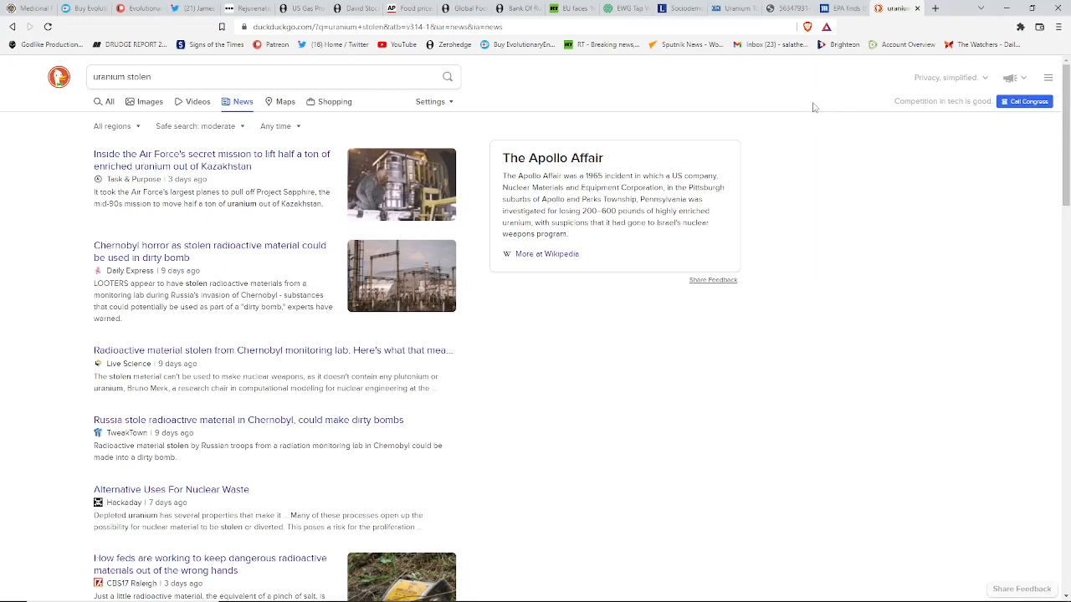
mouse_move(810, 100)
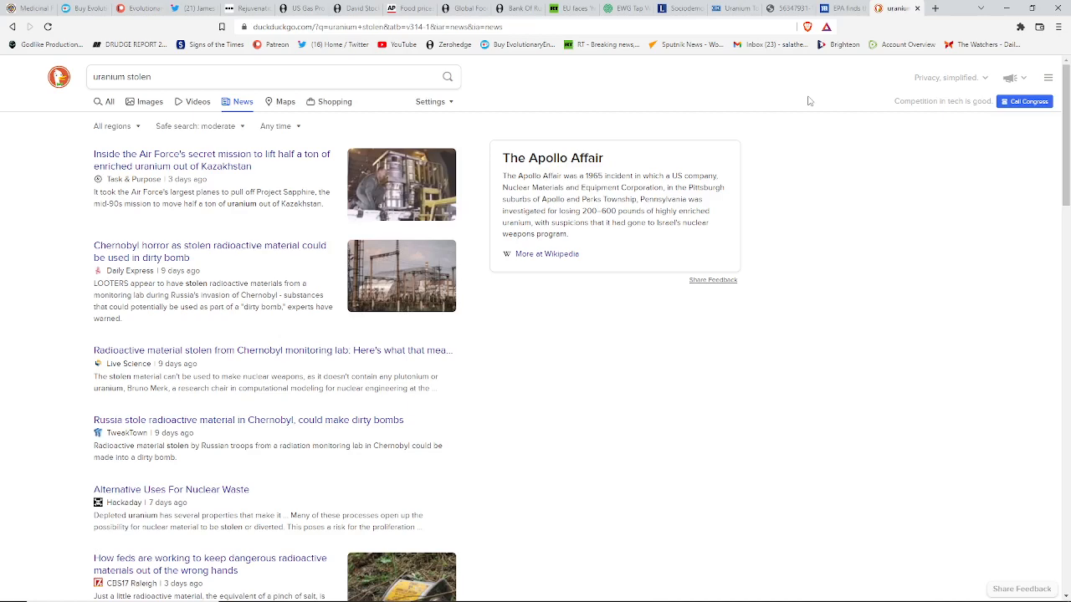
Scroll the 'uranium stolen' news results down to the Chernobyl dirty bomb story.
scroll(down, 3)
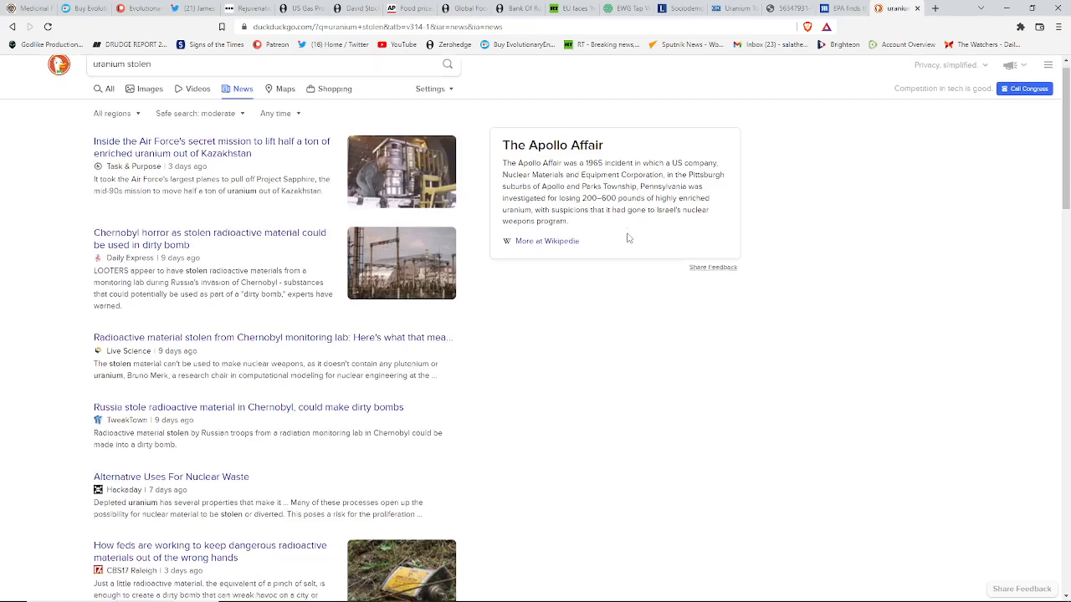
scroll(down, 3)
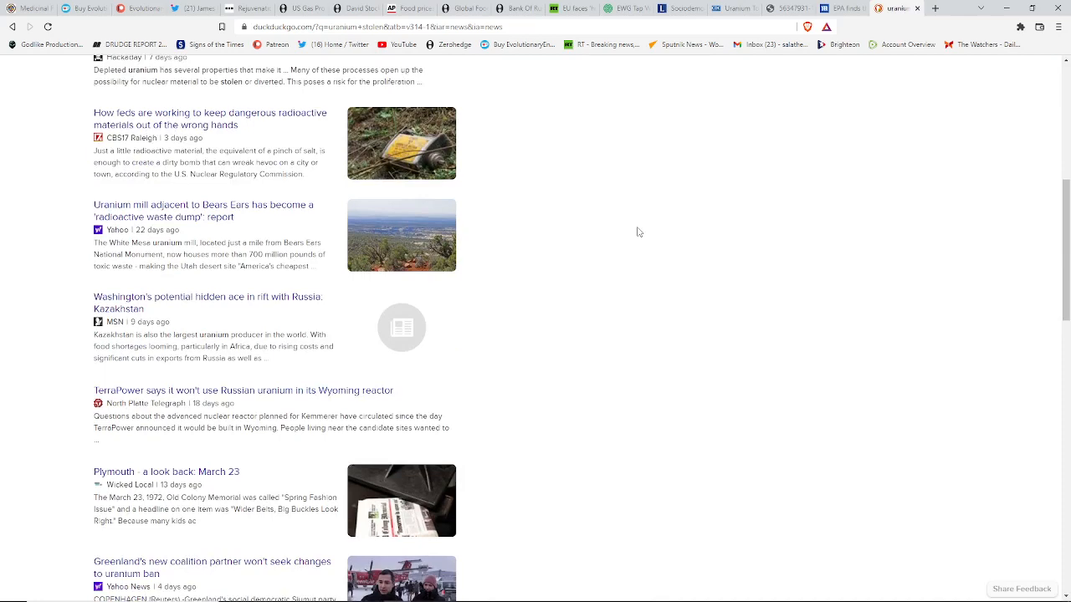
scroll(down, 3)
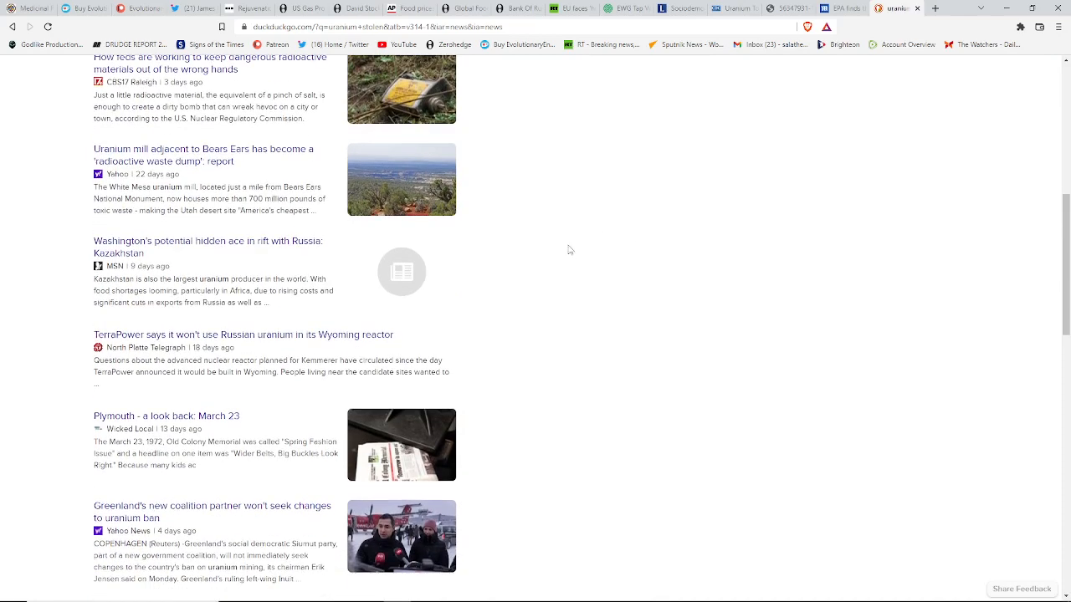
scroll(down, 3)
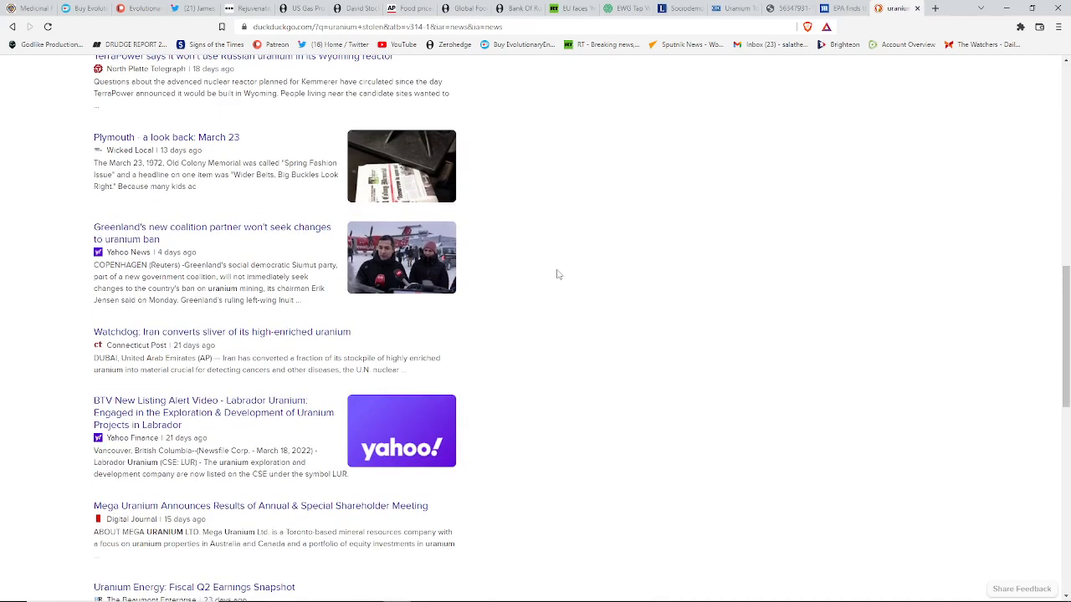
scroll(down, 3)
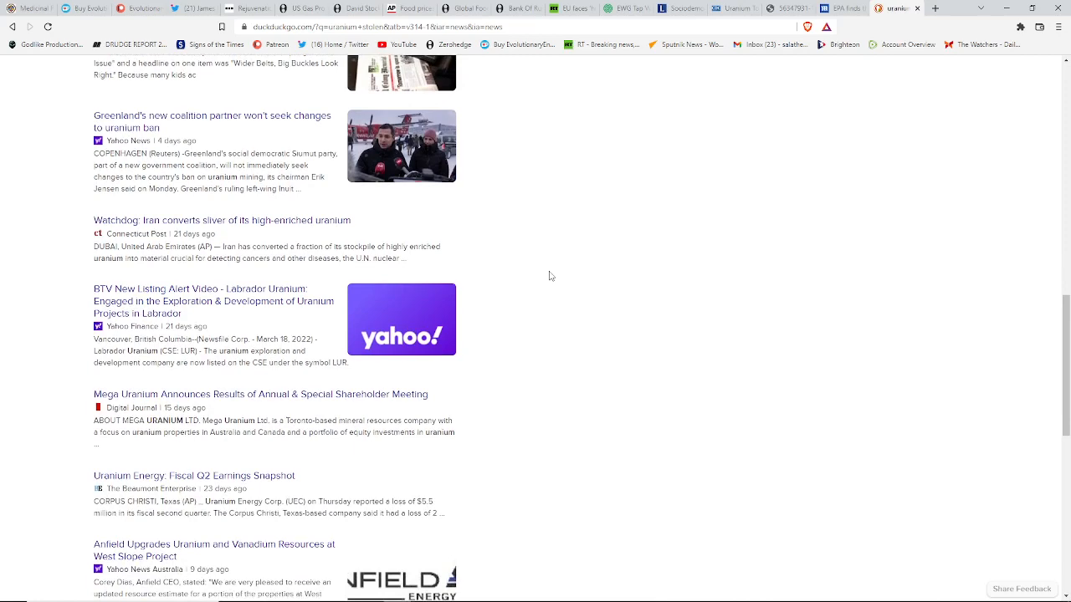
scroll(down, 3)
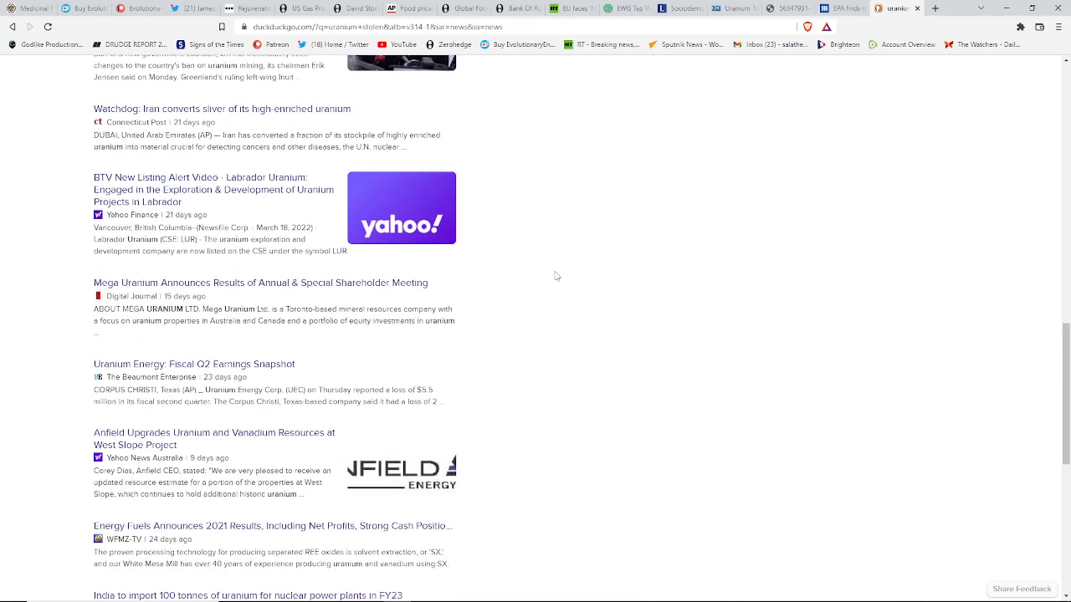
scroll(down, 3)
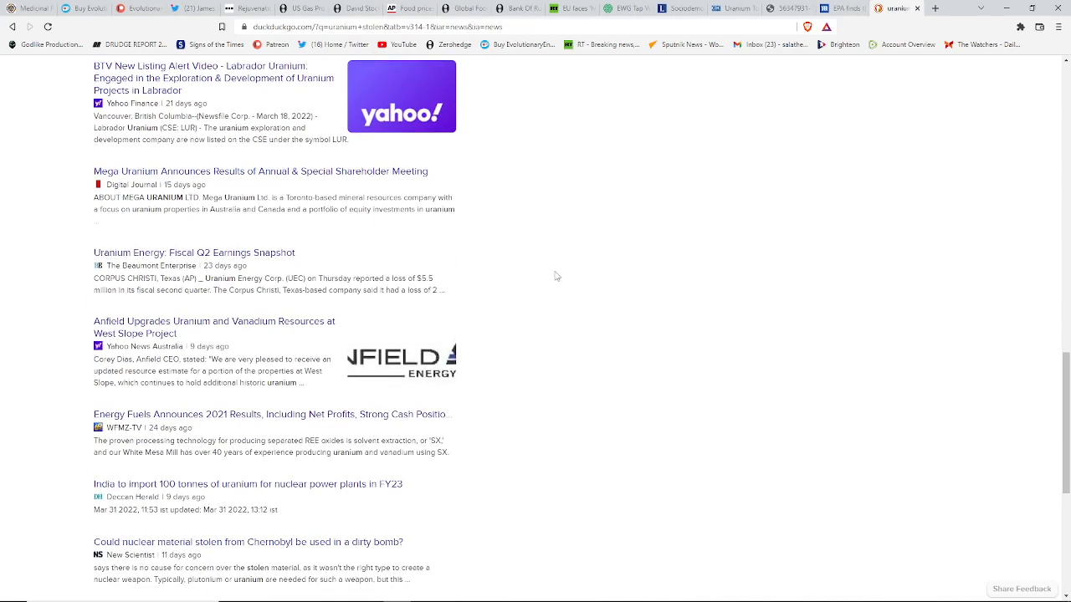
scroll(down, 3)
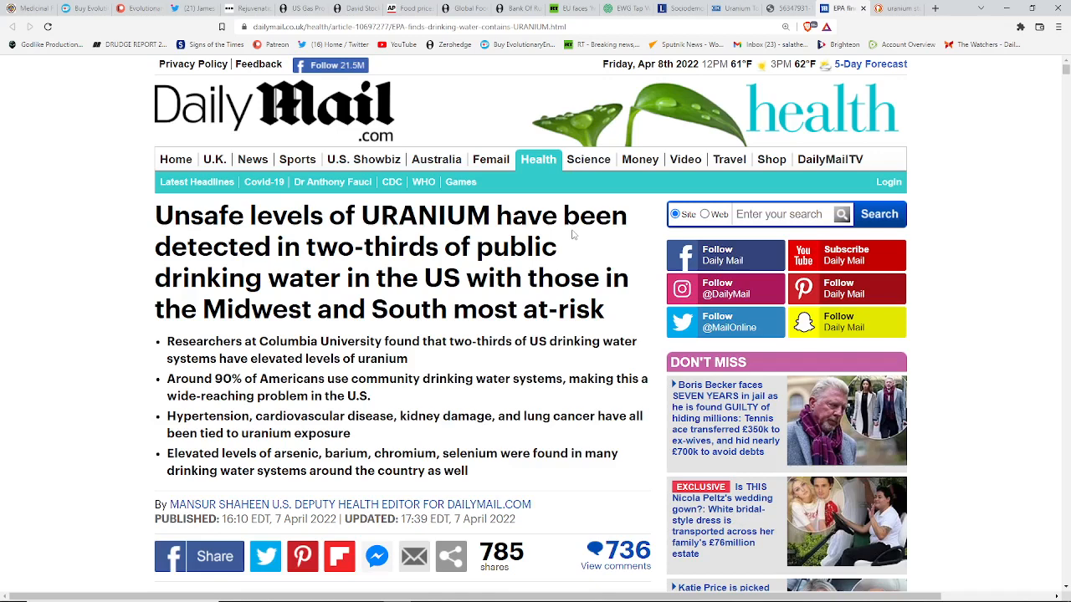
mouse_move(450, 319)
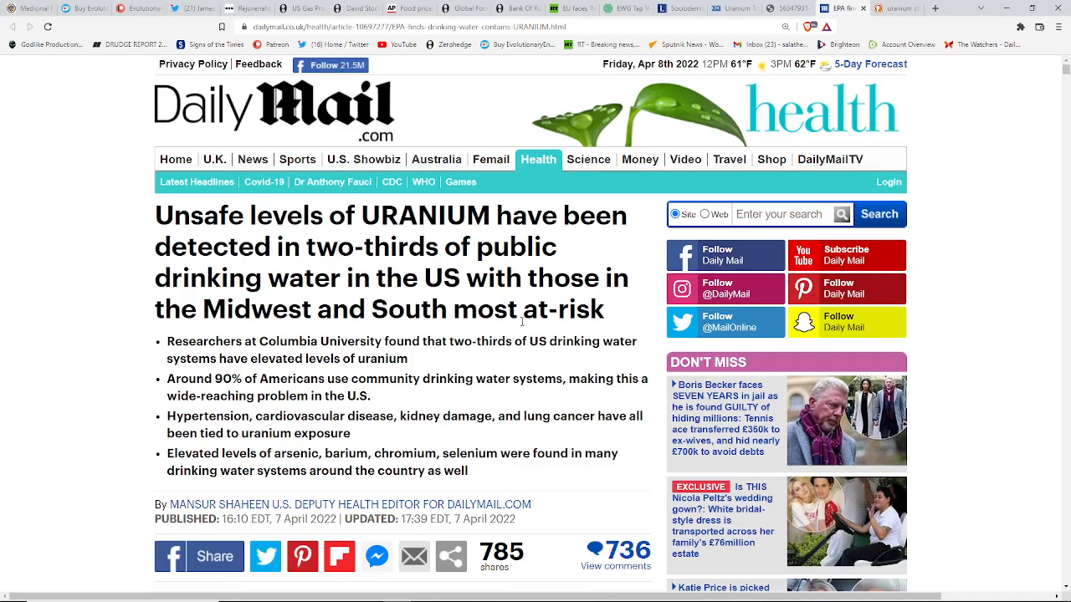
mouse_move(544, 377)
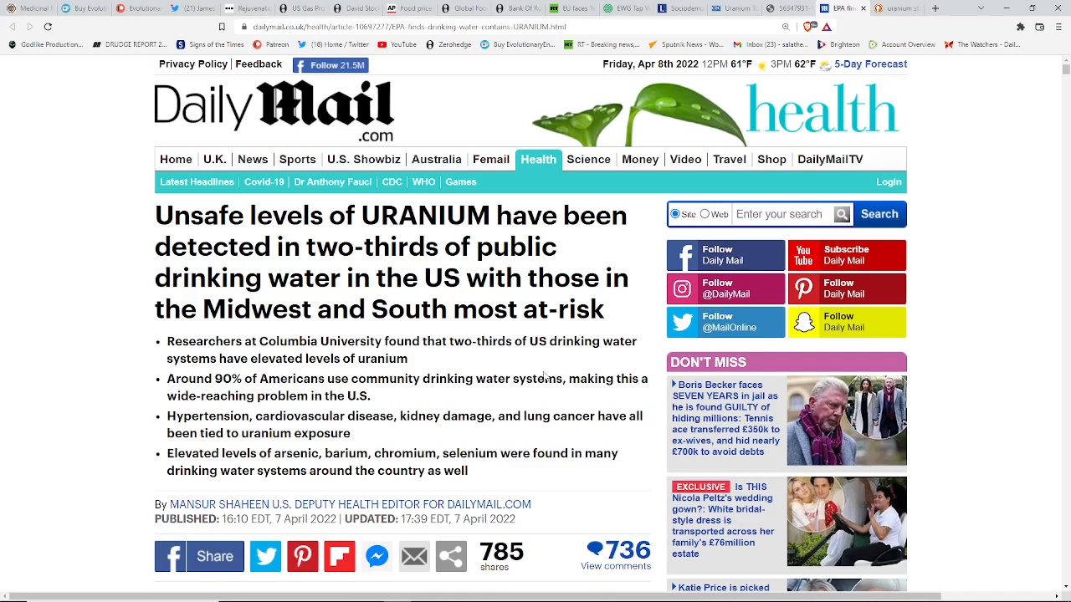
mouse_move(574, 399)
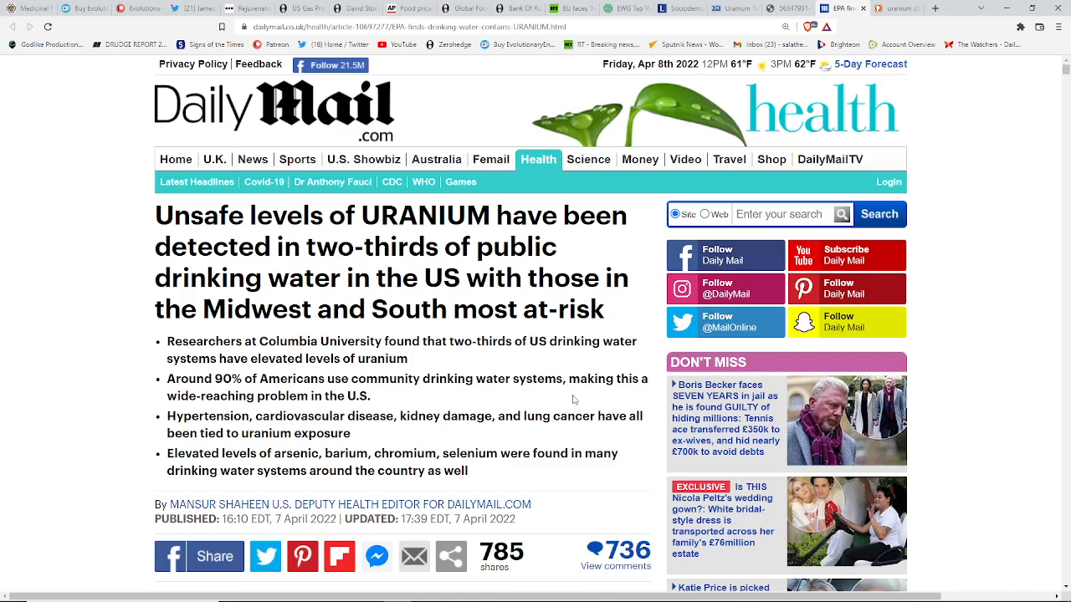
mouse_move(595, 396)
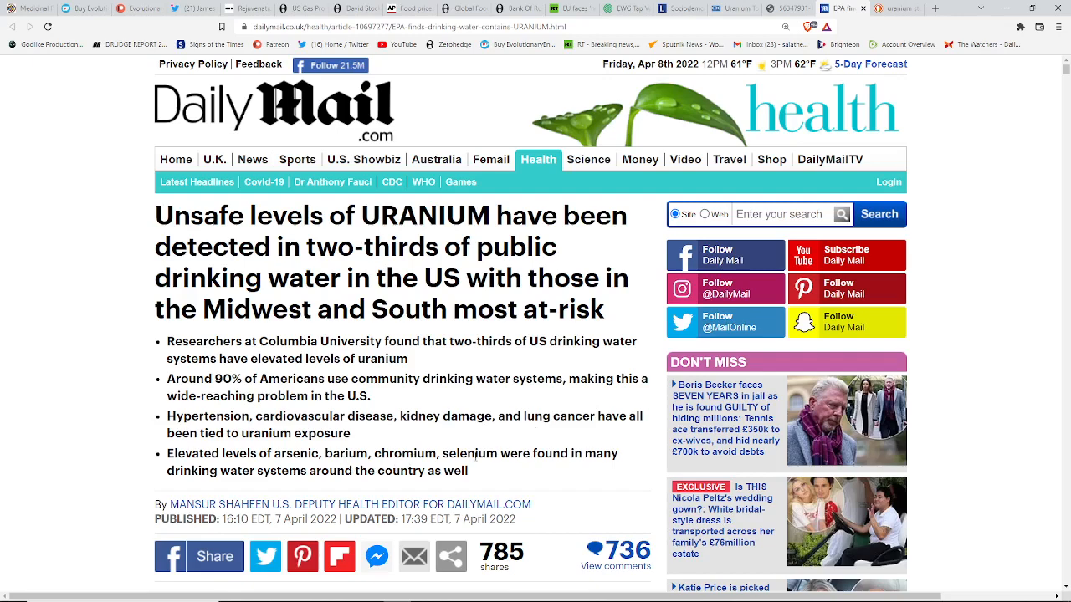
Scroll the Daily Mail drinking-water article down to The Lancet's US uranium concentration map.
scroll(down, 3)
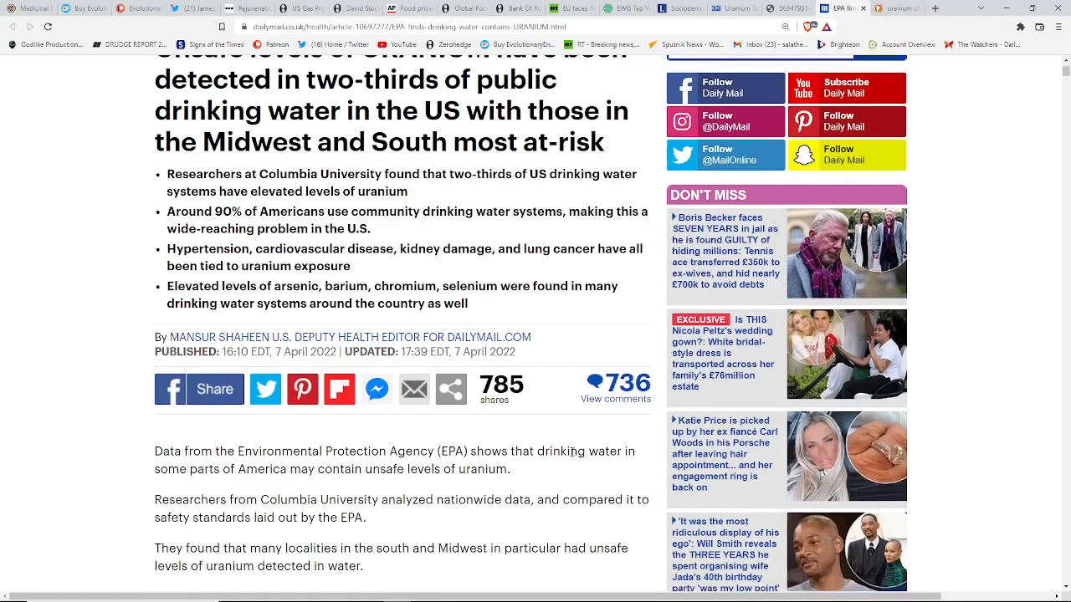
scroll(down, 3)
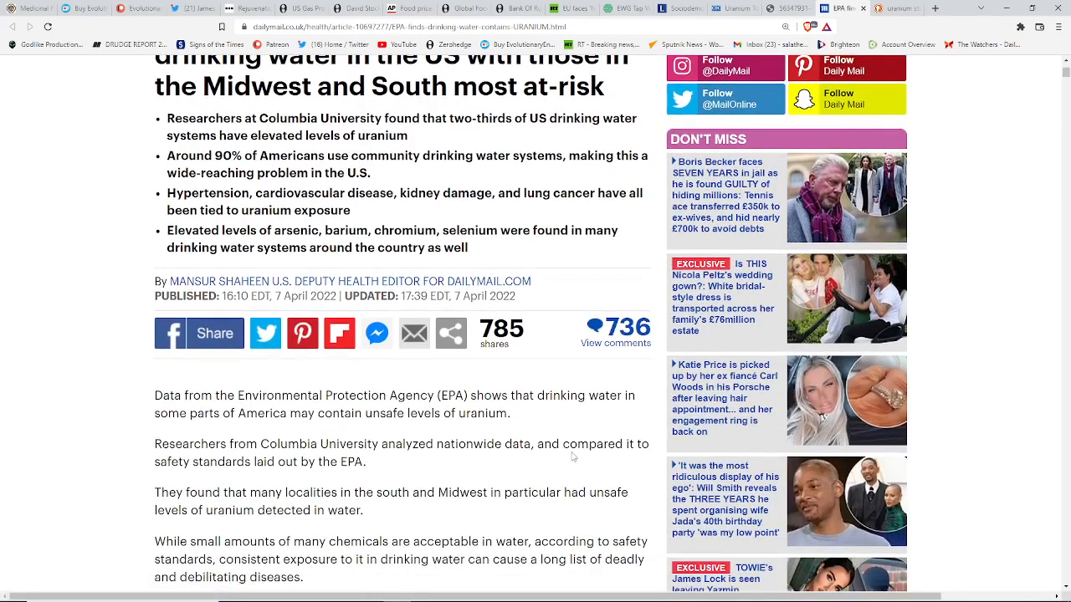
scroll(down, 3)
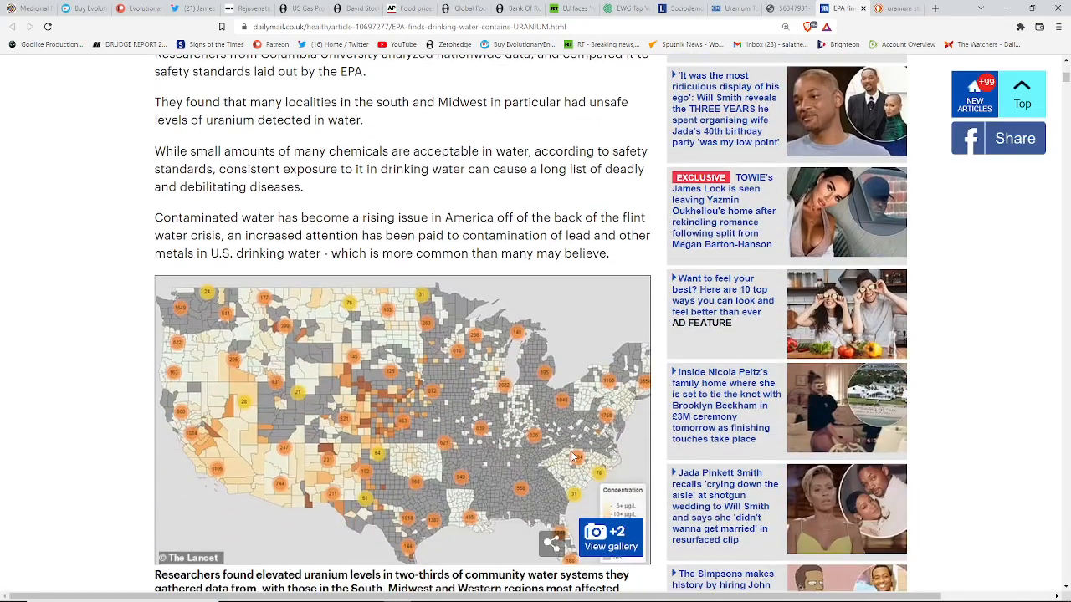
scroll(down, 3)
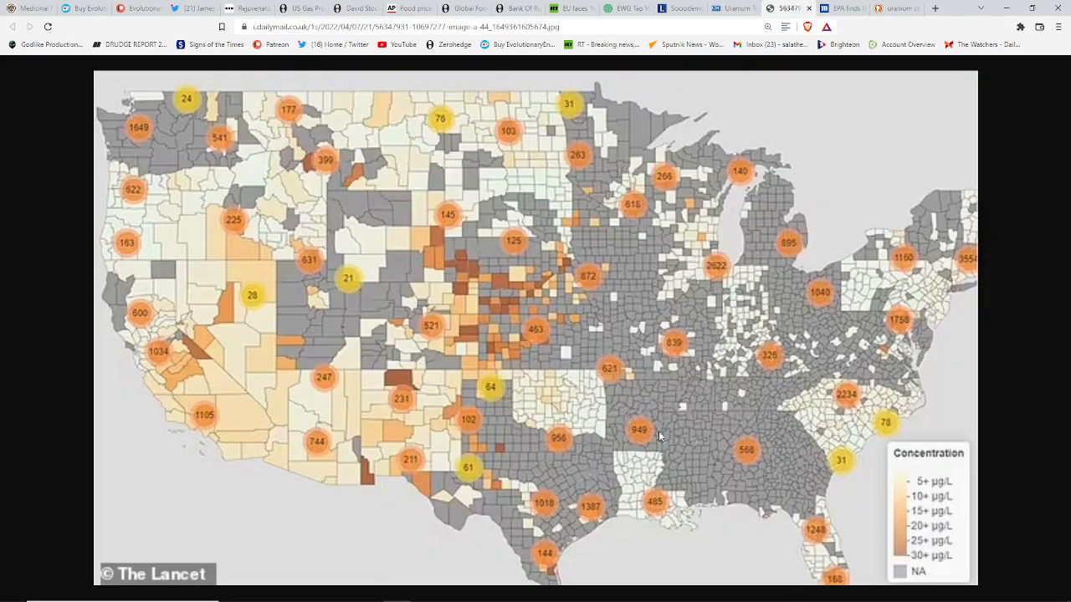
mouse_move(902, 462)
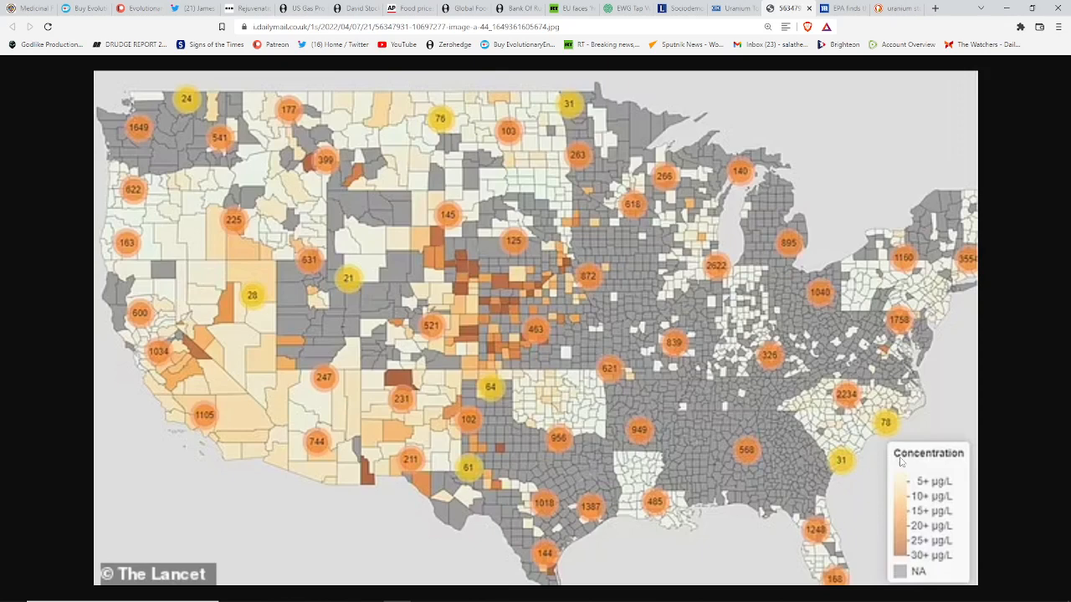
mouse_move(773, 93)
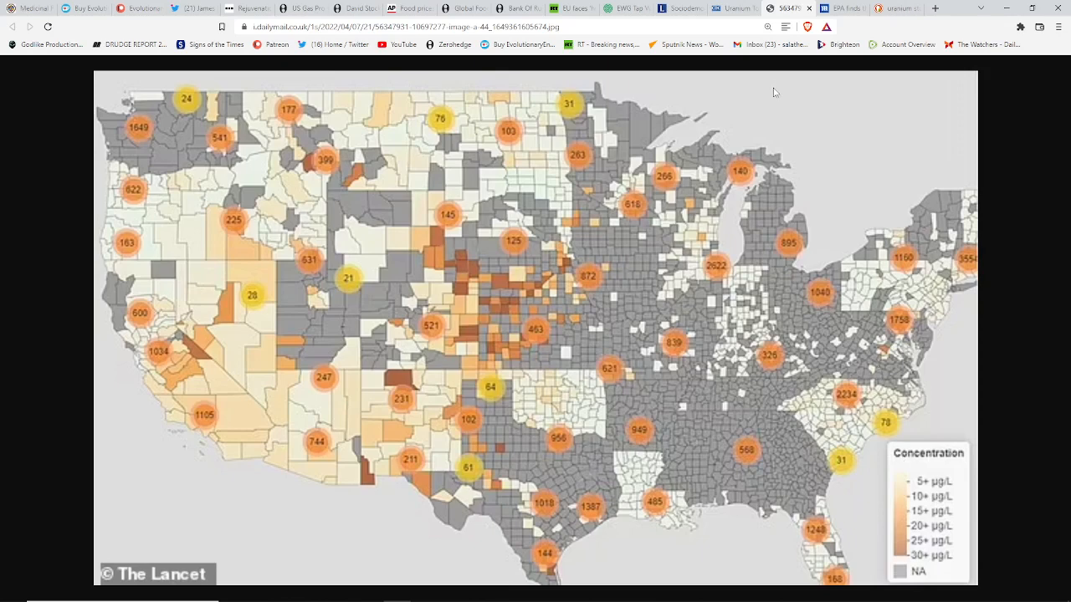
mouse_move(732, 8)
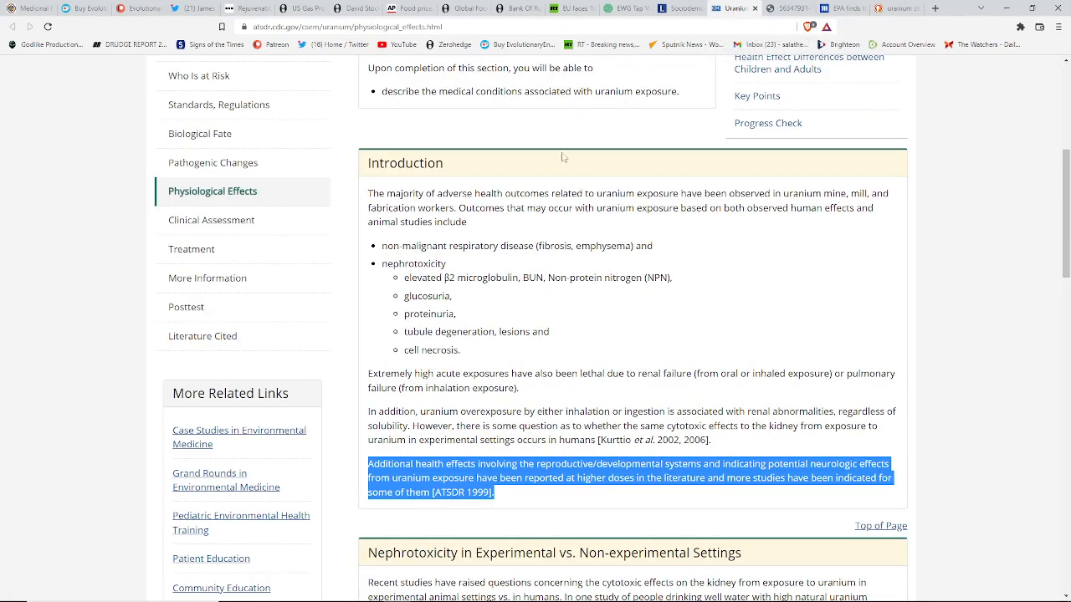
mouse_move(582, 132)
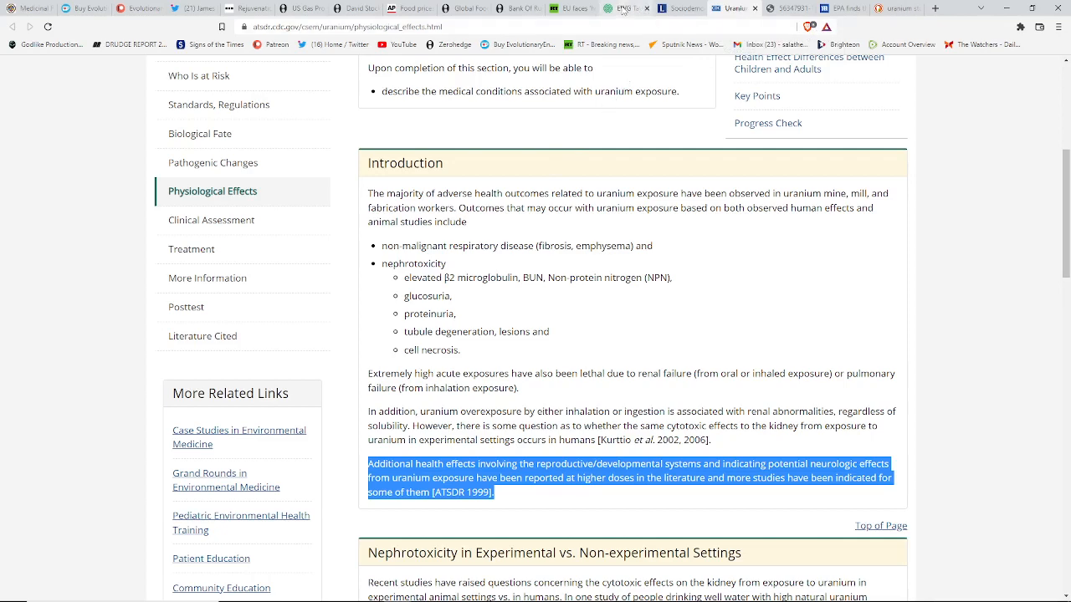
Bring up the Texas County District 2 EWG report and scroll its utility and contaminants summary.
click(625, 8)
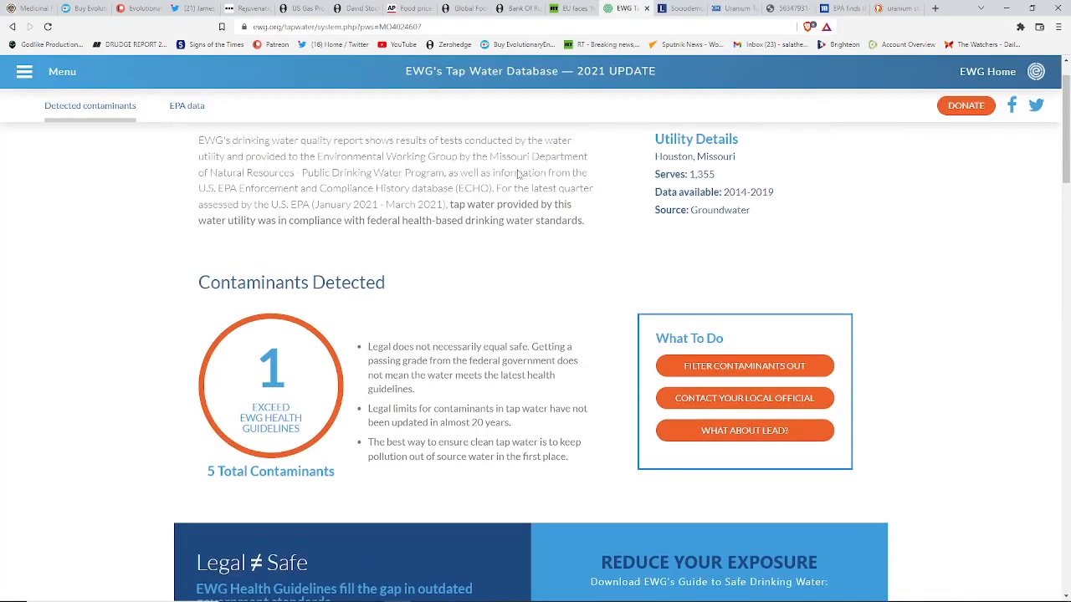
scroll(up, 3)
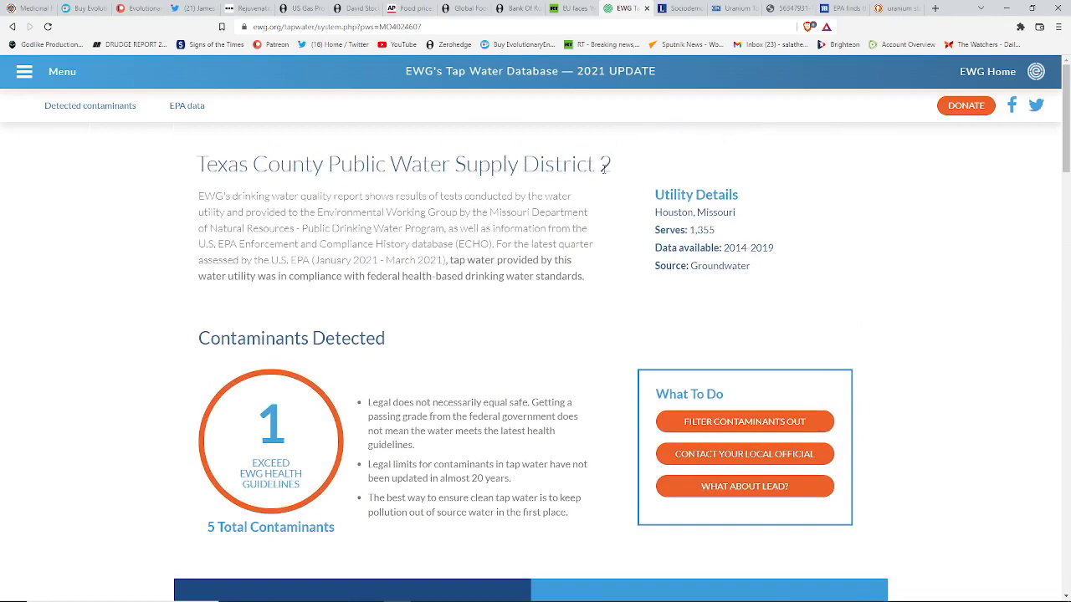
mouse_move(600, 244)
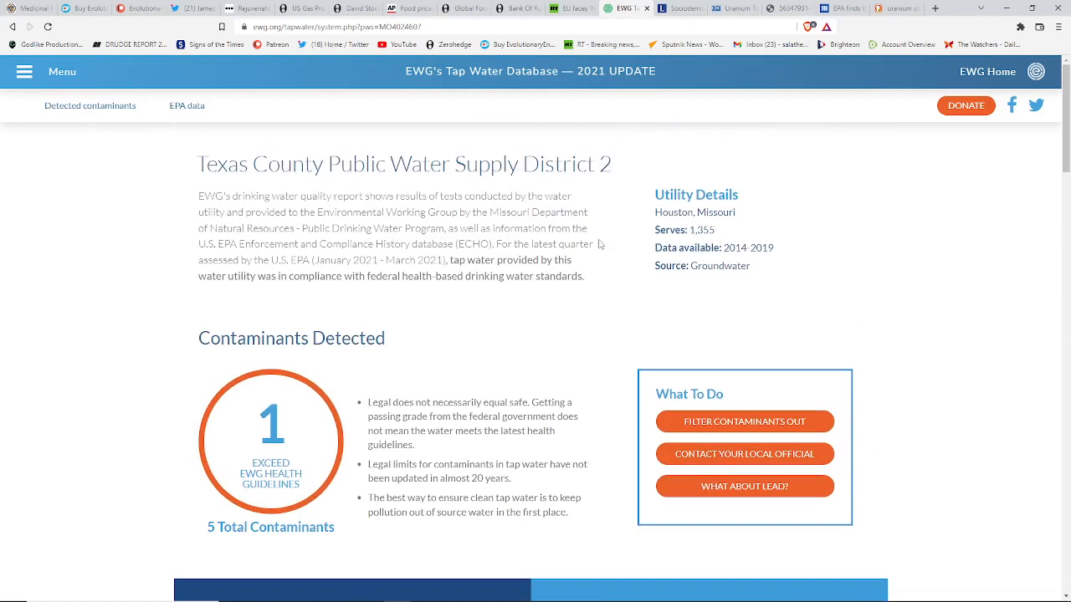
scroll(down, 3)
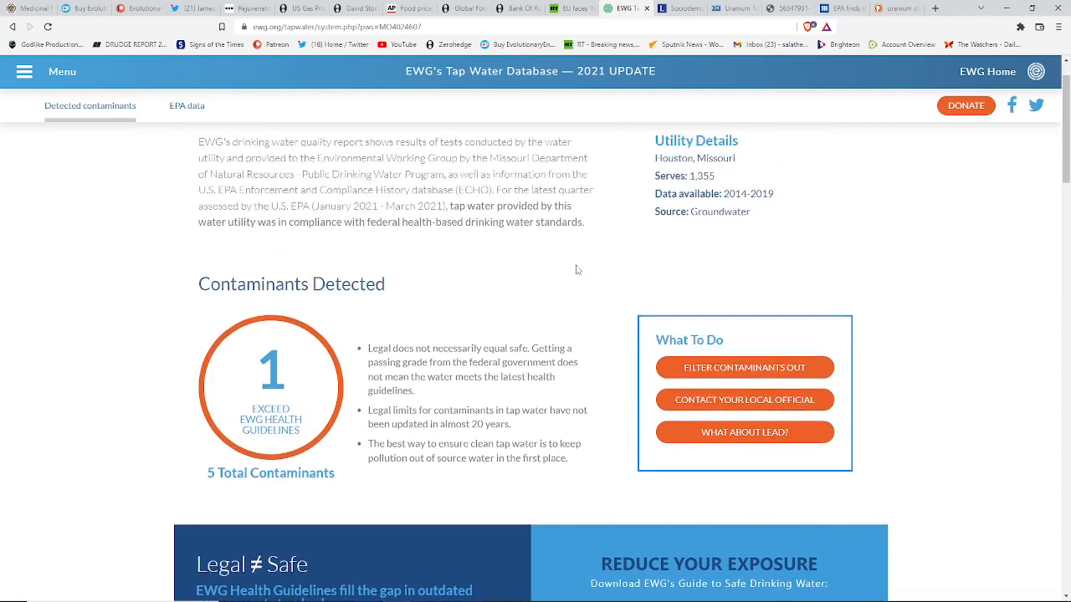
scroll(up, 3)
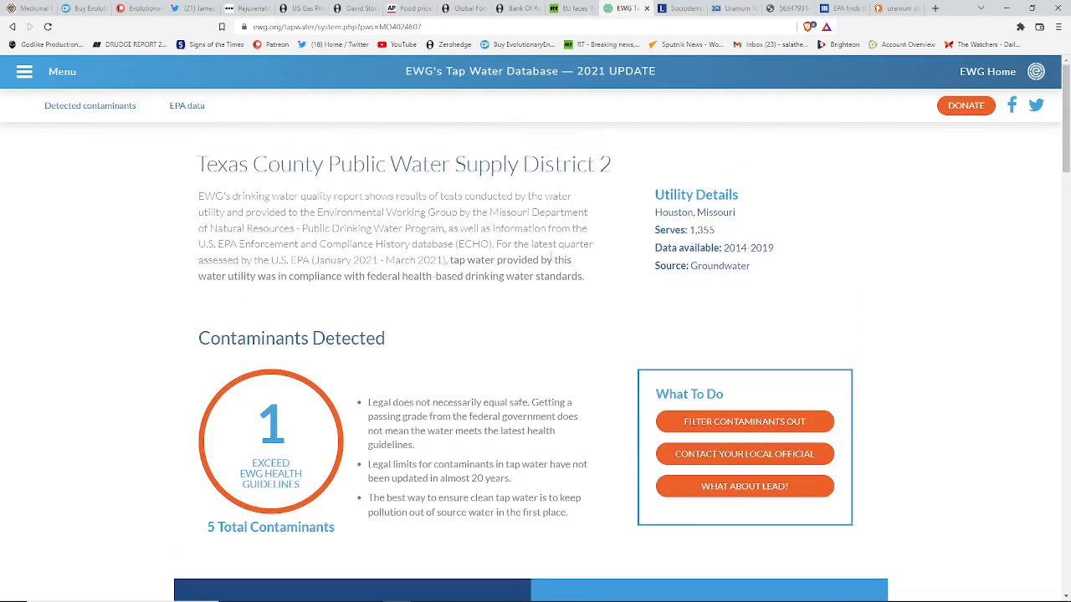
mouse_move(440, 339)
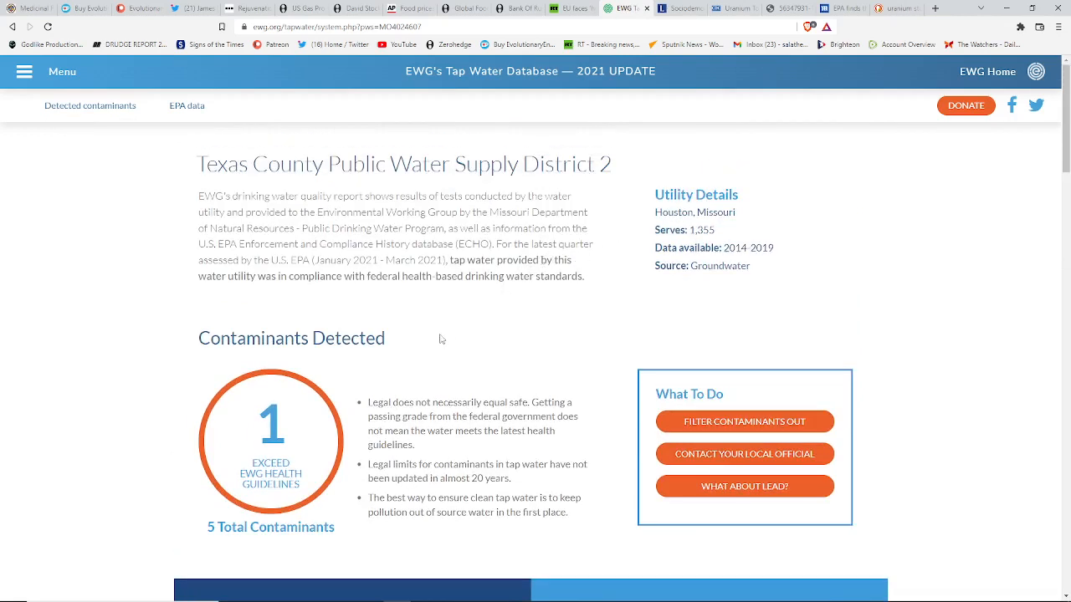
mouse_move(410, 351)
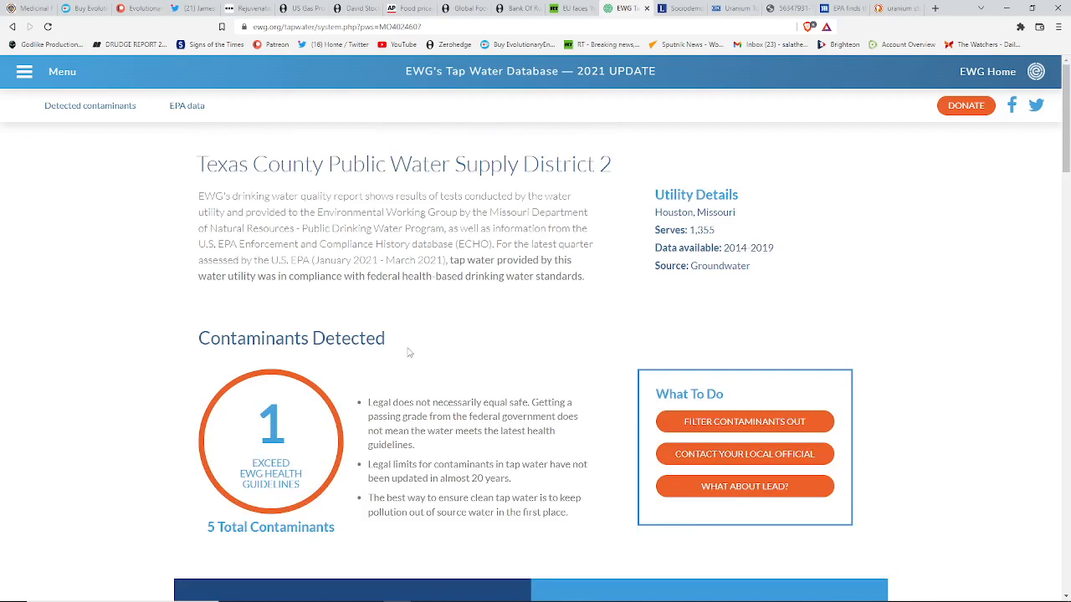
mouse_move(413, 349)
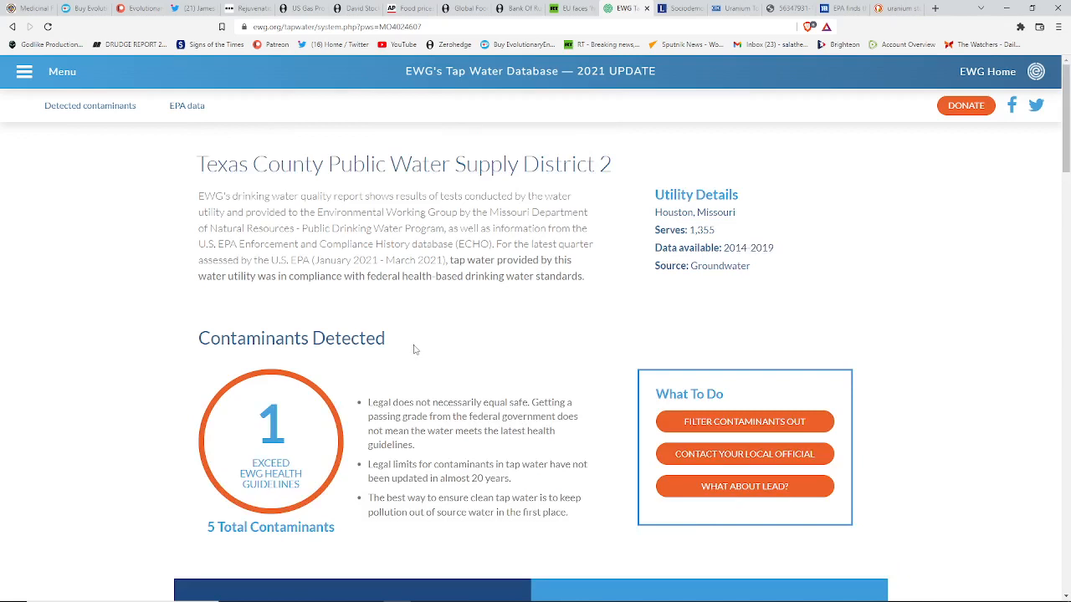
scroll(down, 3)
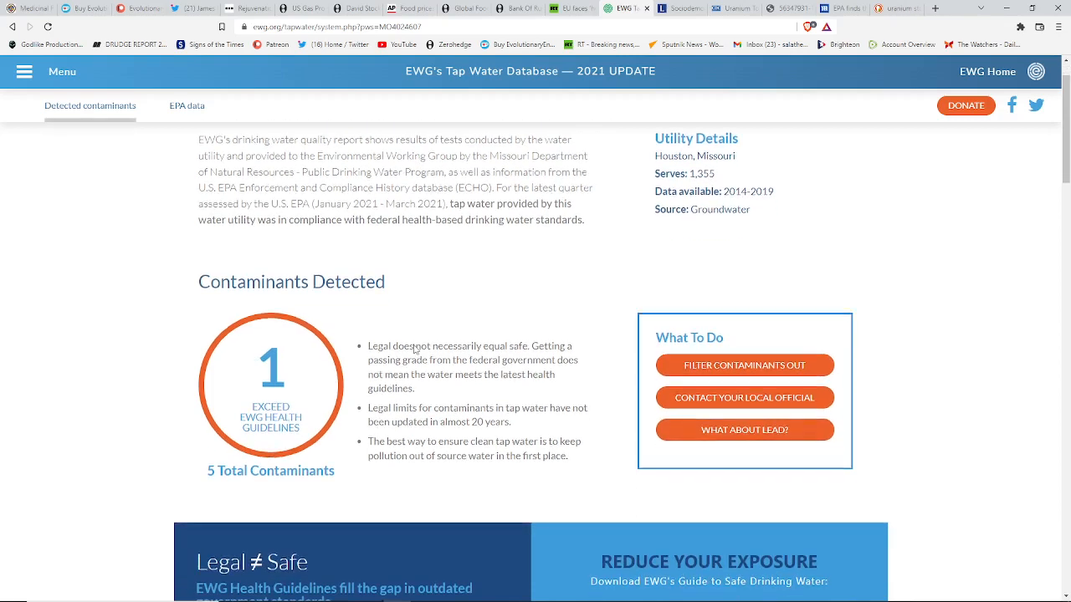
scroll(down, 3)
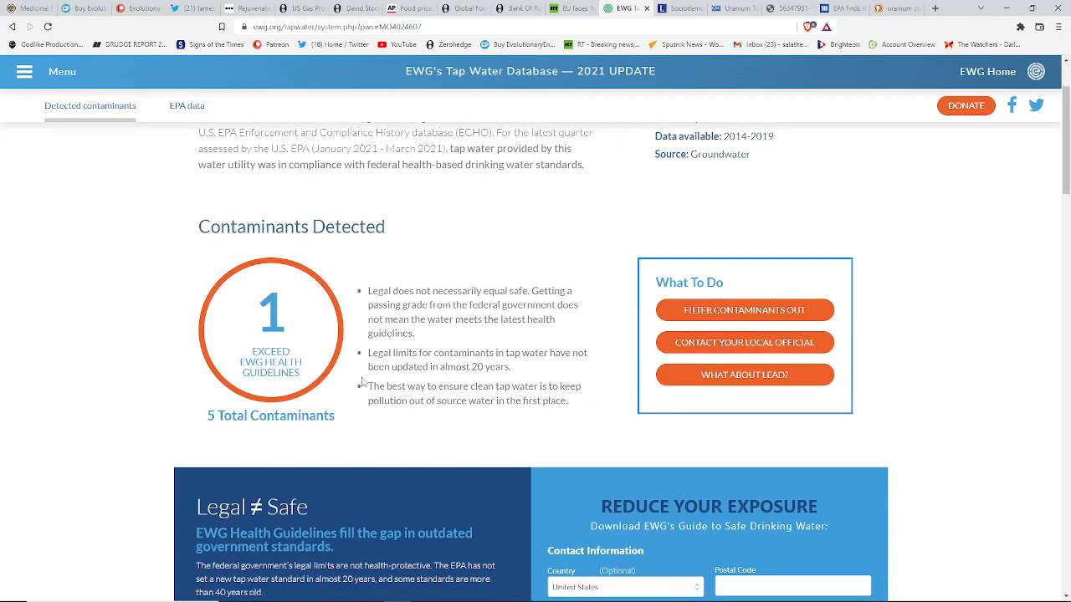
mouse_move(246, 421)
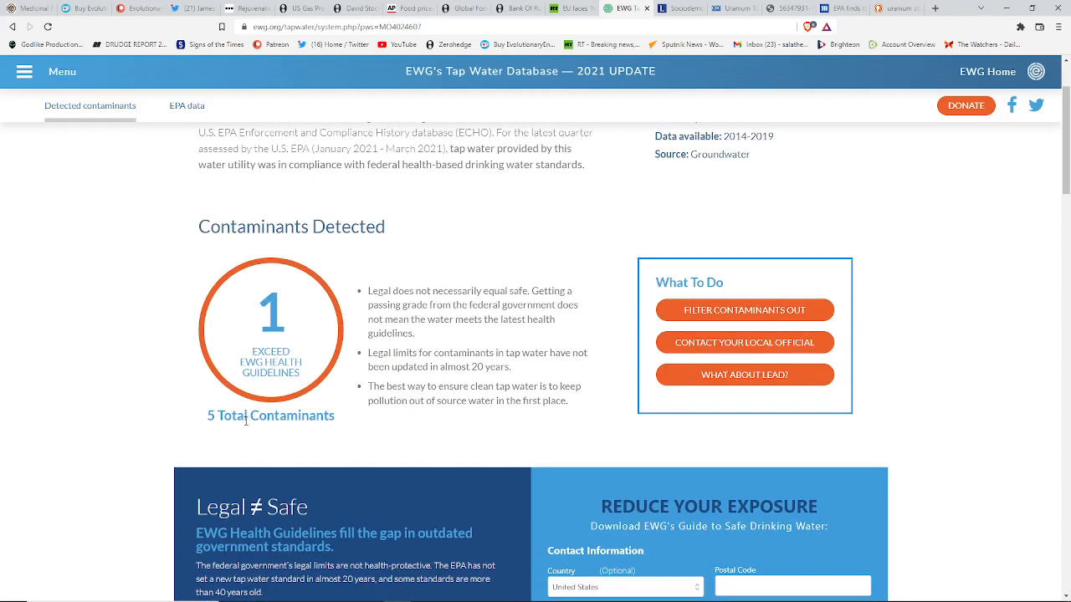
mouse_move(474, 399)
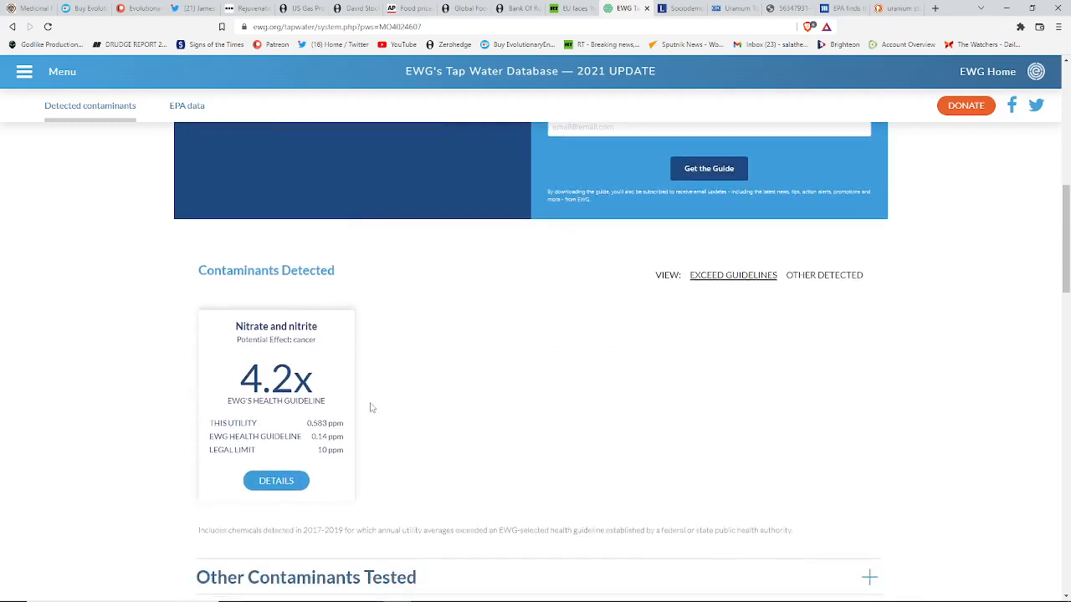
mouse_move(420, 363)
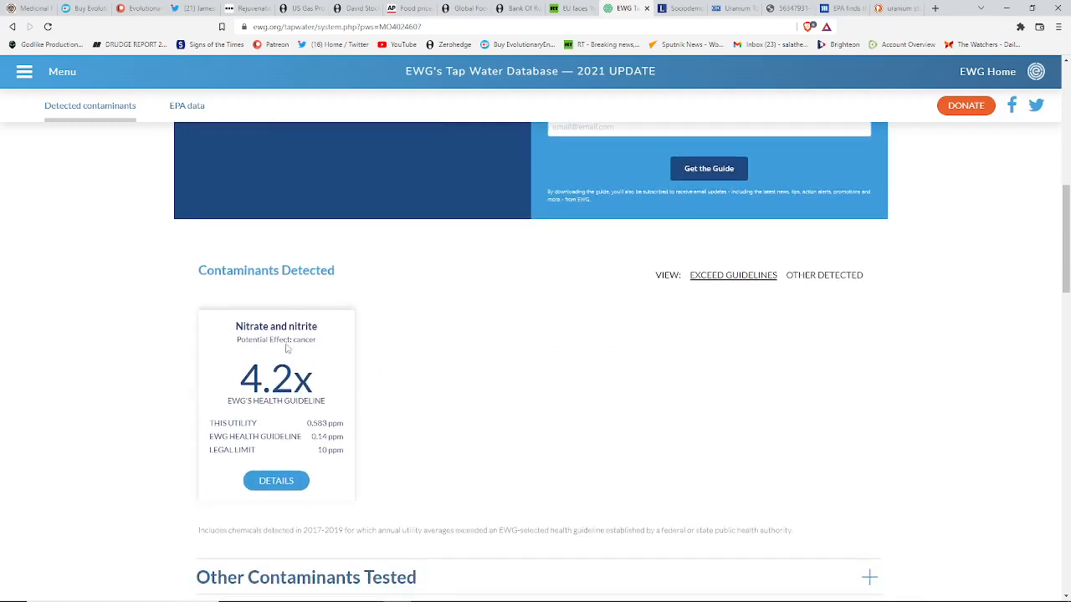
mouse_move(434, 363)
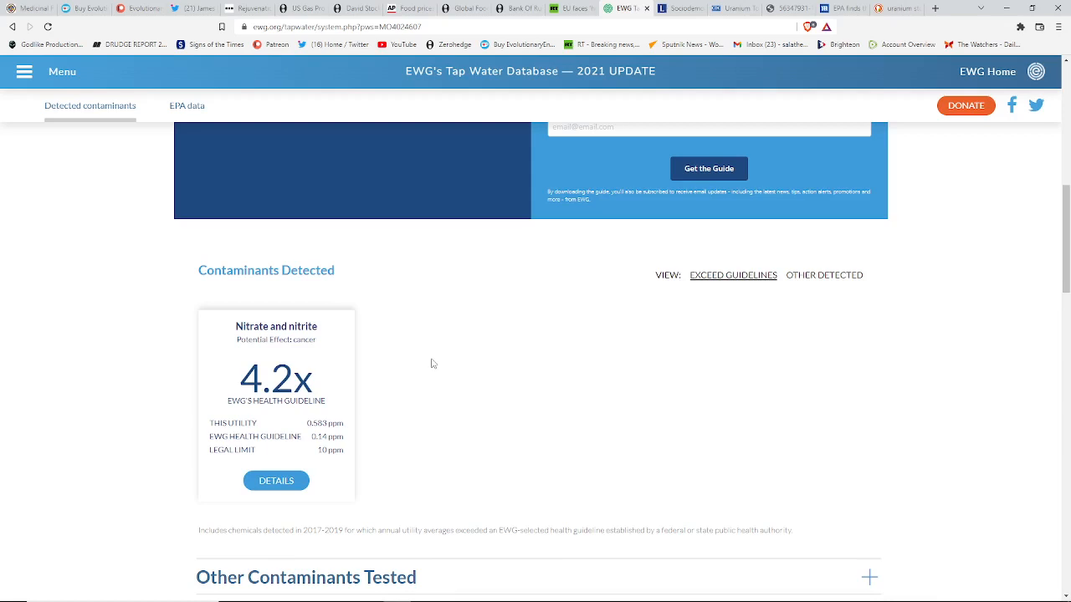
mouse_move(444, 345)
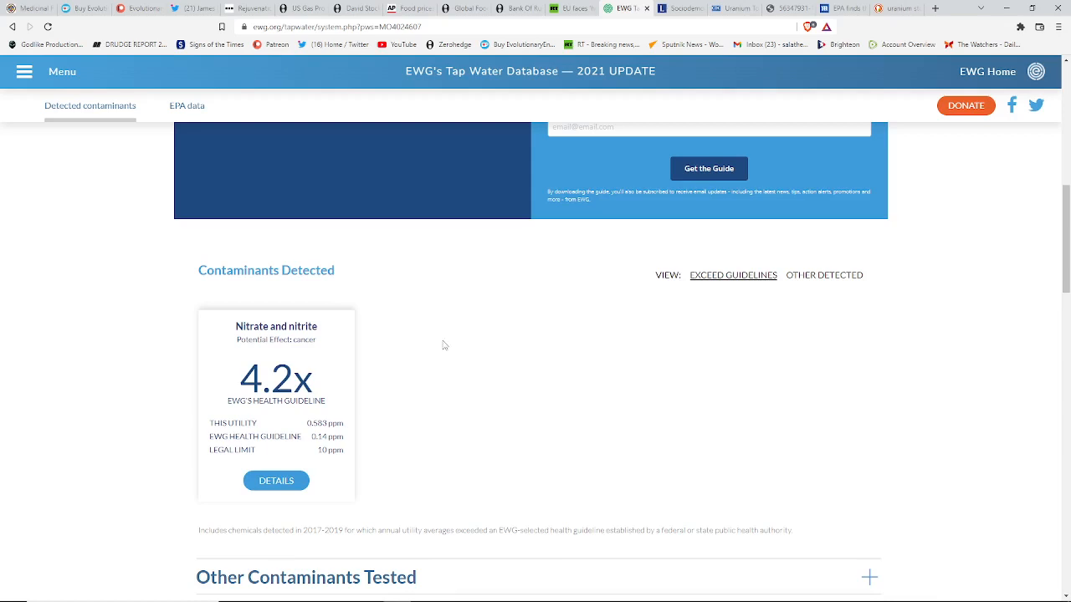
mouse_move(387, 411)
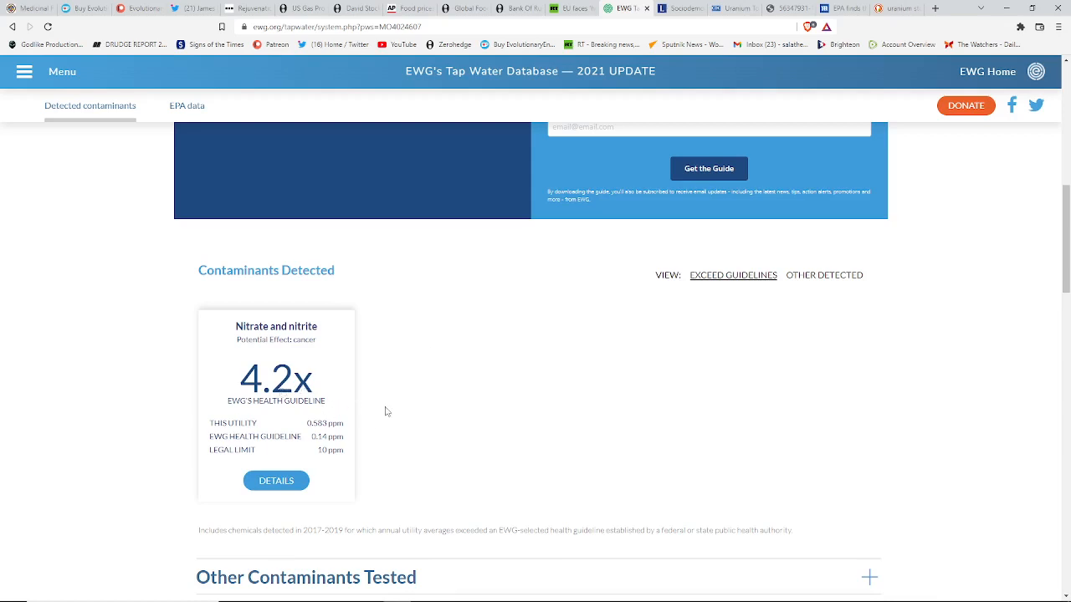
mouse_move(314, 446)
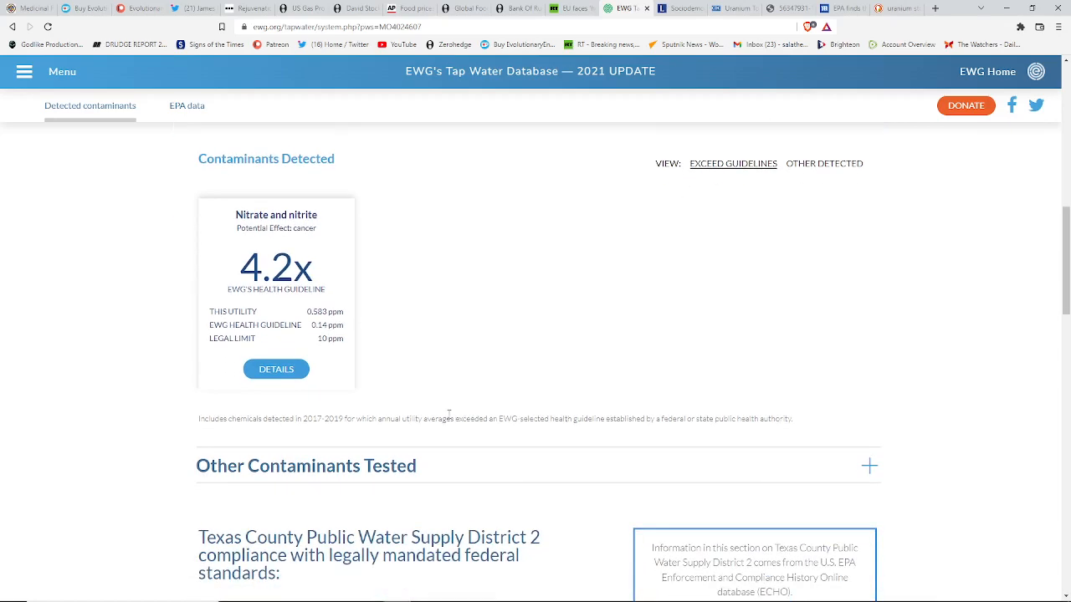
Scroll down to the contaminant-reducing water filters table, then back up to the report header.
scroll(down, 3)
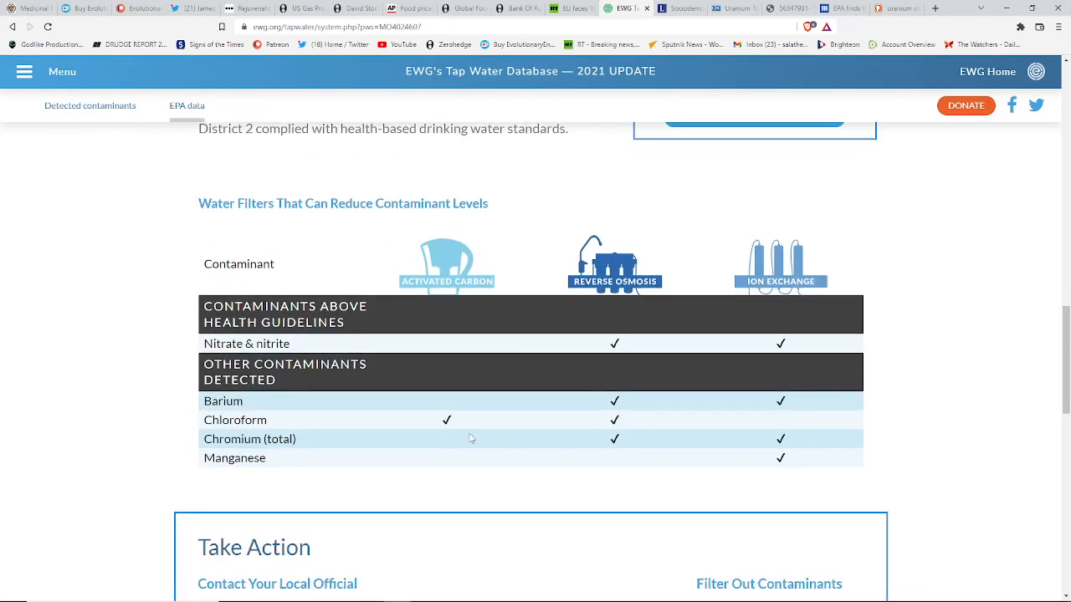
mouse_move(500, 397)
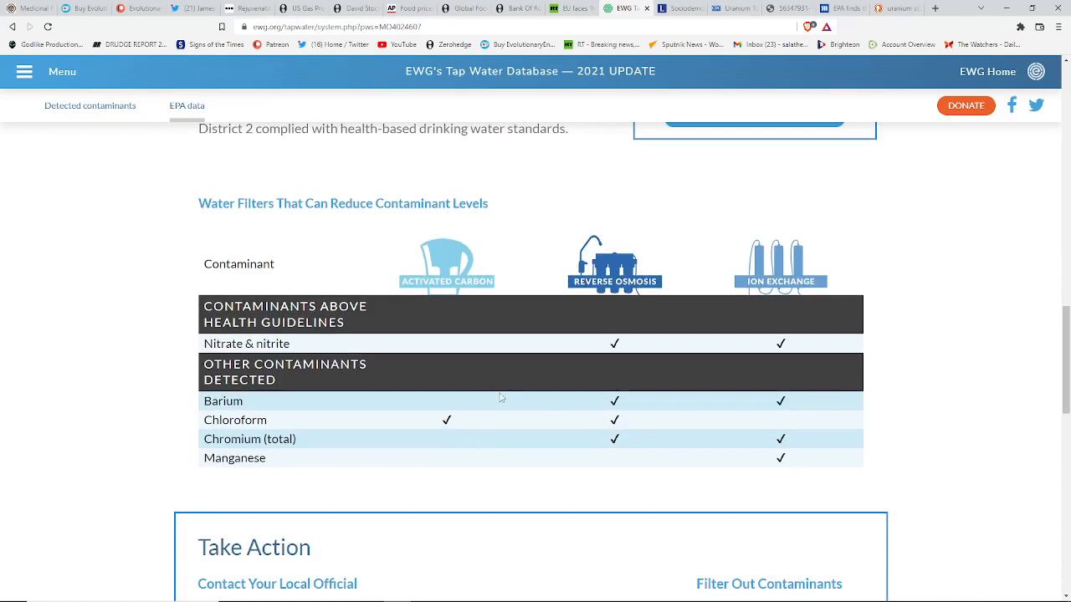
mouse_move(444, 432)
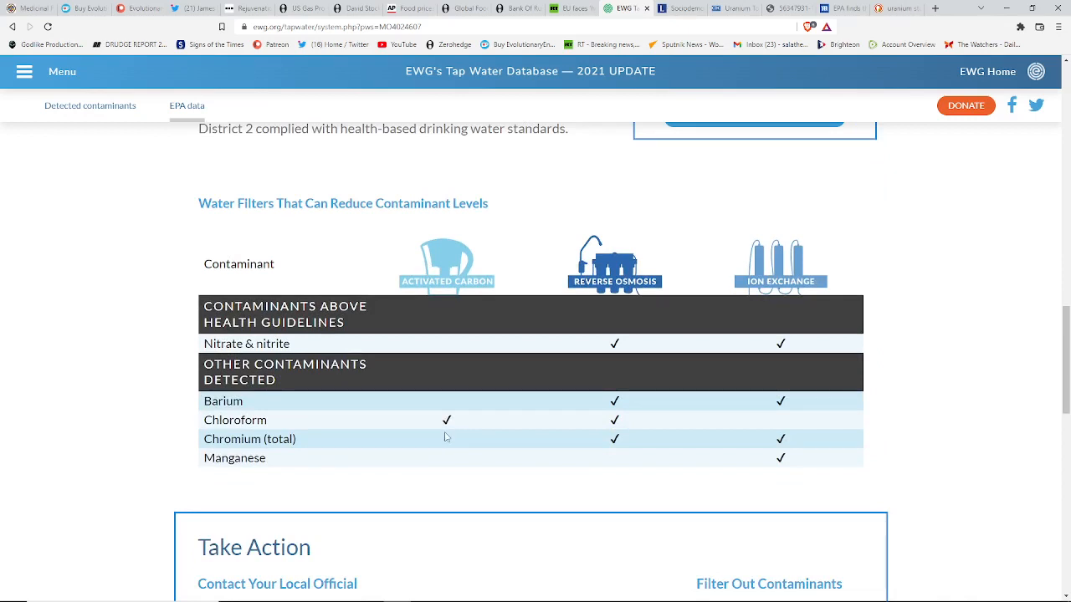
mouse_move(545, 412)
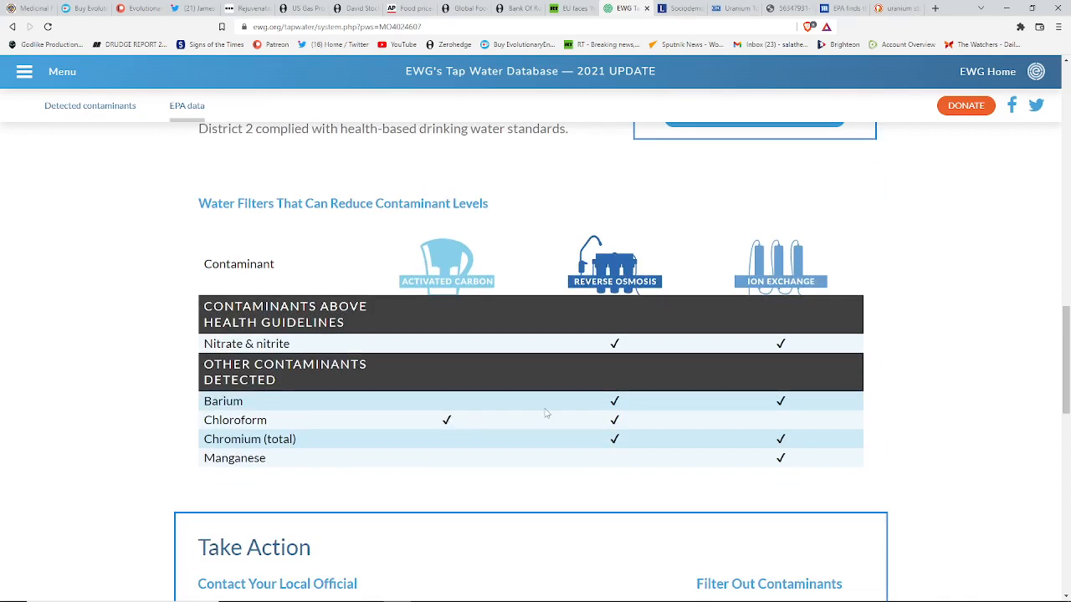
mouse_move(398, 352)
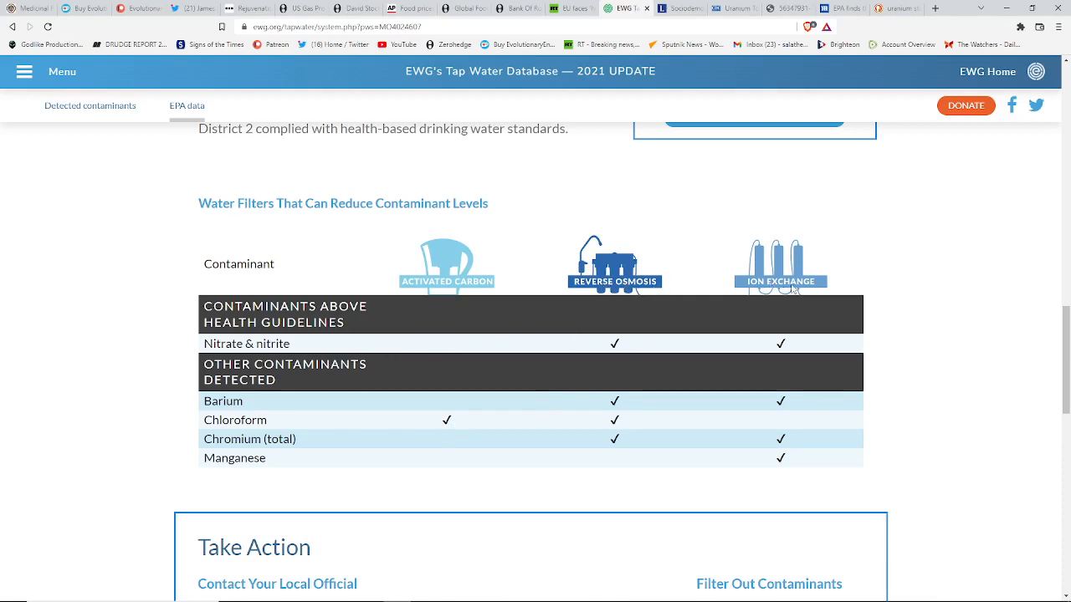
mouse_move(585, 419)
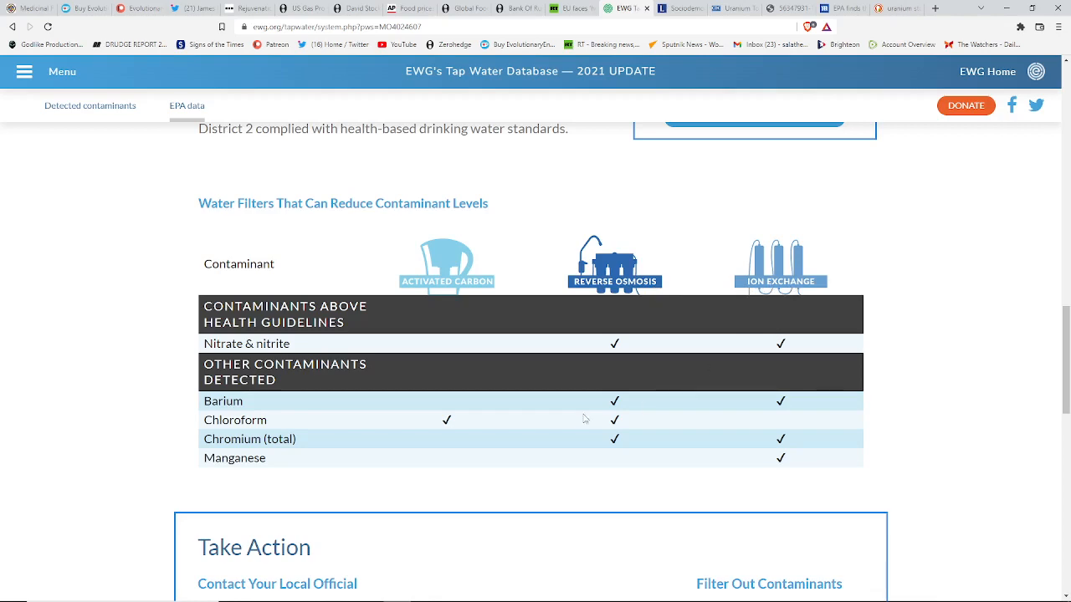
scroll(up, 3)
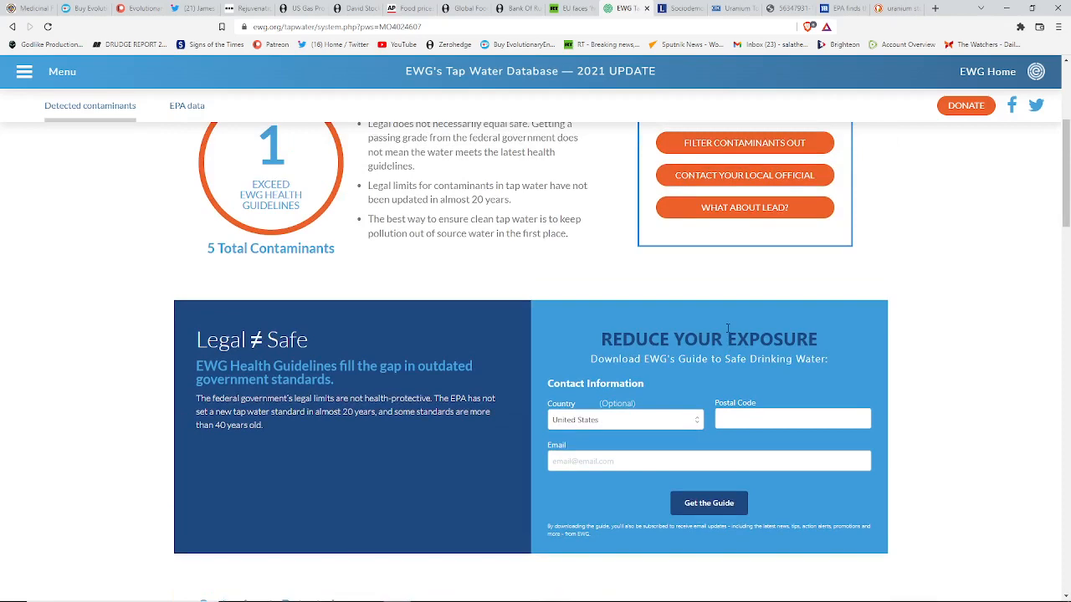
scroll(up, 3)
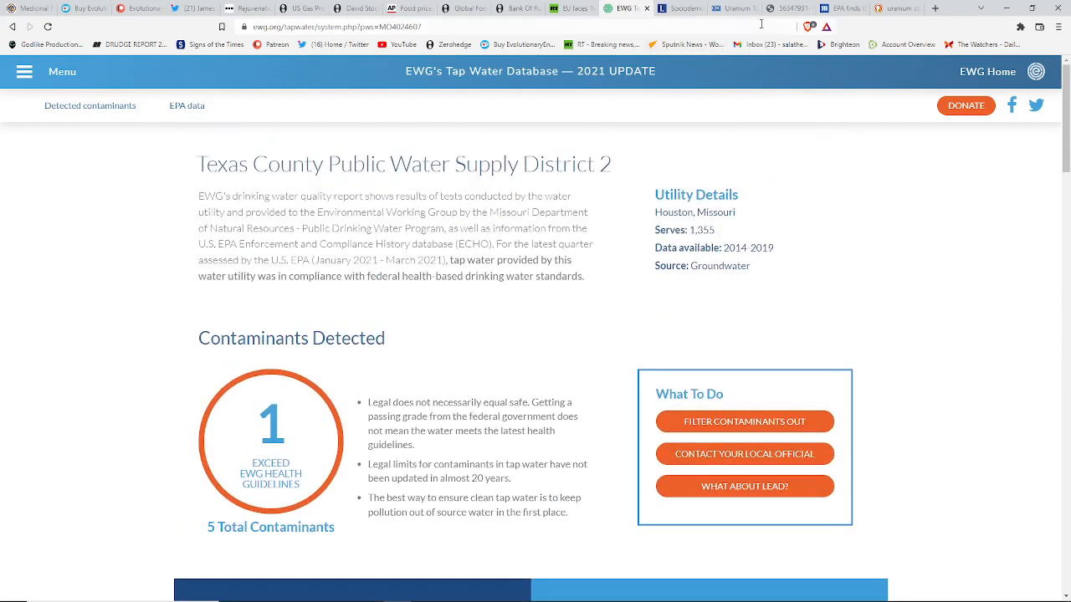
Bring up the CDC ATSDR uranium physiological effects page and scroll through its Introduction.
click(732, 8)
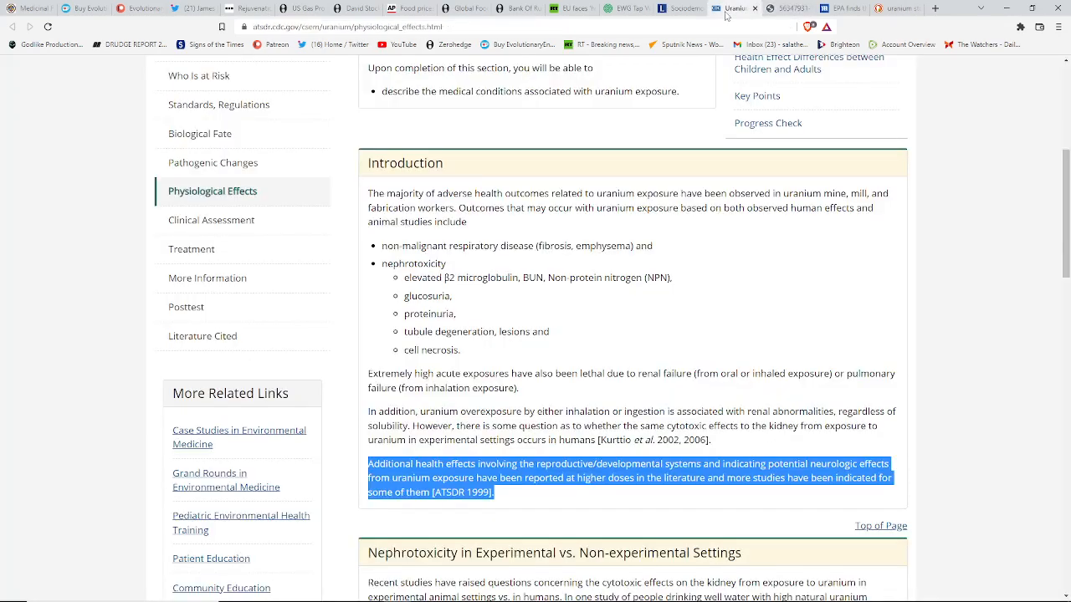
mouse_move(721, 19)
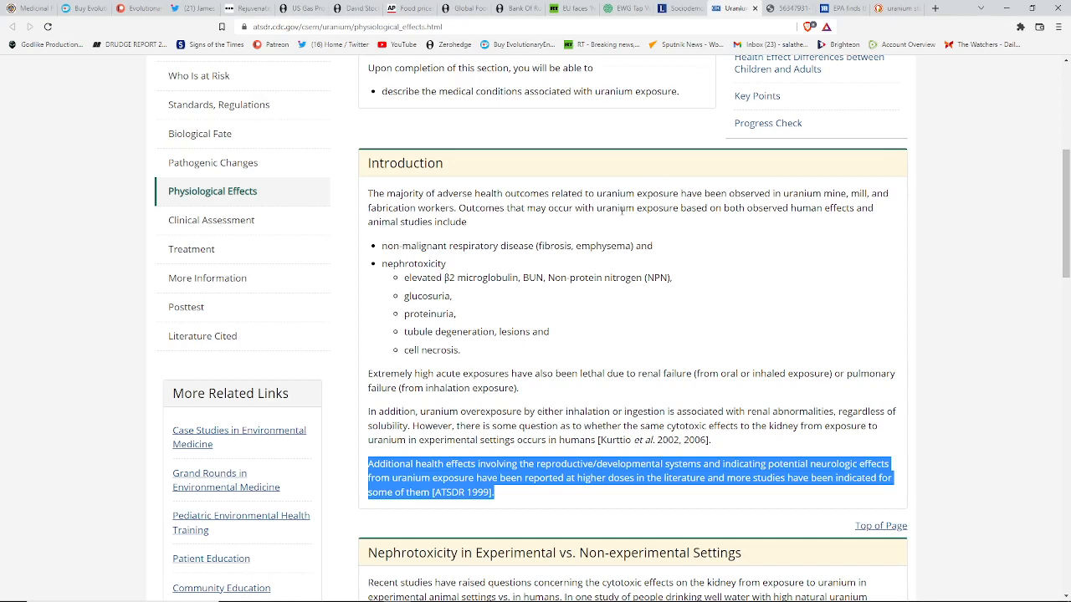
mouse_move(529, 298)
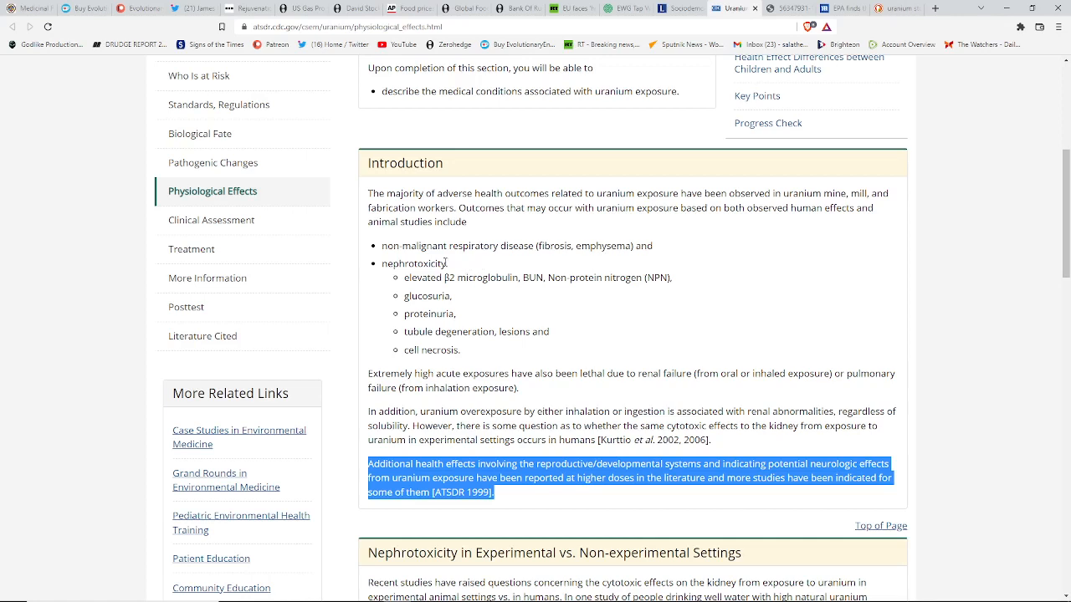
mouse_move(520, 260)
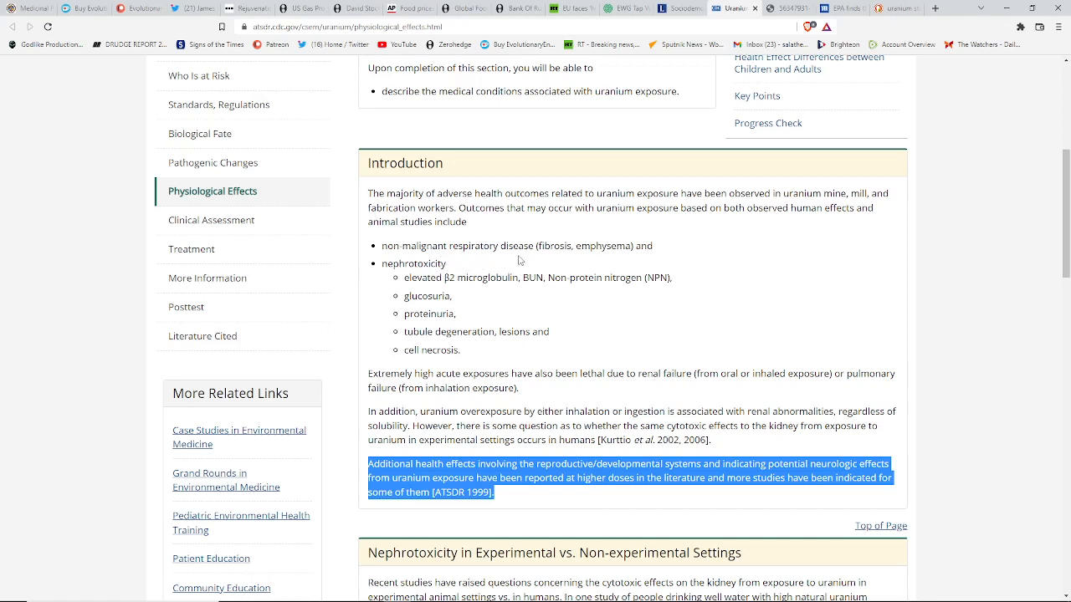
mouse_move(596, 261)
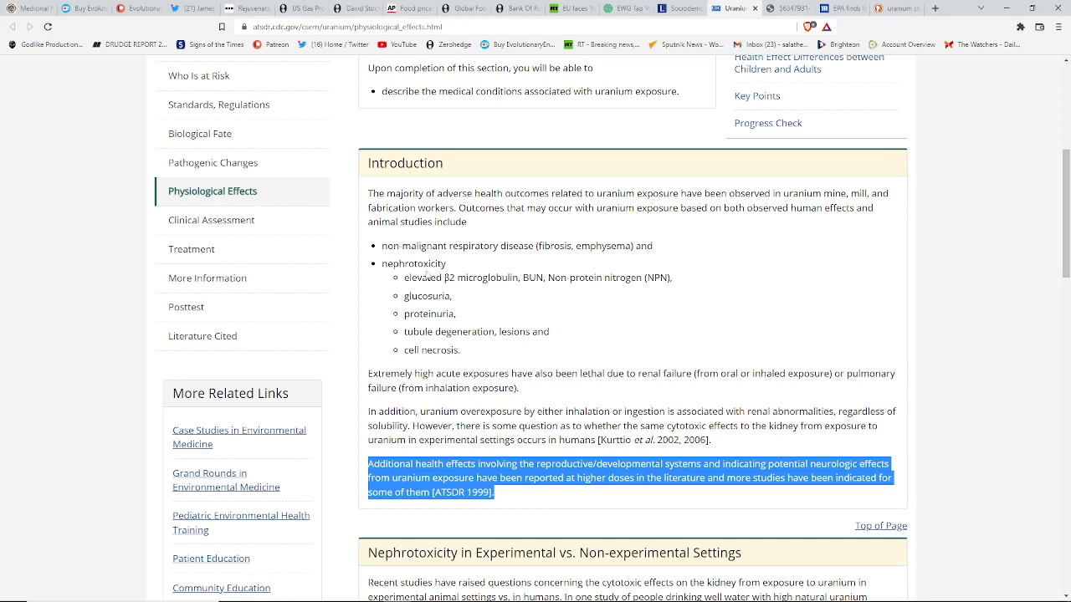
mouse_move(456, 355)
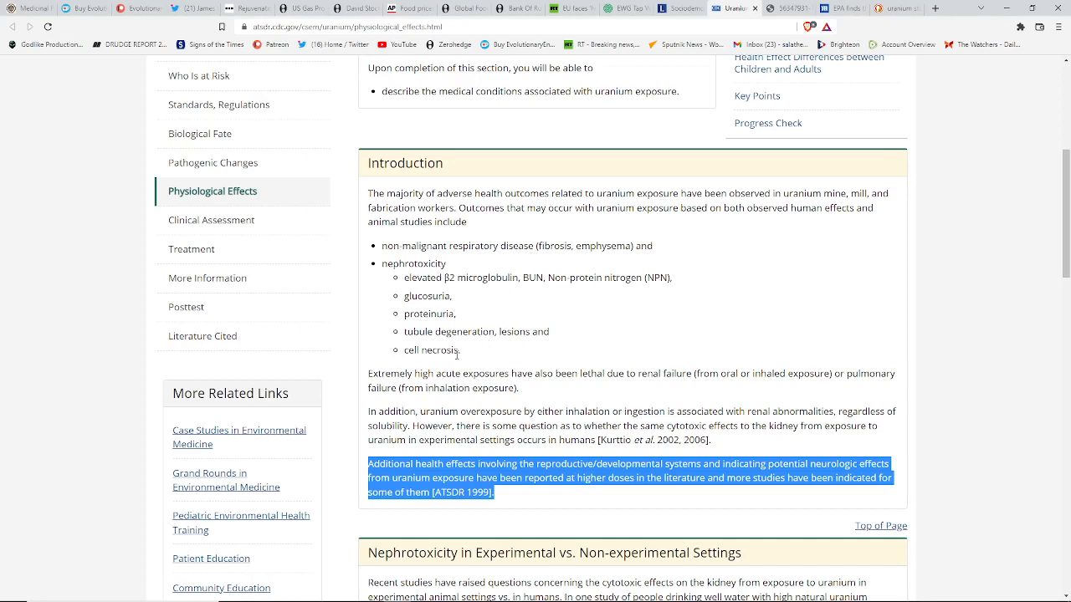
mouse_move(465, 361)
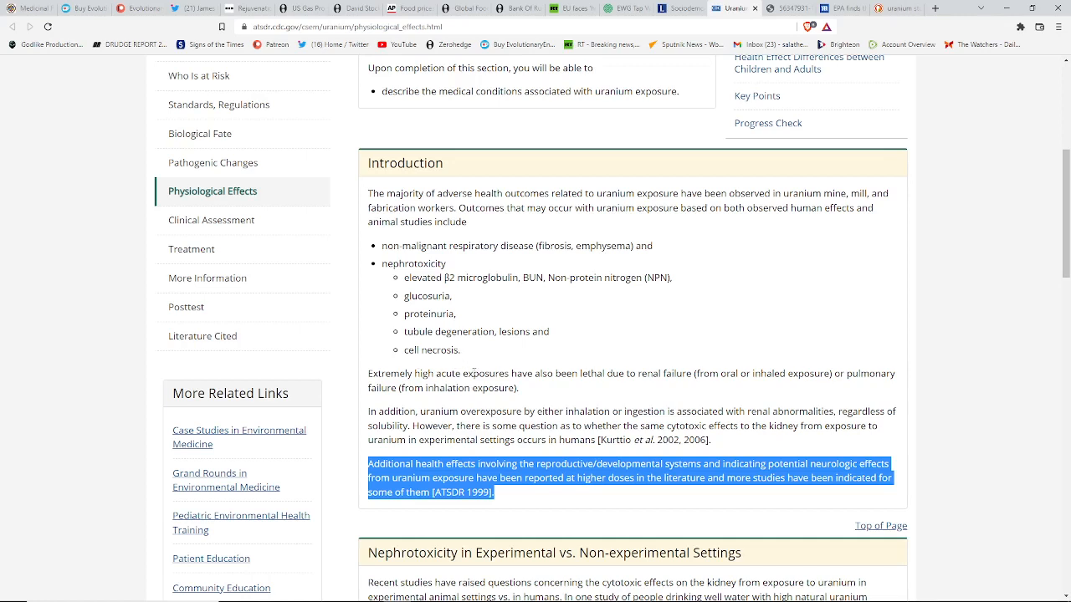
mouse_move(564, 390)
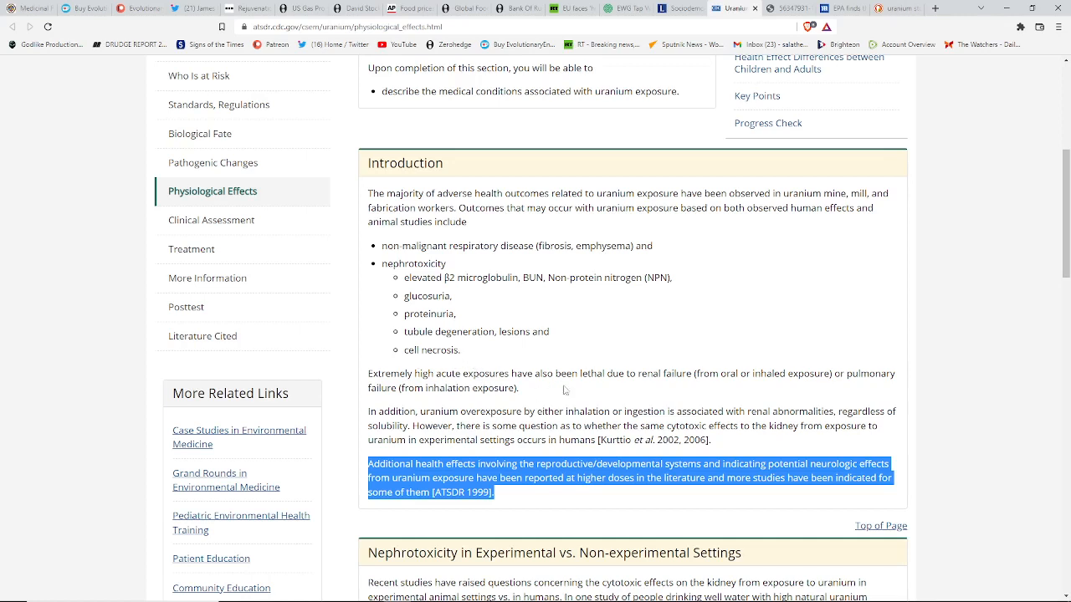
mouse_move(638, 389)
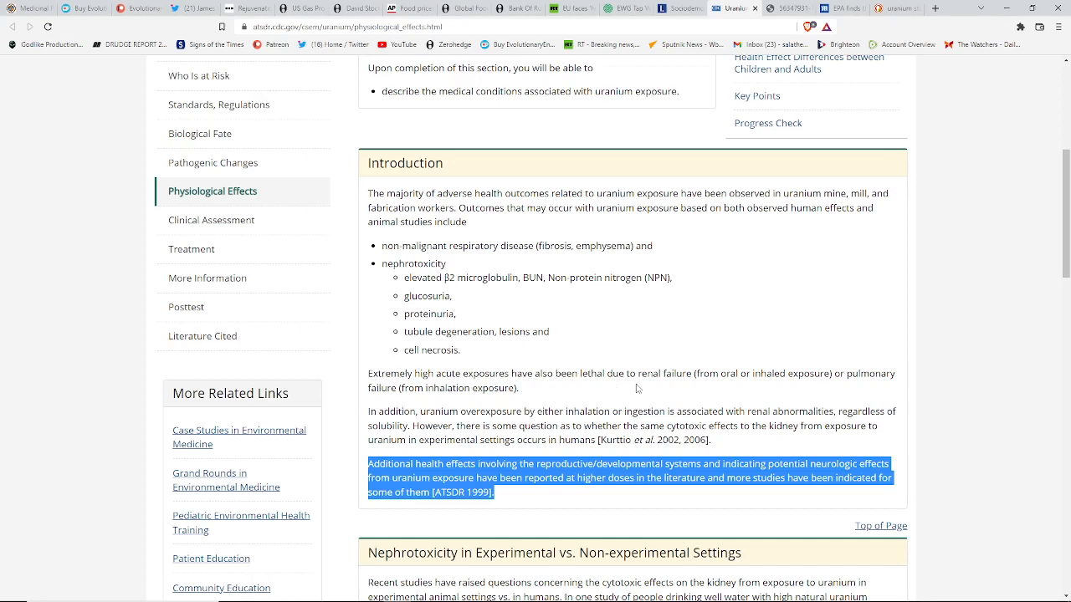
mouse_move(722, 389)
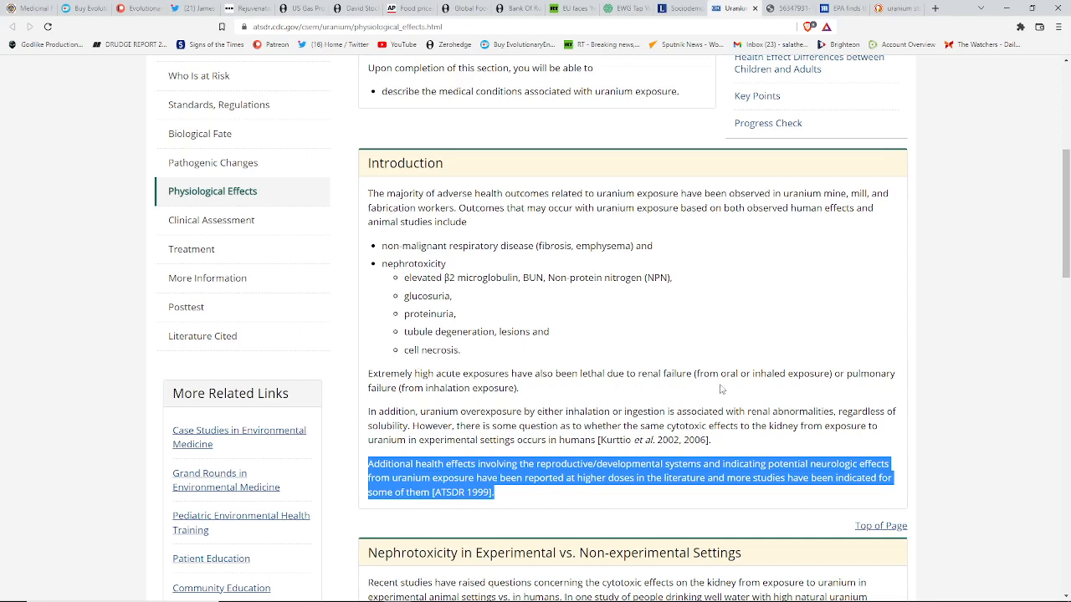
mouse_move(762, 384)
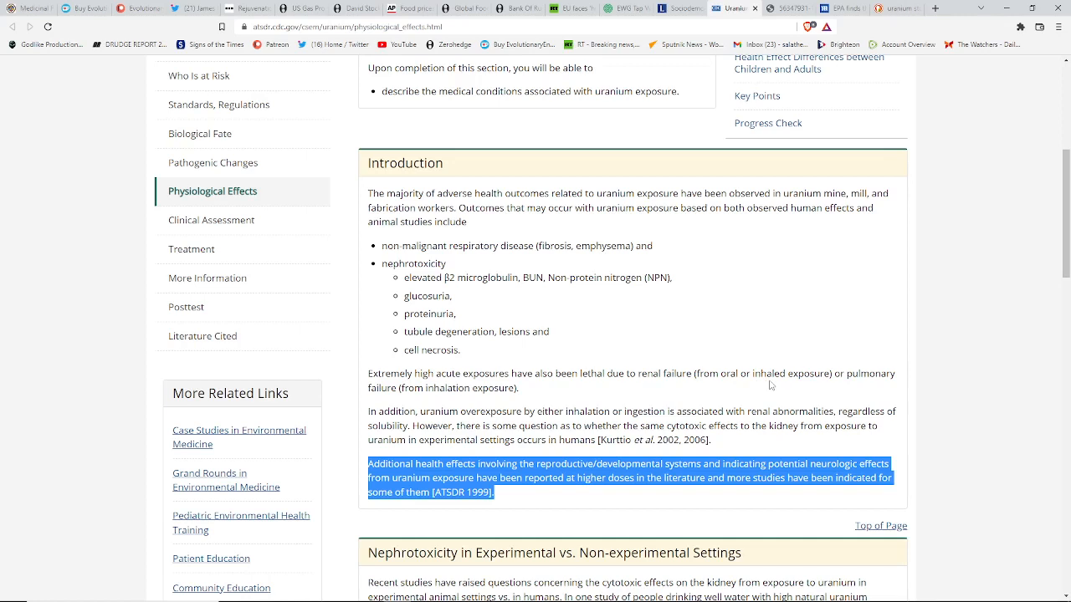
mouse_move(749, 387)
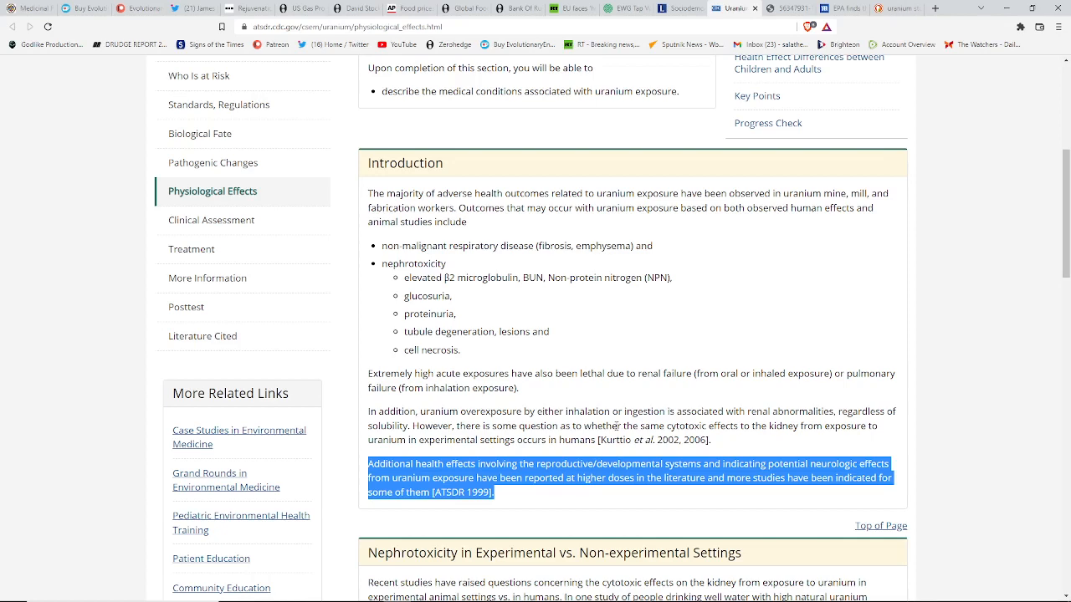
scroll(down, 3)
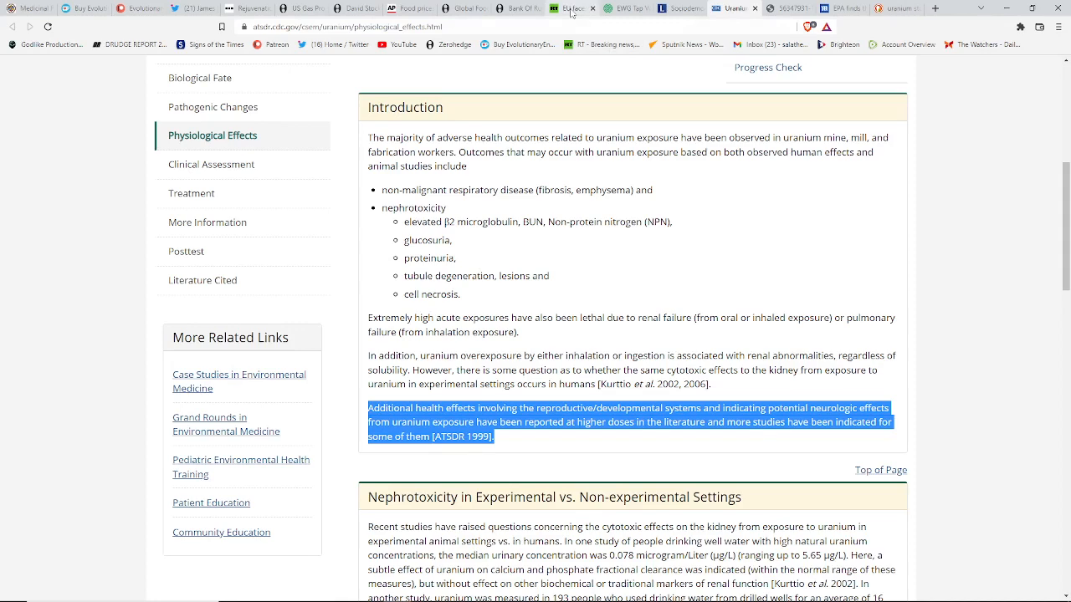
Bring up RT's 'EU faces historic decline' article after briefly checking the EWG tab, and skim it.
click(569, 8)
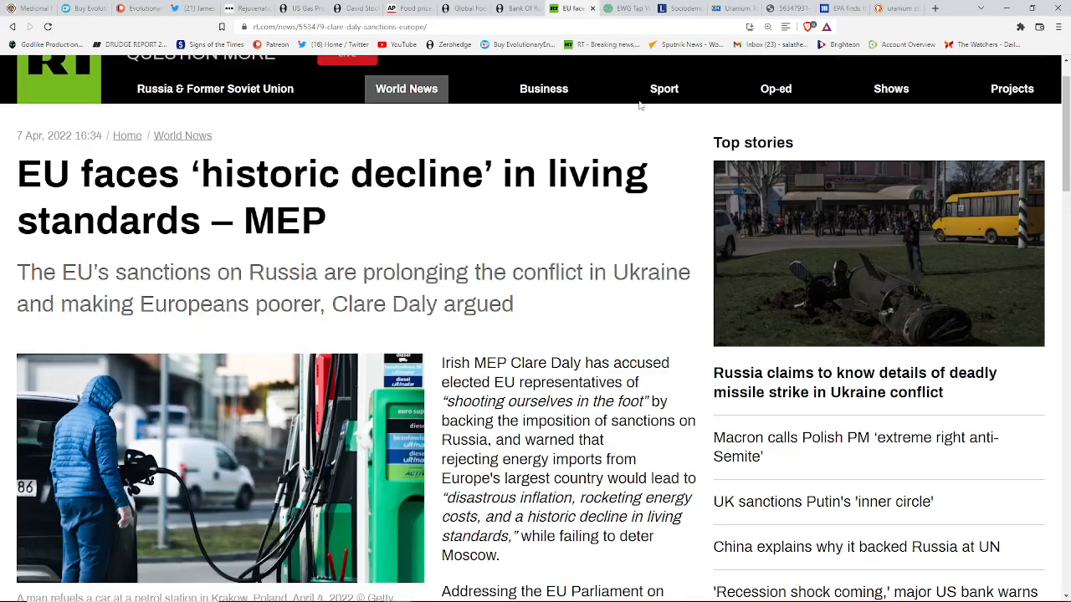
click(623, 9)
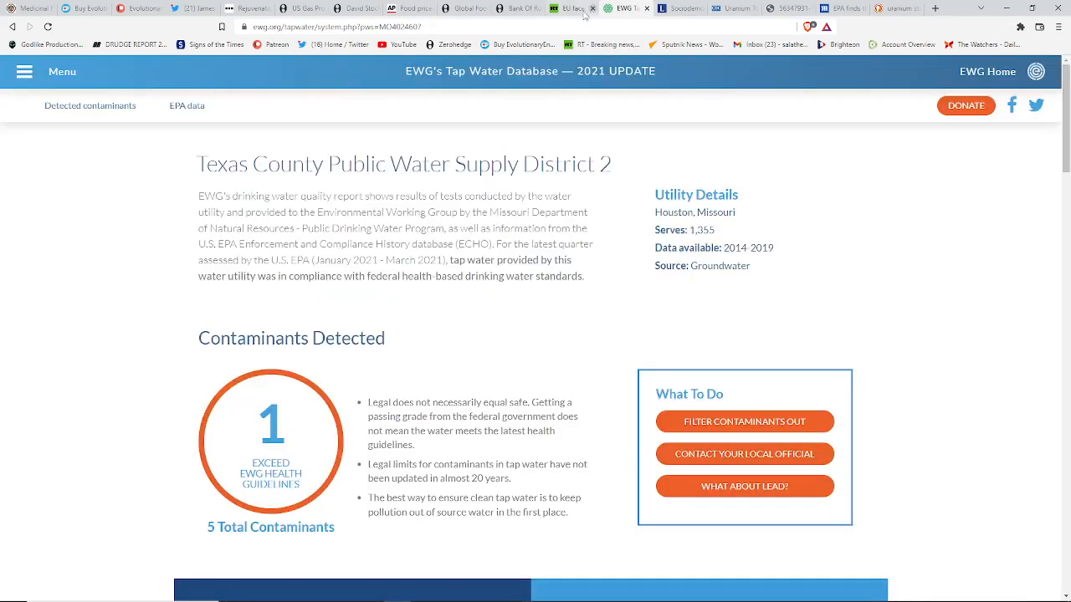
click(569, 9)
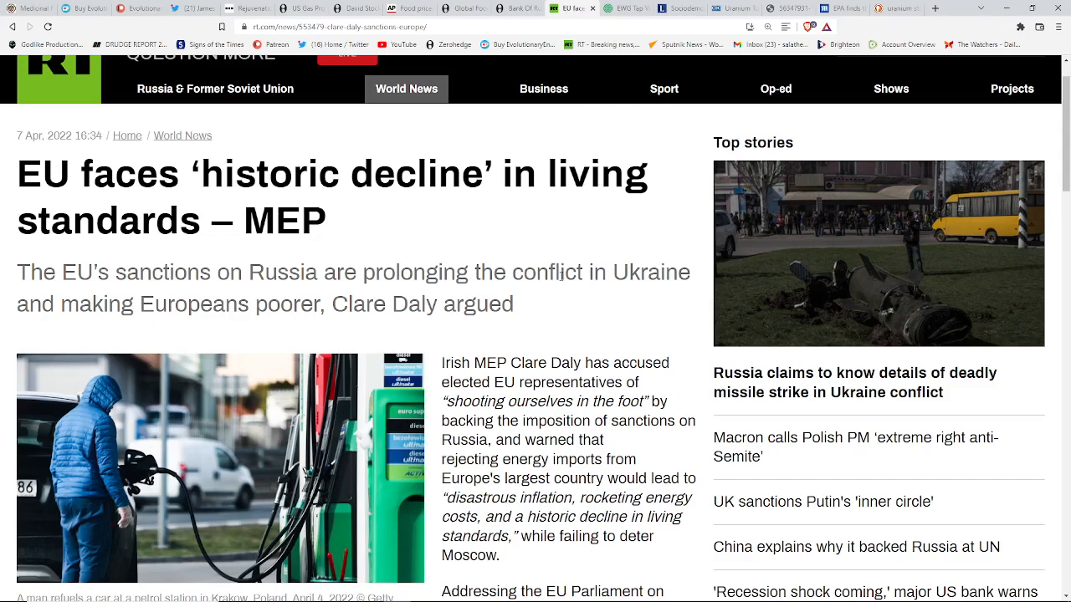
scroll(down, 3)
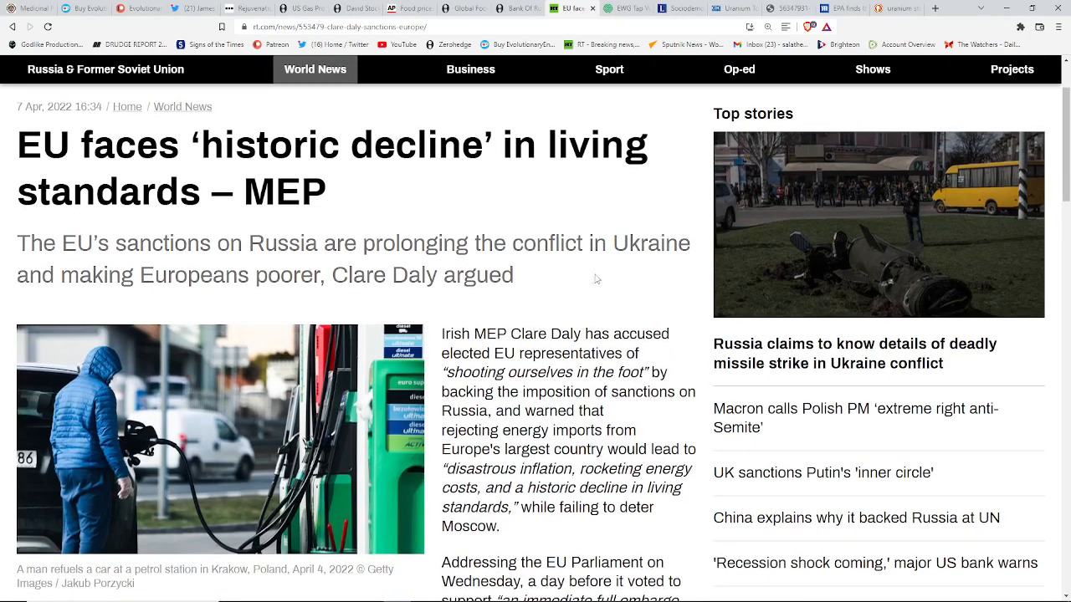
scroll(up, 3)
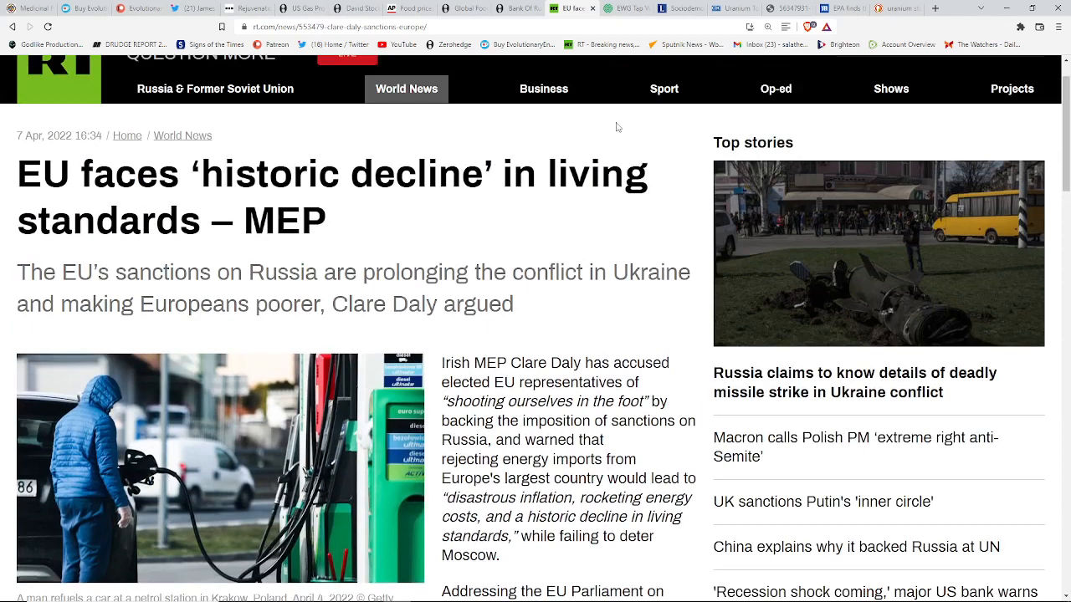
mouse_move(527, 18)
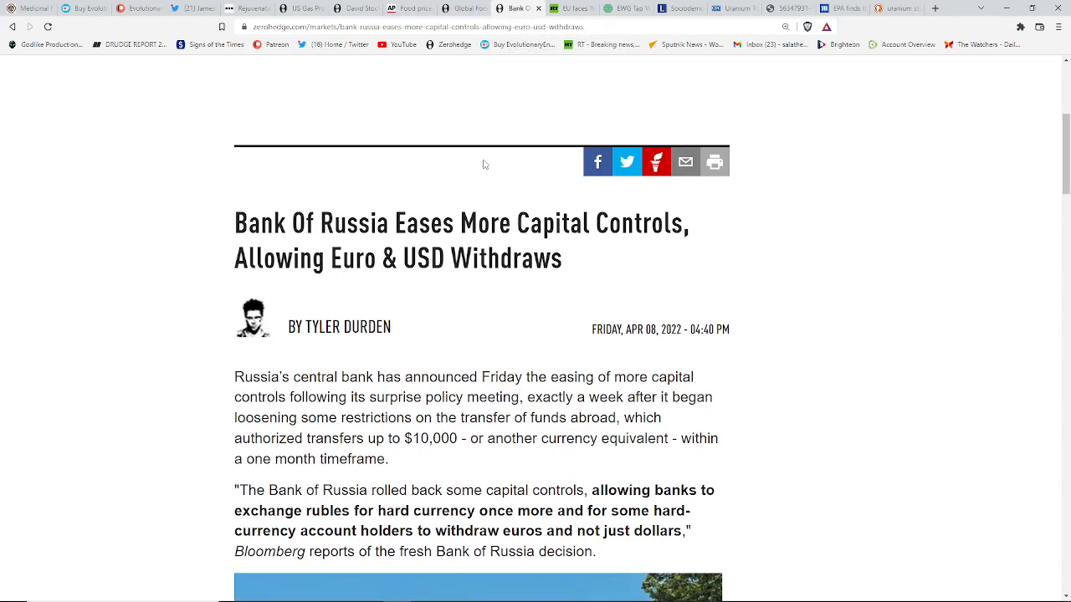
mouse_move(493, 170)
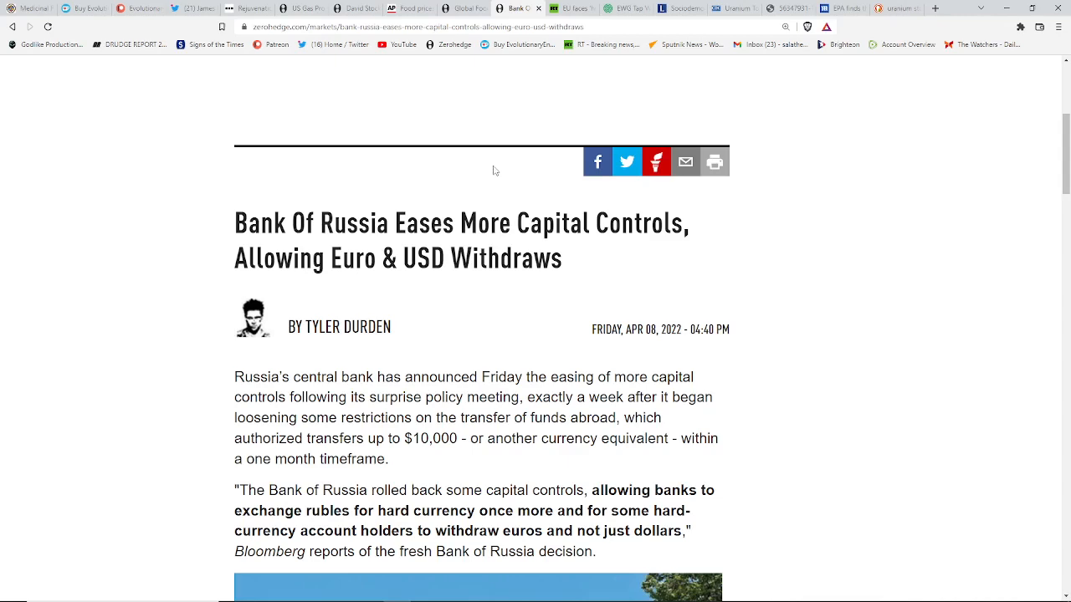
mouse_move(488, 177)
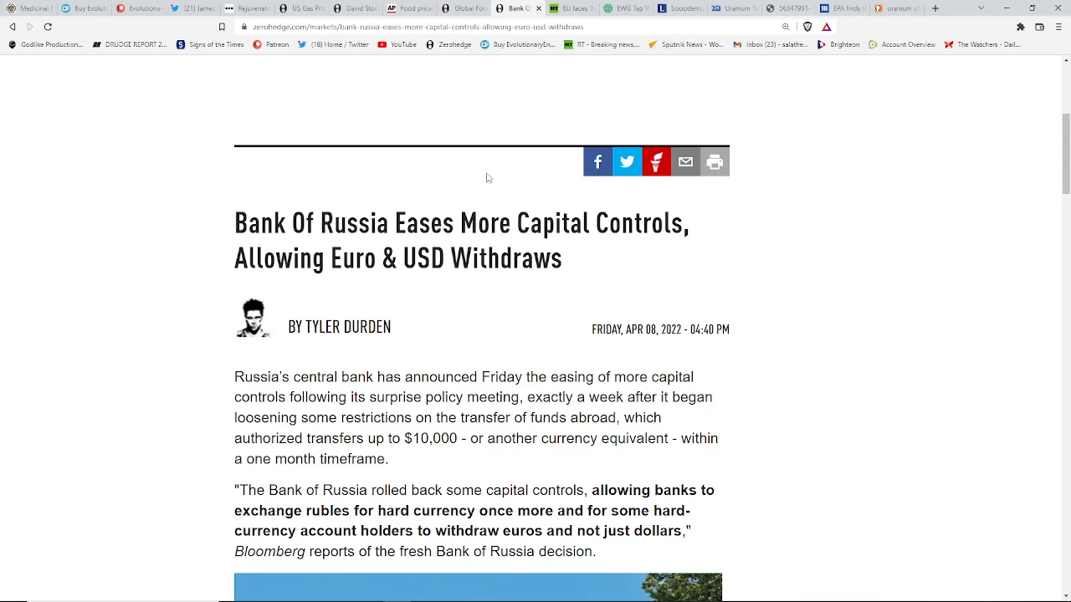
Skim the Bank of Russia capital controls article, then scroll Global Food Prices to its FAO chart.
scroll(down, 3)
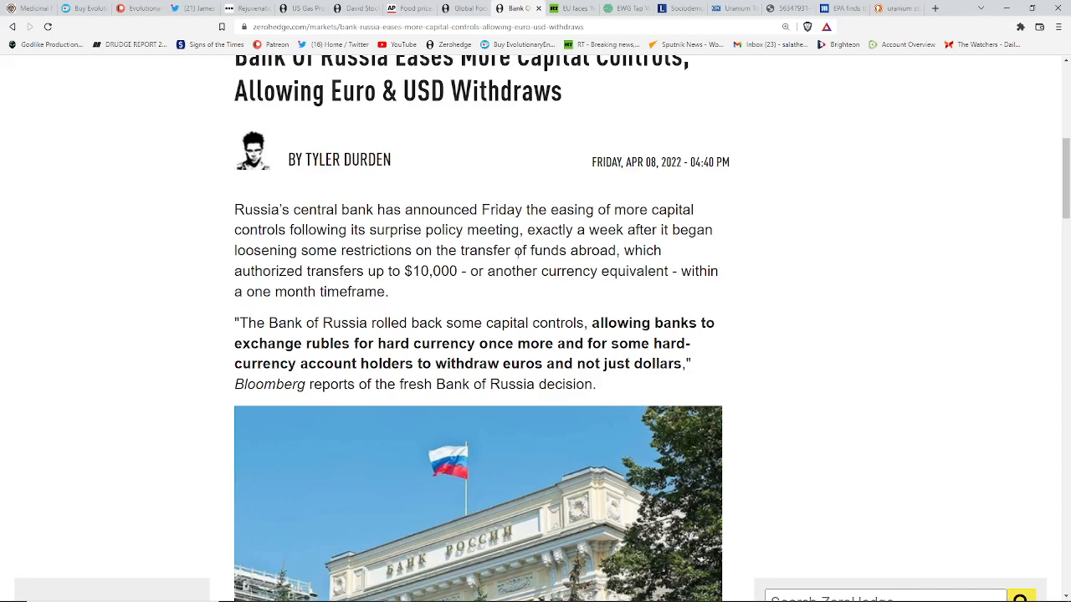
scroll(down, 3)
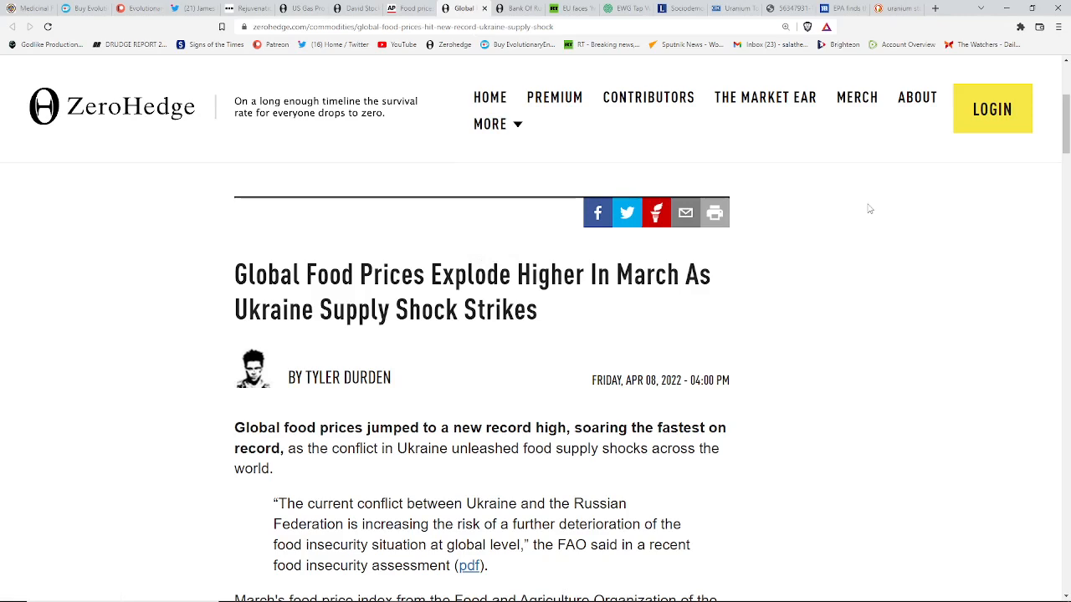
scroll(down, 3)
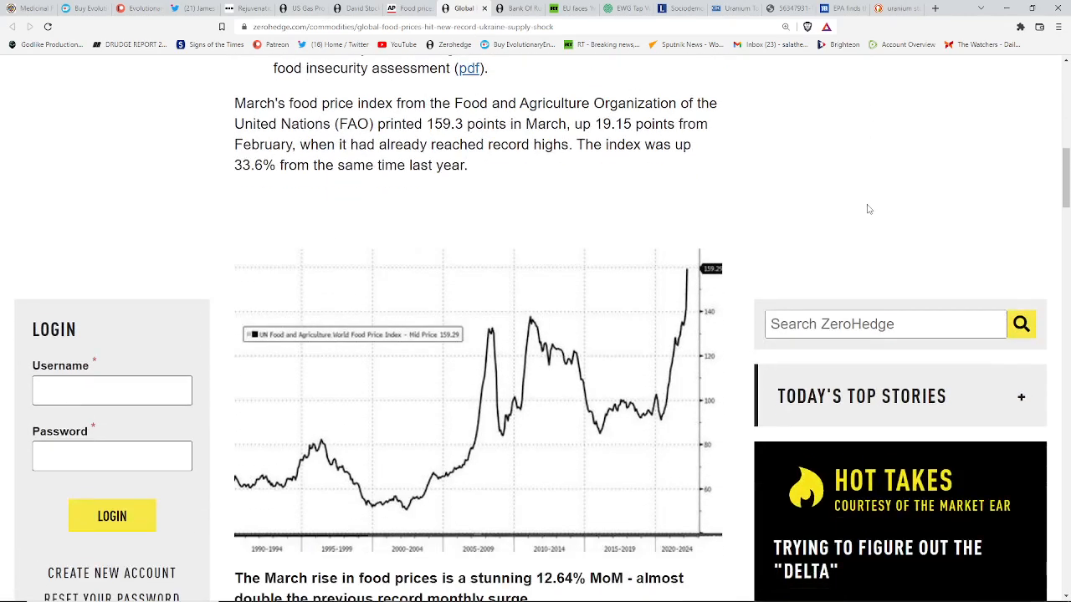
scroll(up, 3)
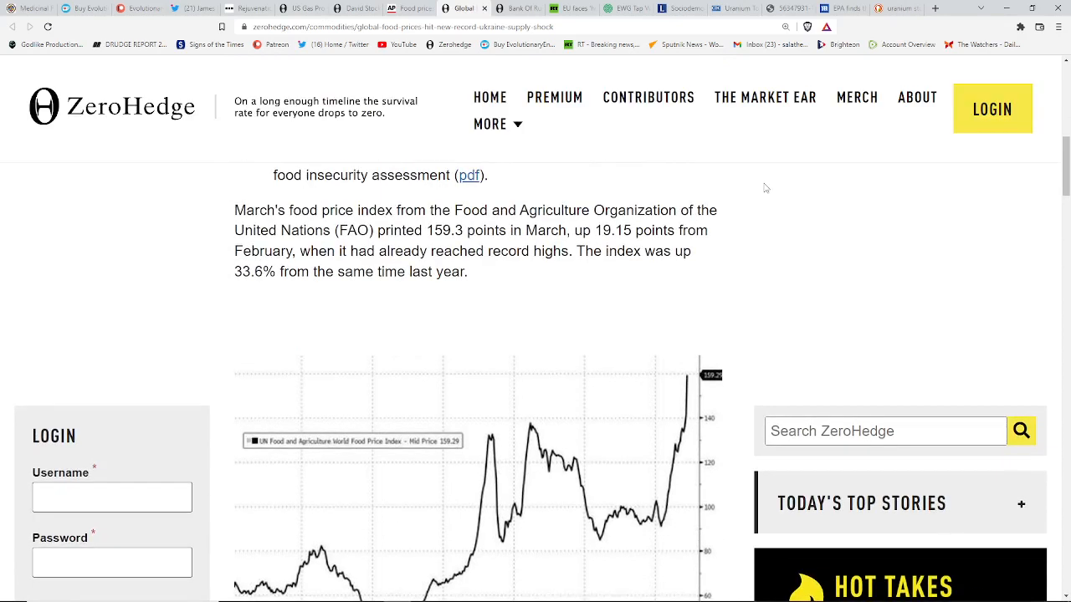
scroll(down, 3)
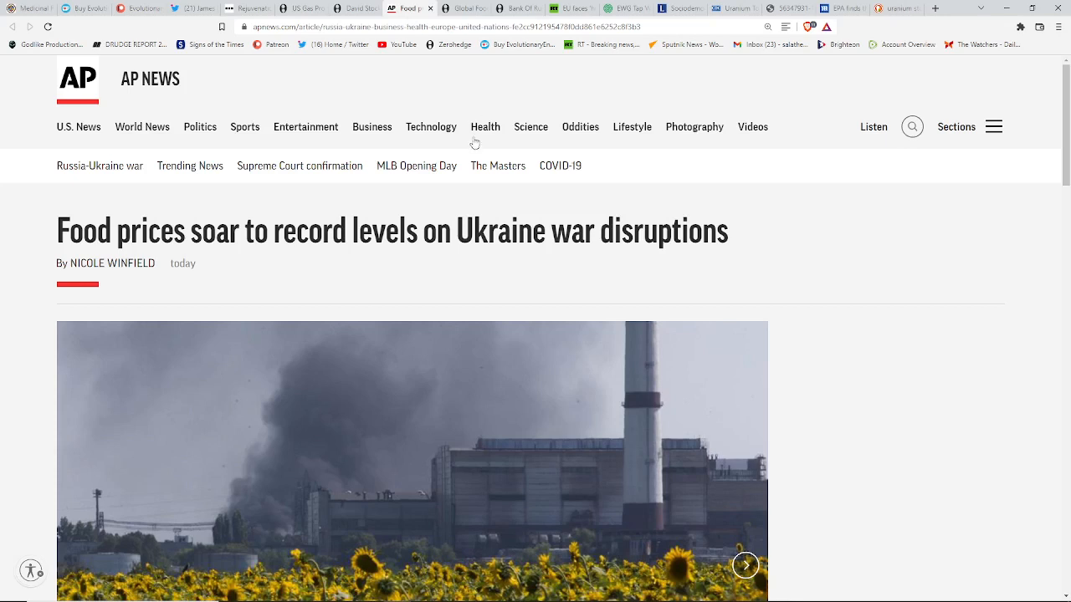
mouse_move(410, 198)
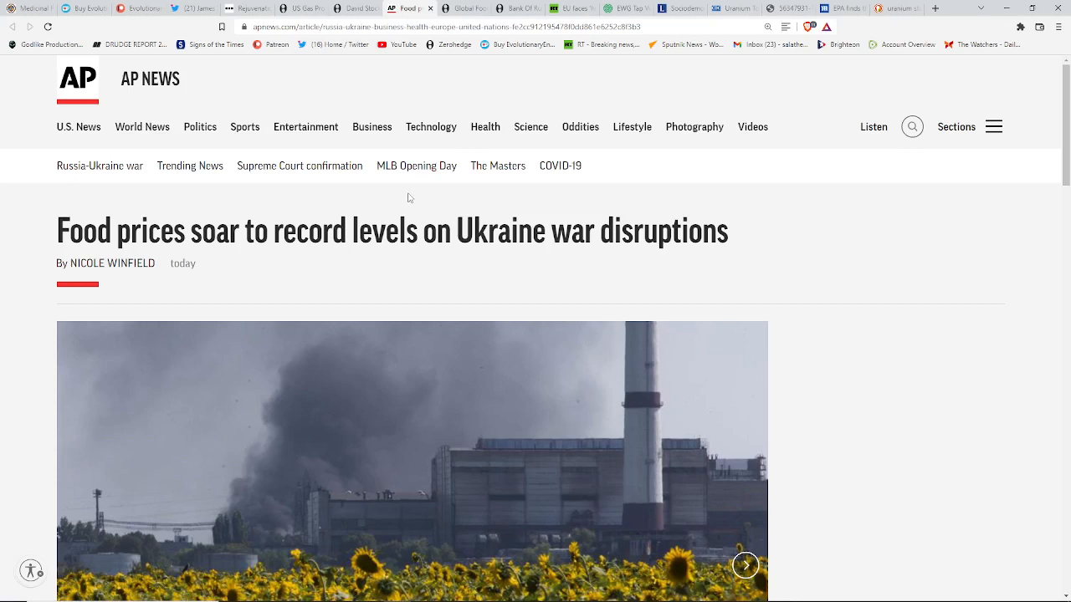
mouse_move(535, 213)
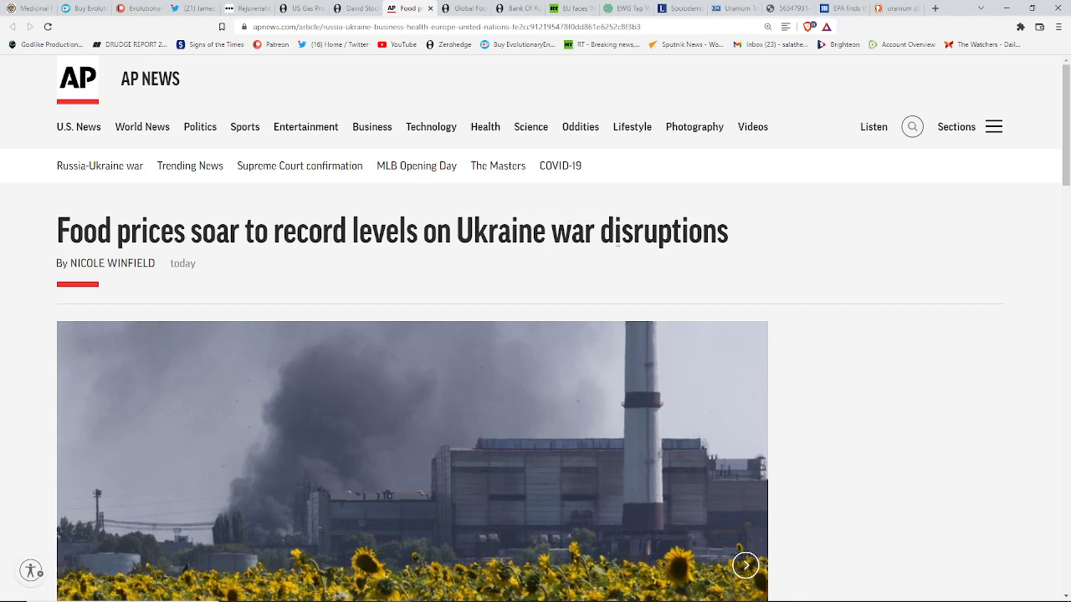
Scroll through AP News's article on record food prices from Ukraine war disruptions.
scroll(down, 3)
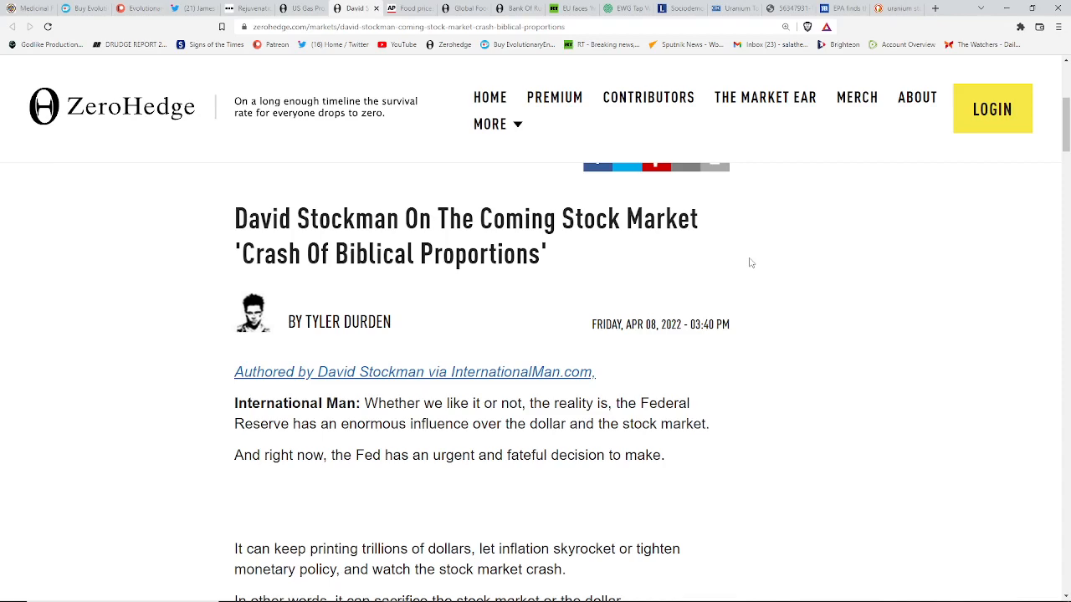
mouse_move(791, 296)
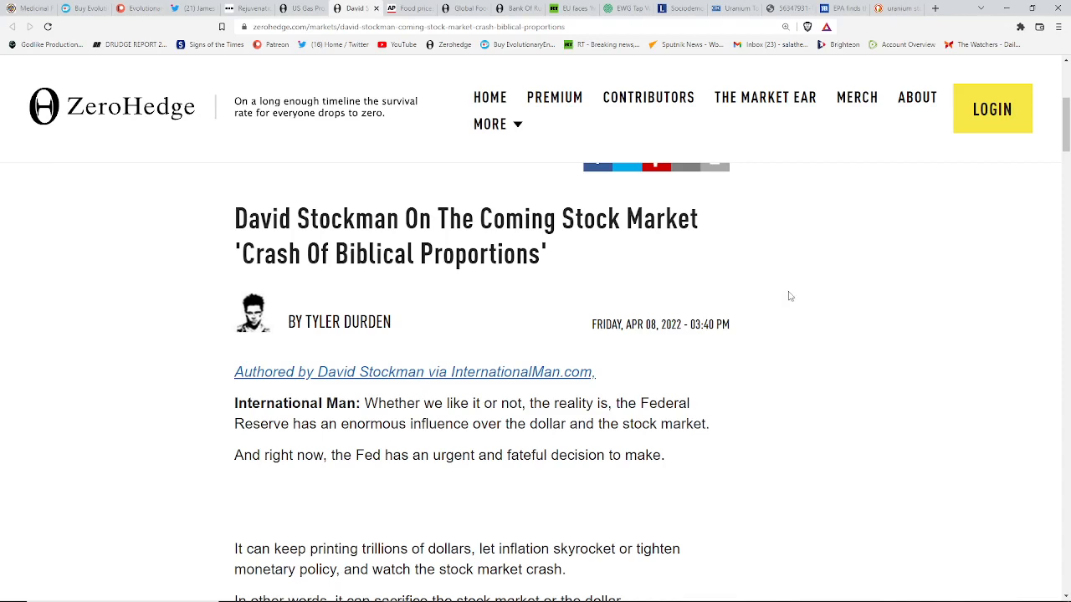
Scroll the Stockman article to the Fed's choice between sacrificing stocks or the dollar.
scroll(down, 3)
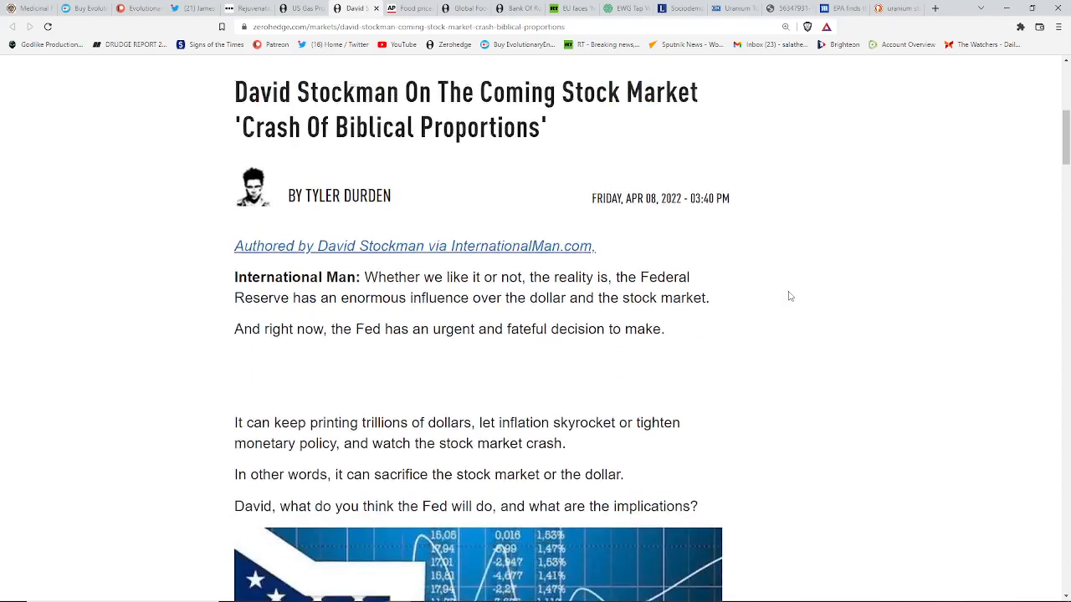
scroll(down, 3)
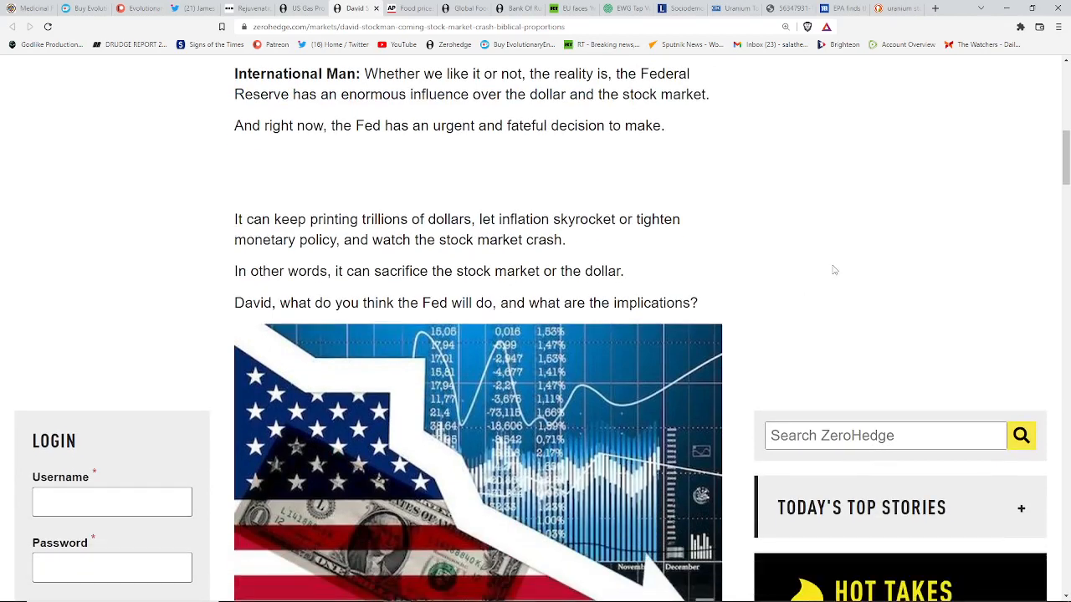
mouse_move(821, 231)
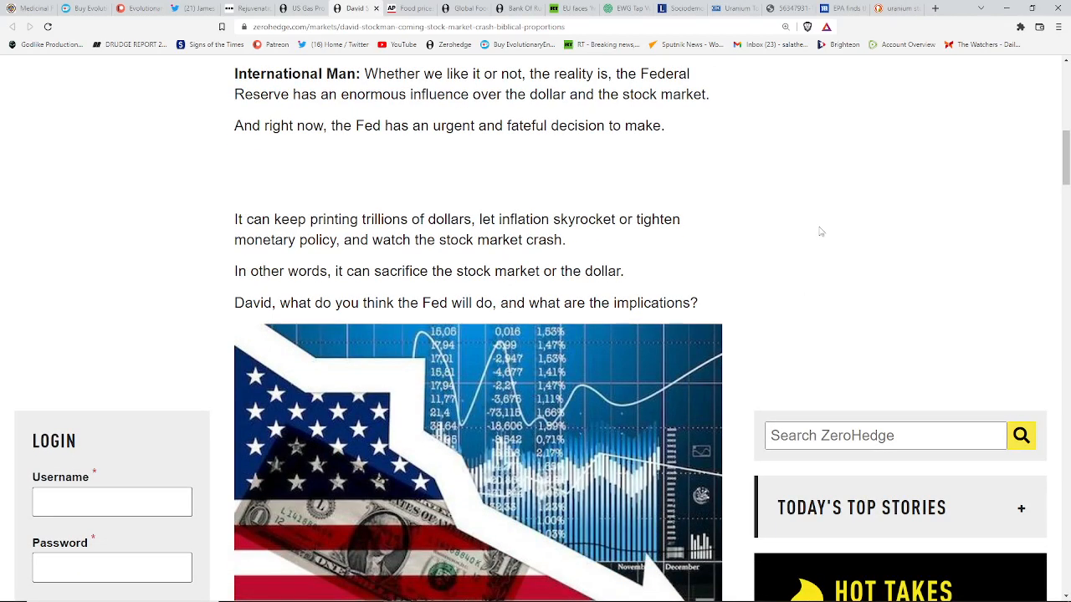
mouse_move(458, 103)
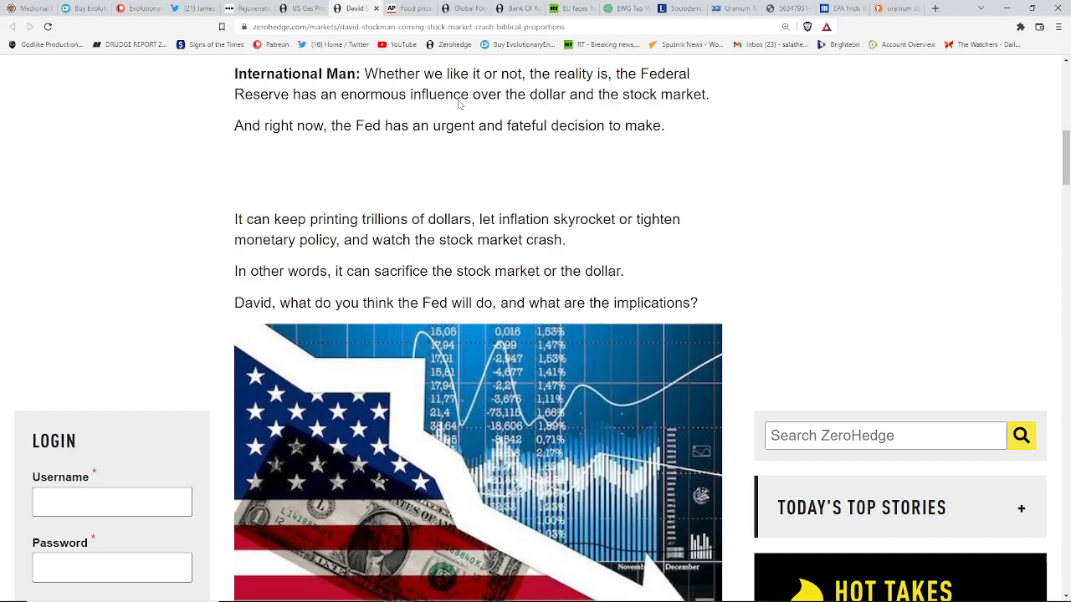
mouse_move(301, 8)
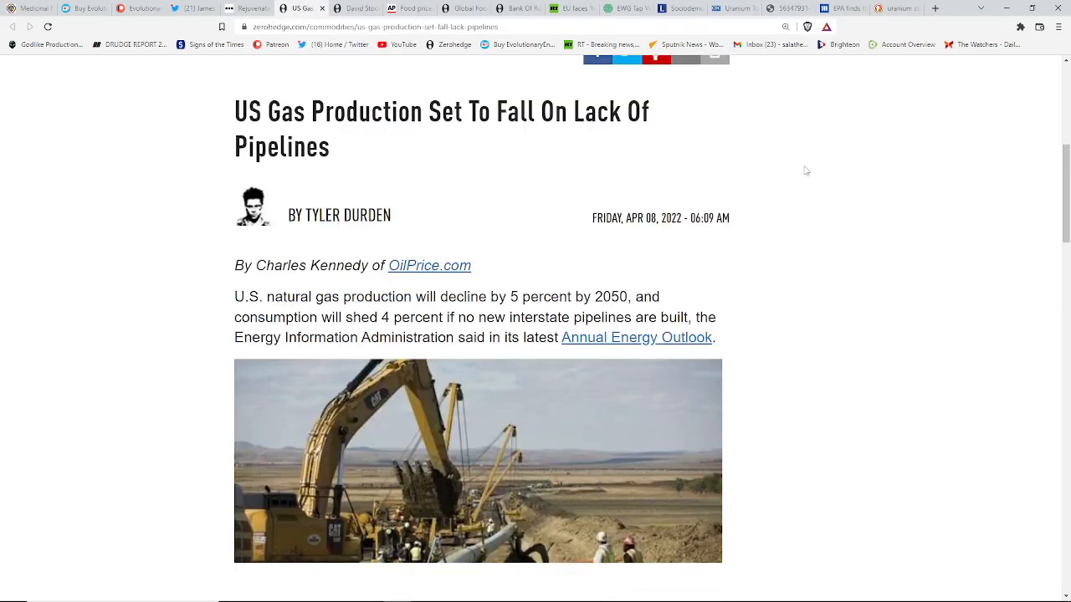
mouse_move(930, 167)
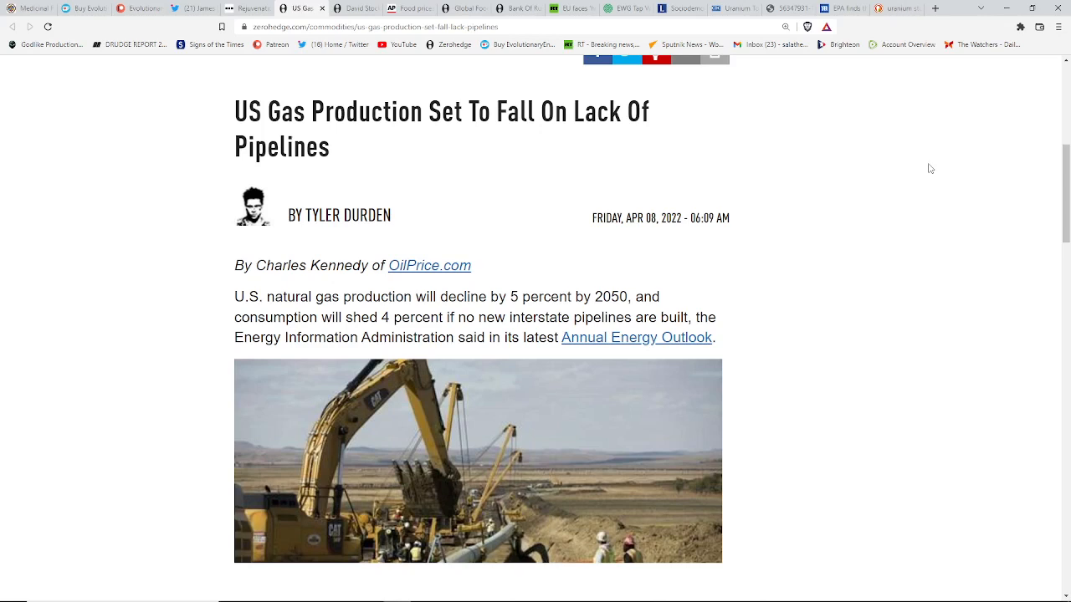
mouse_move(915, 192)
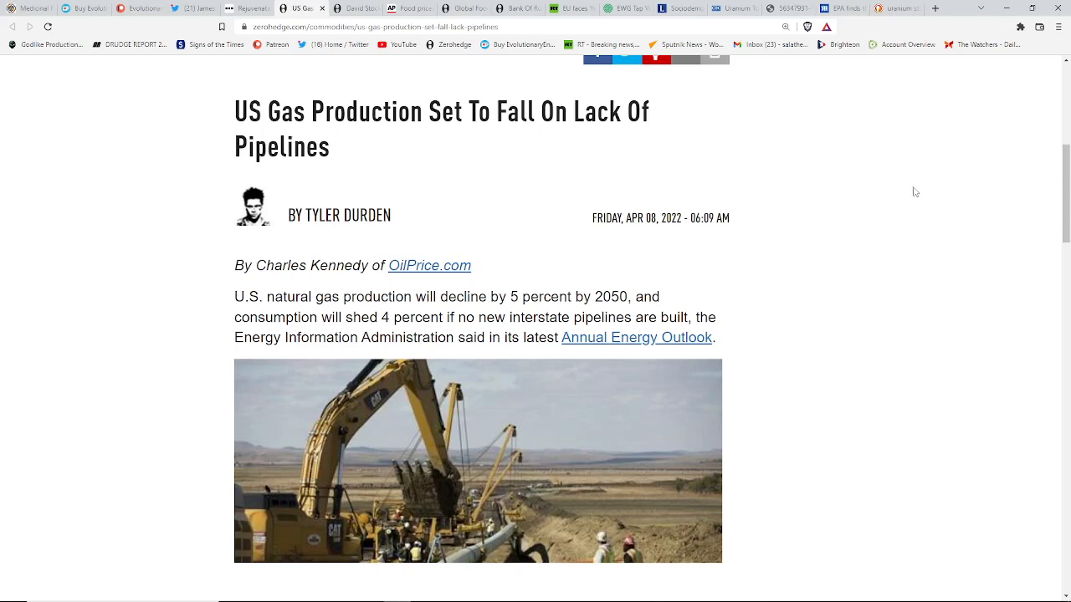
mouse_move(920, 191)
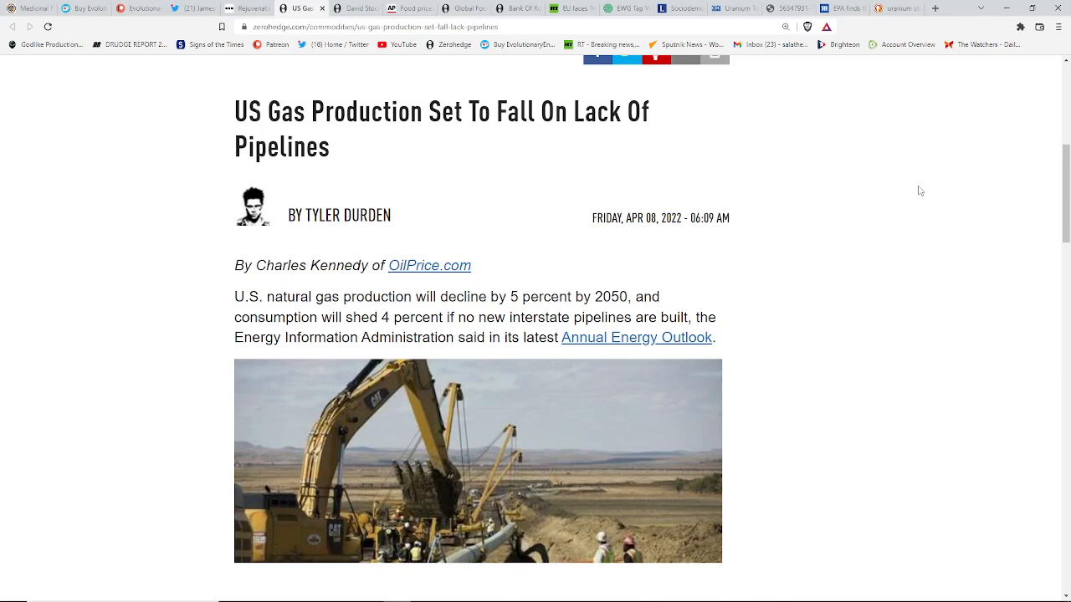
mouse_move(903, 199)
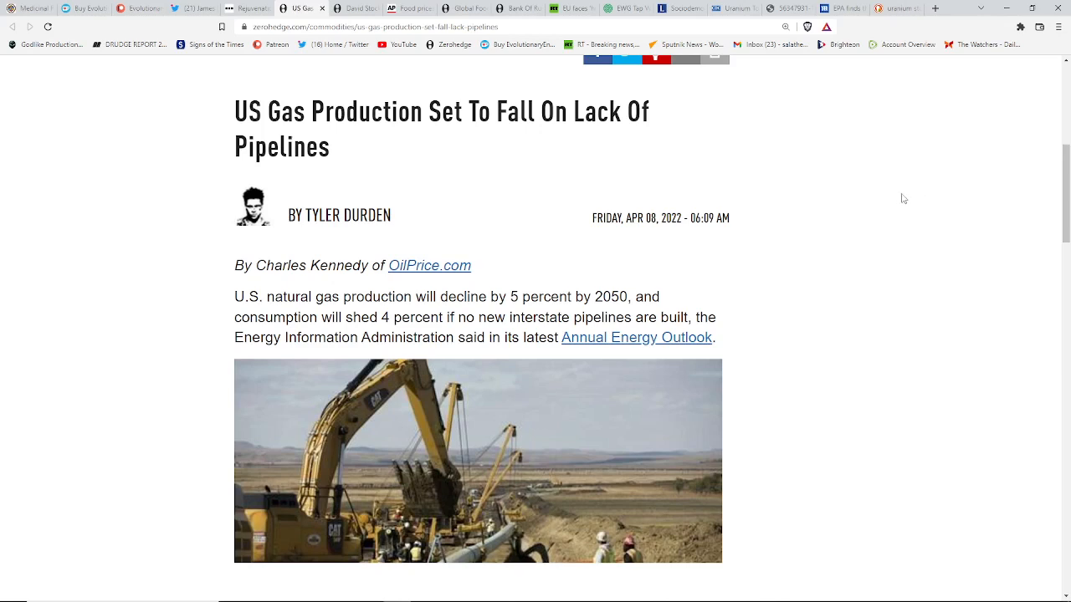
mouse_move(909, 184)
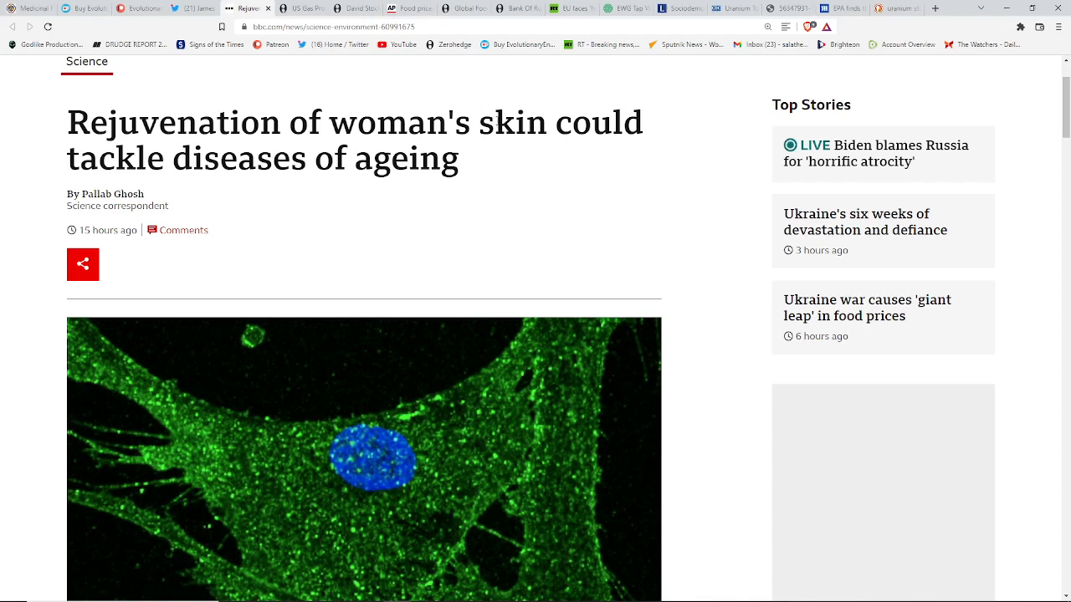
mouse_move(657, 196)
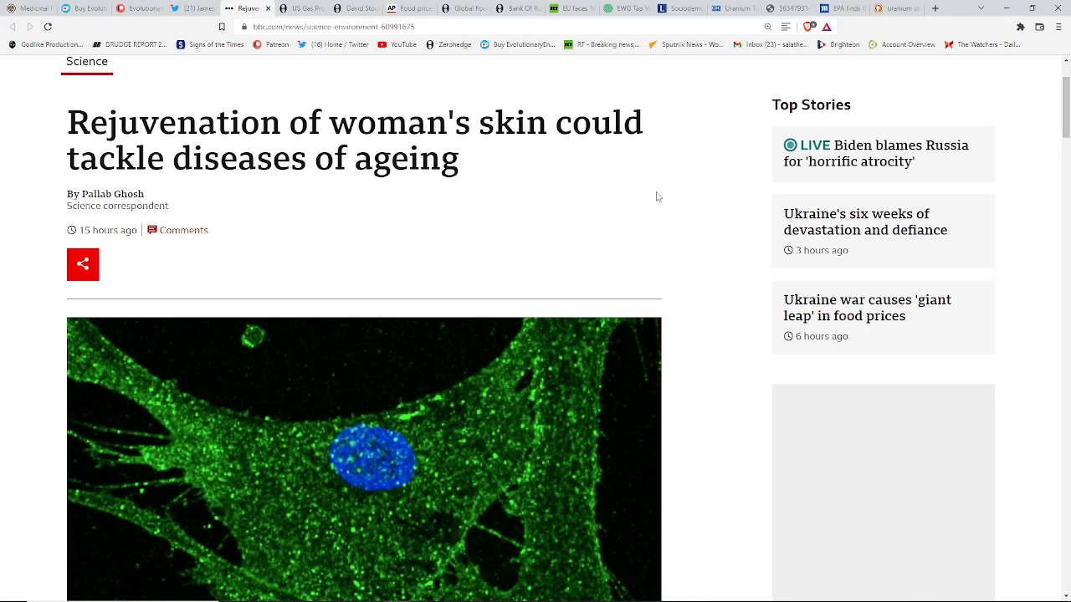
Scroll past the BBC article's cell image to Prof Reik's comments and the eLife note.
scroll(down, 3)
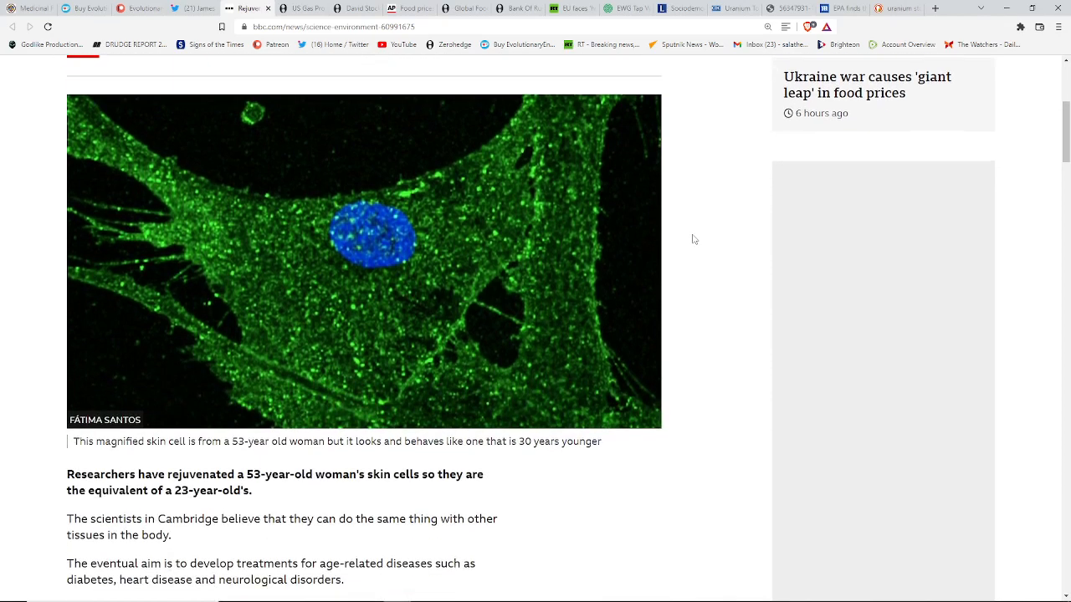
scroll(down, 3)
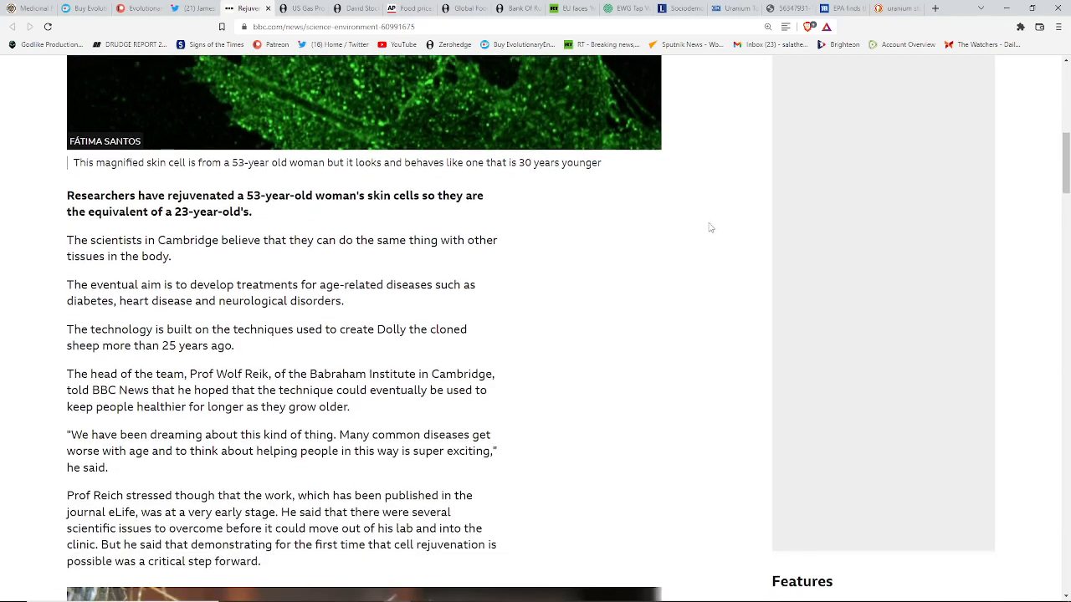
mouse_move(660, 249)
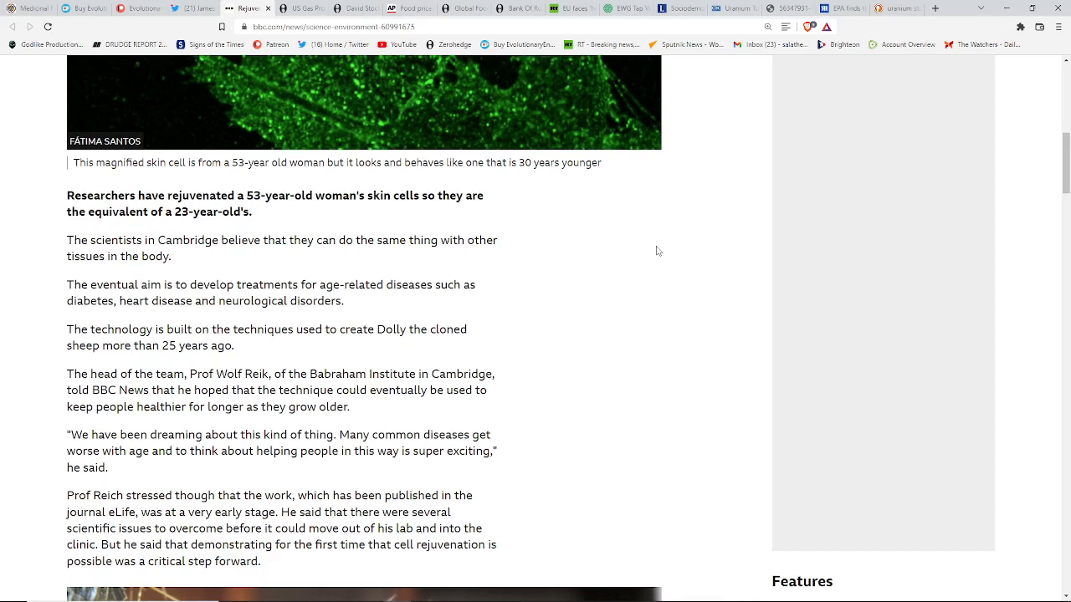
mouse_move(642, 252)
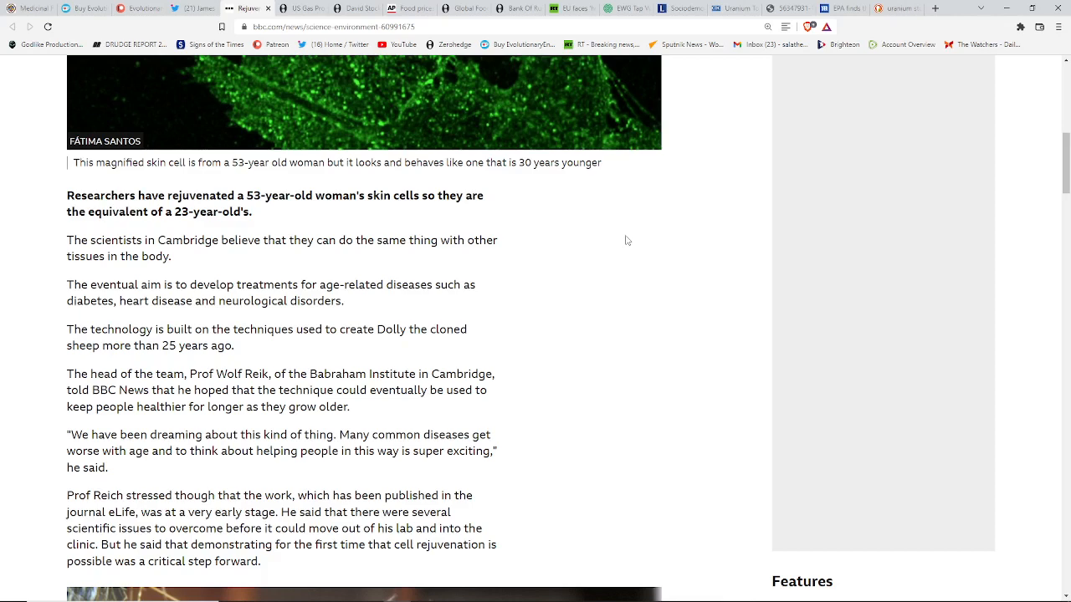
mouse_move(595, 260)
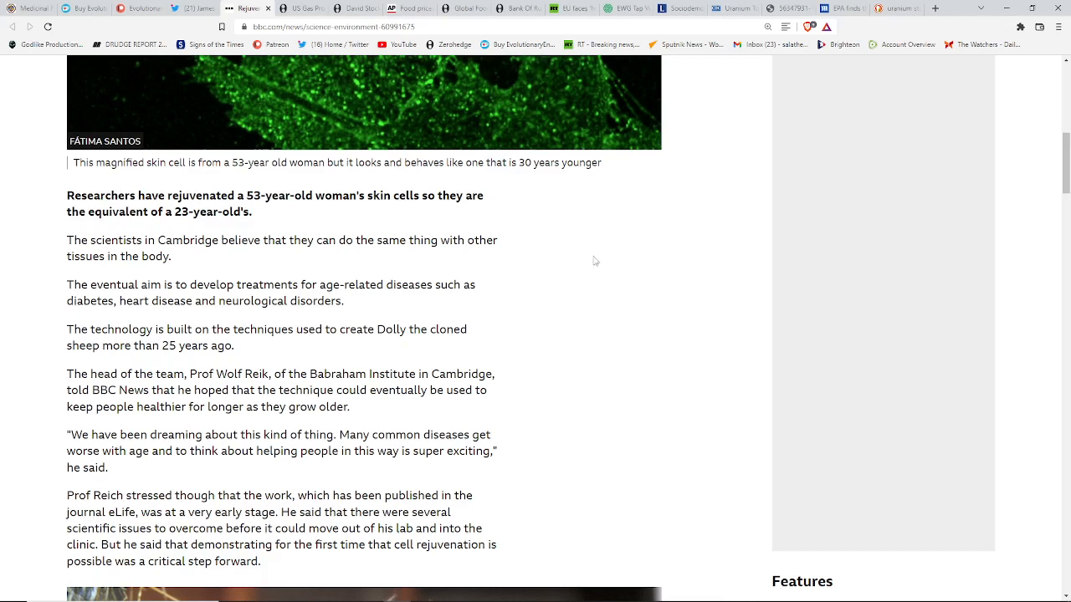
scroll(up, 3)
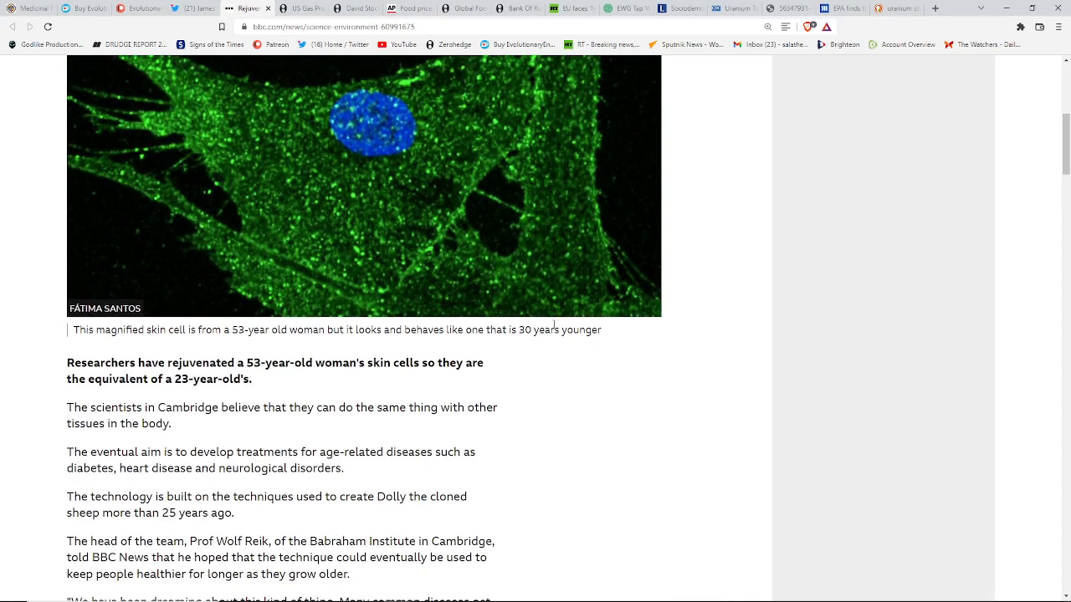
scroll(down, 3)
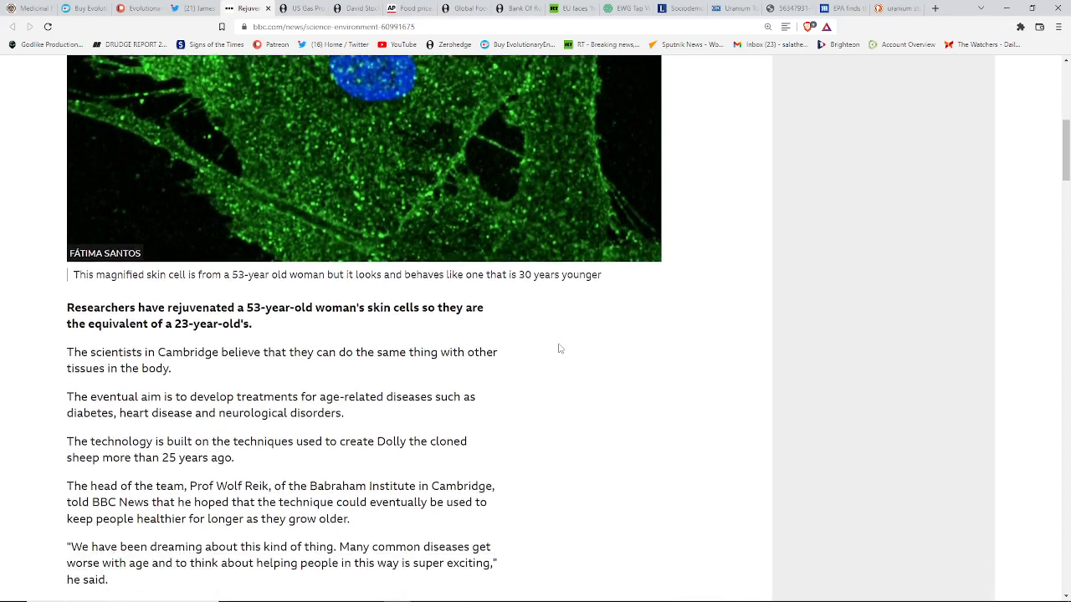
scroll(down, 3)
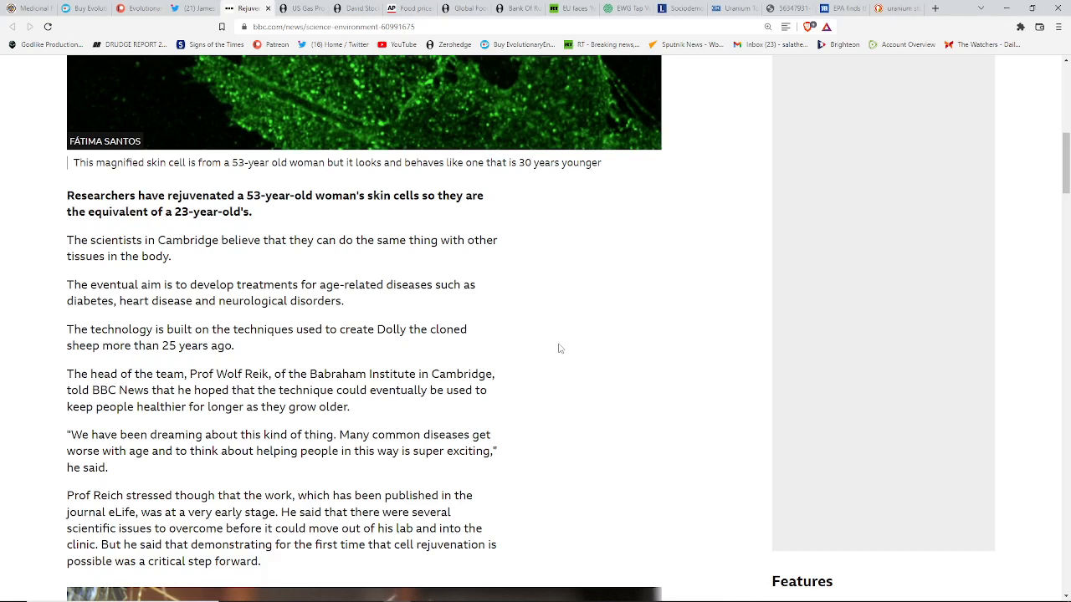
mouse_move(563, 333)
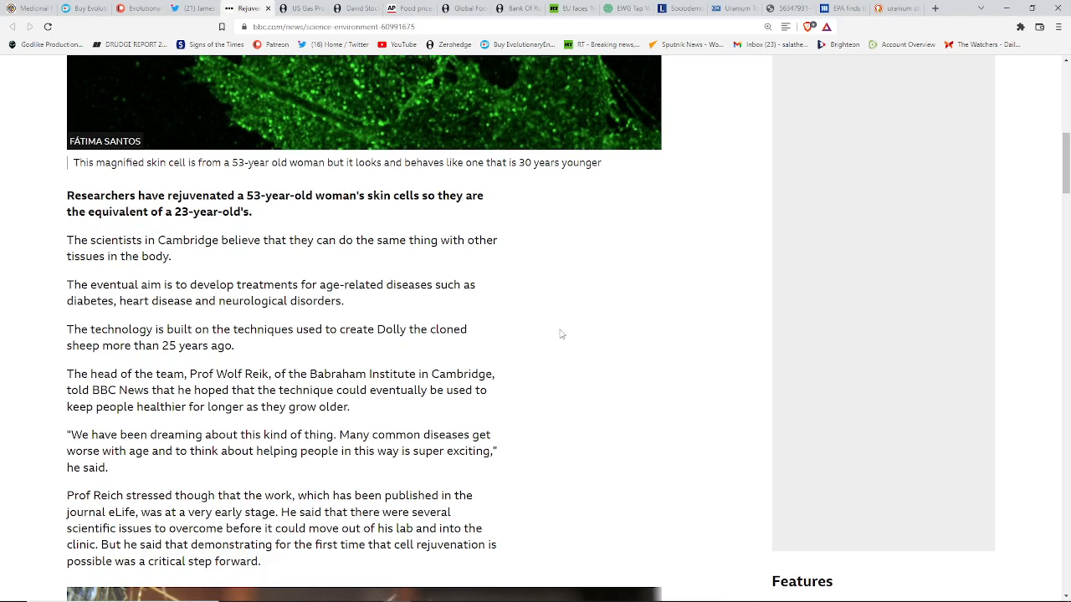
mouse_move(559, 328)
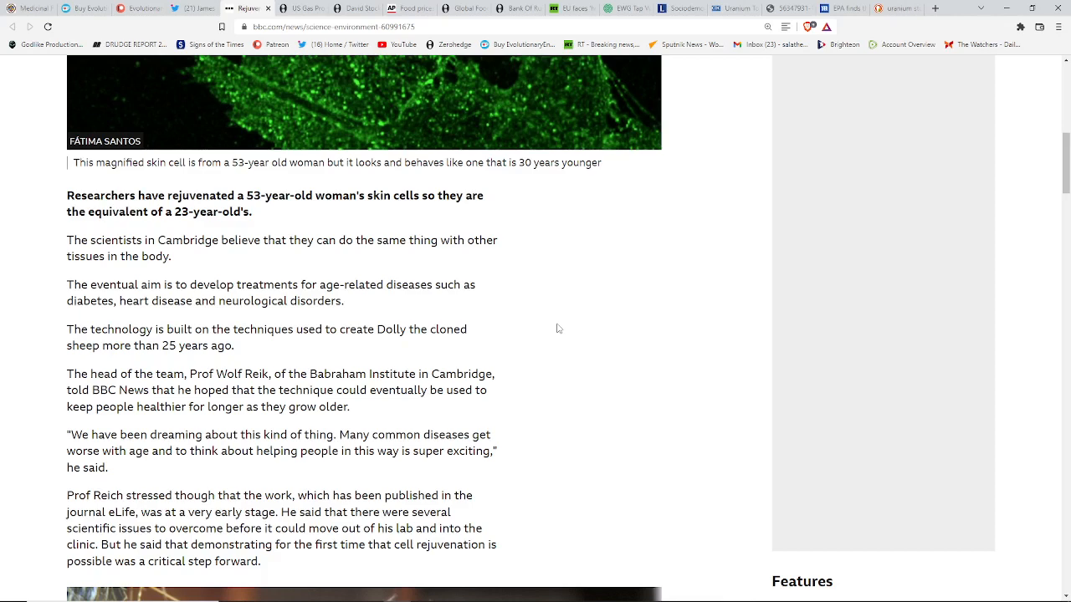
mouse_move(592, 380)
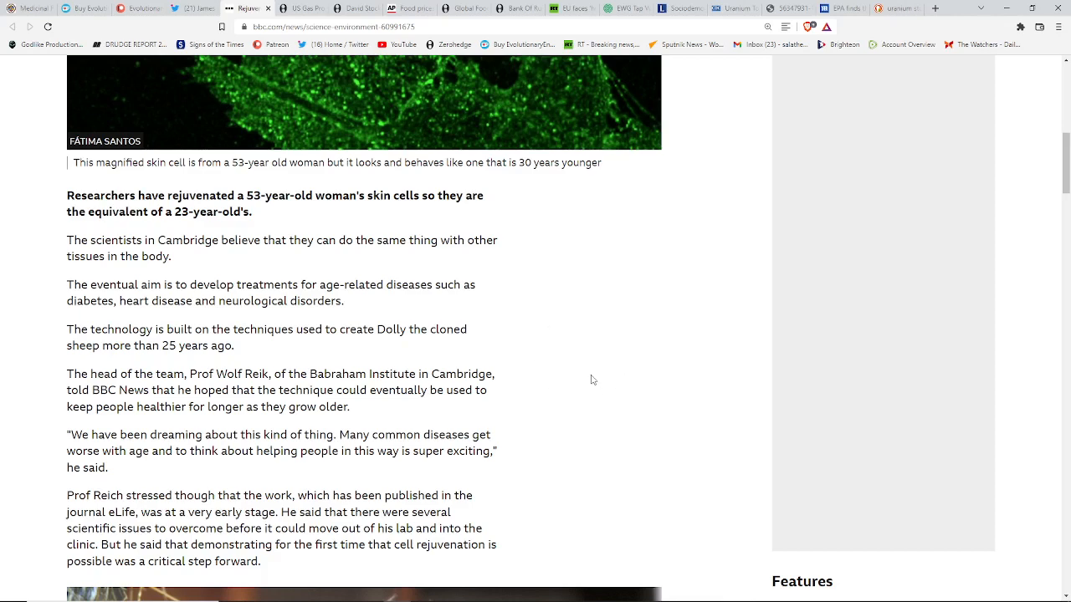
scroll(down, 3)
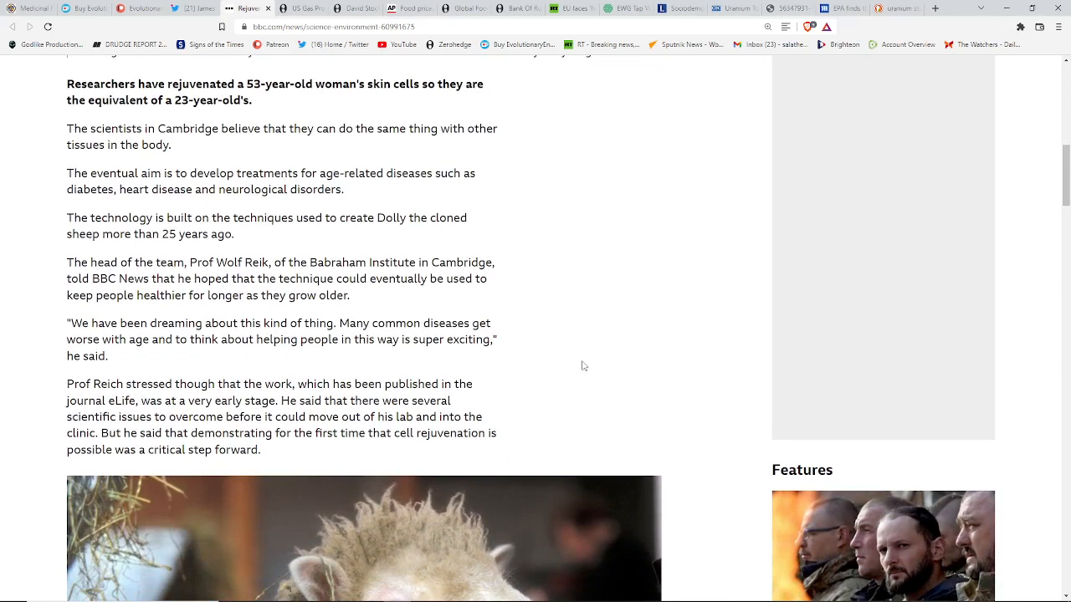
scroll(down, 3)
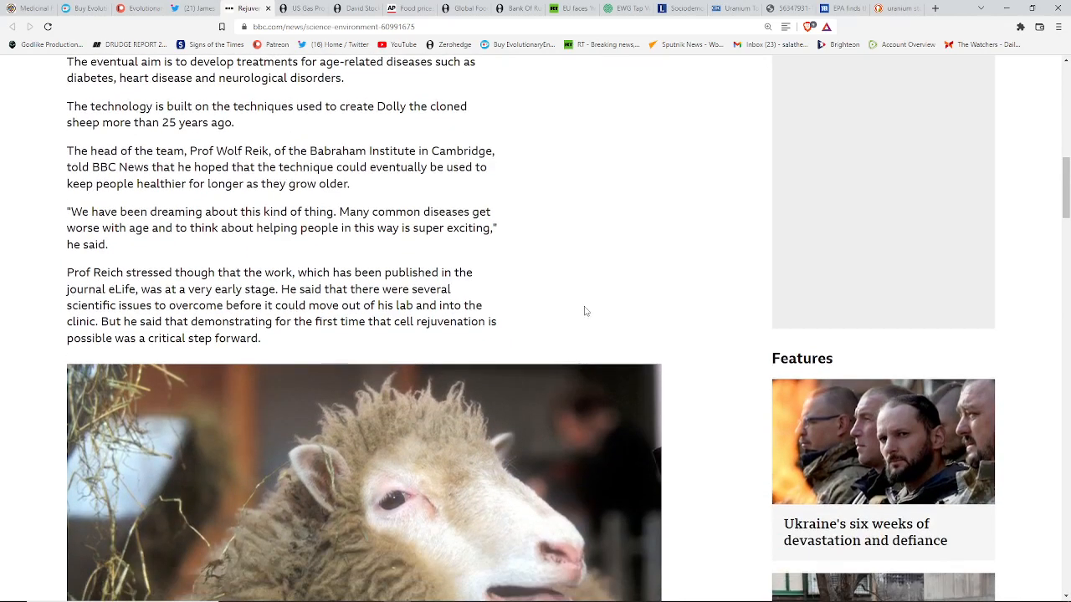
mouse_move(563, 303)
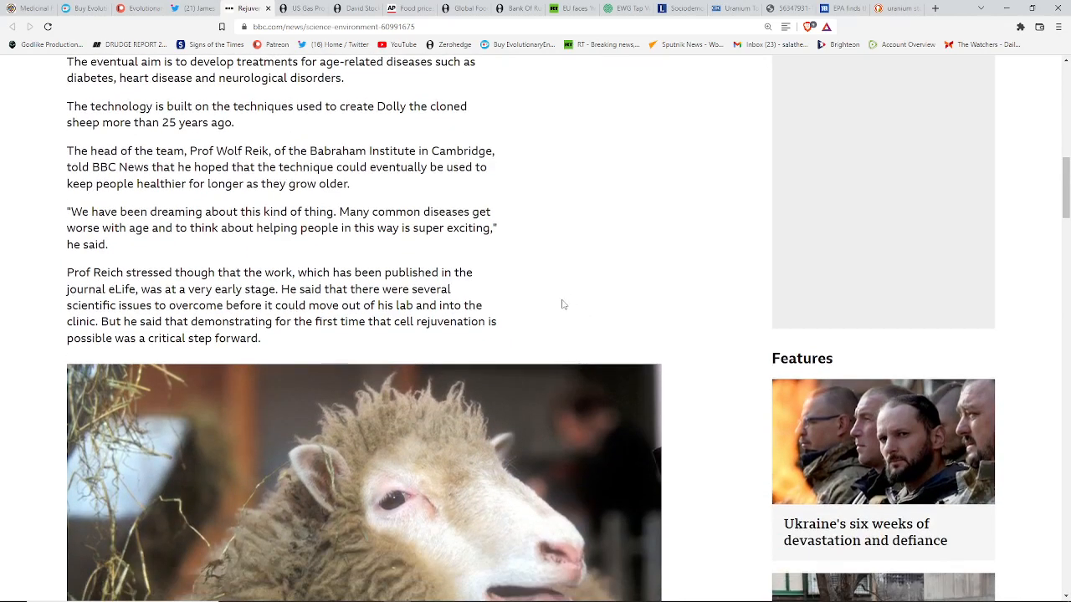
scroll(down, 3)
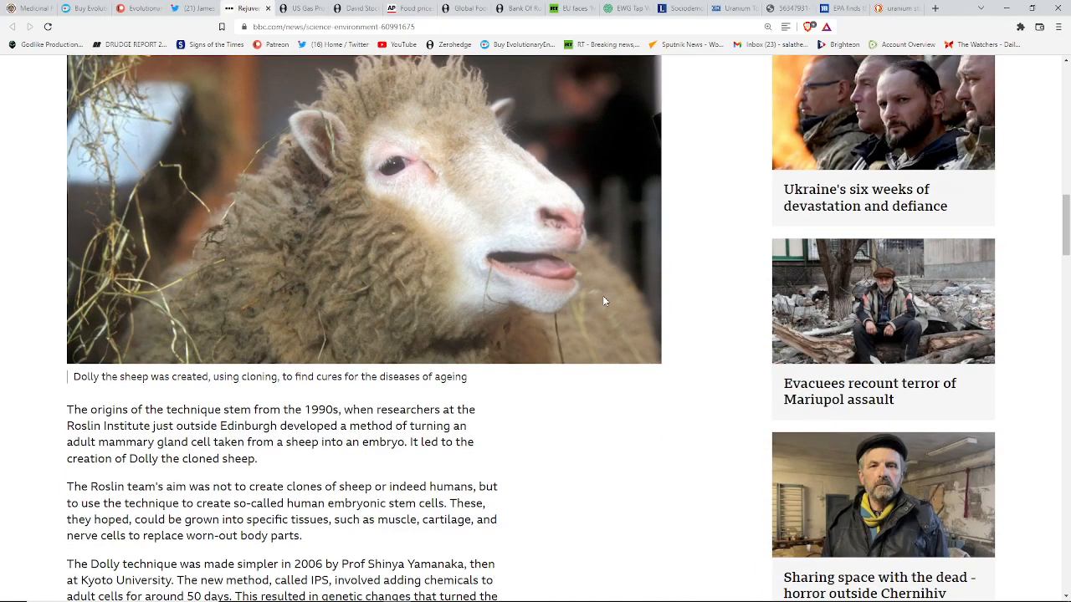
mouse_move(464, 375)
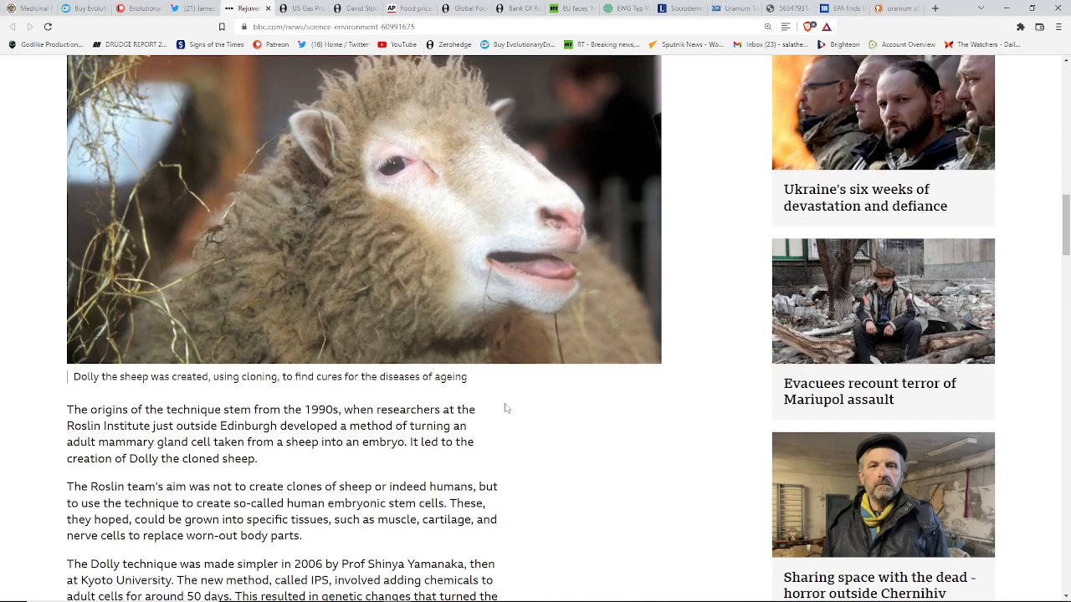
mouse_move(544, 410)
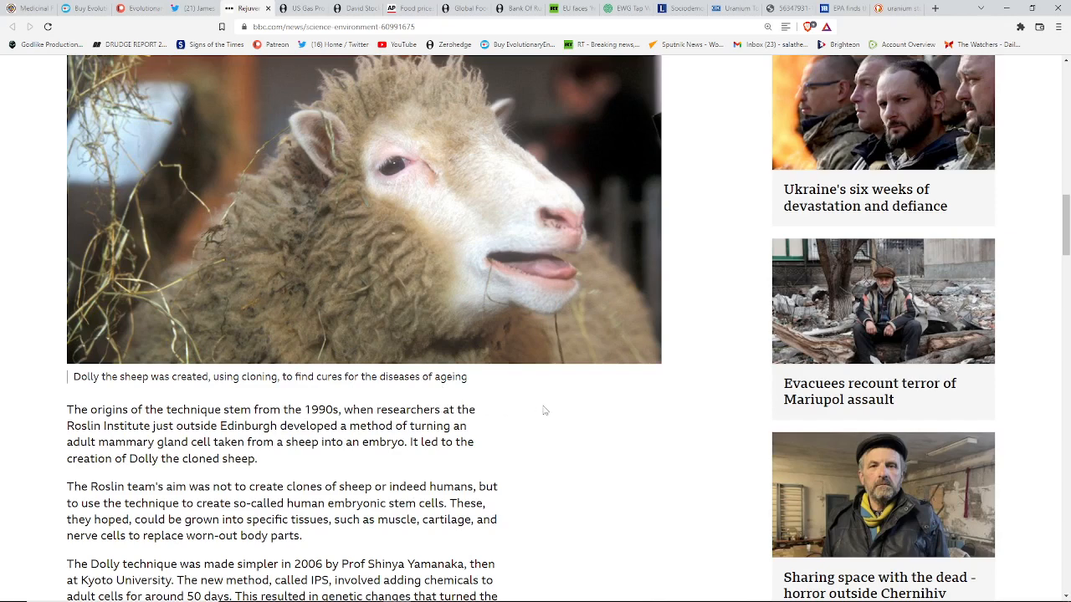
mouse_move(515, 419)
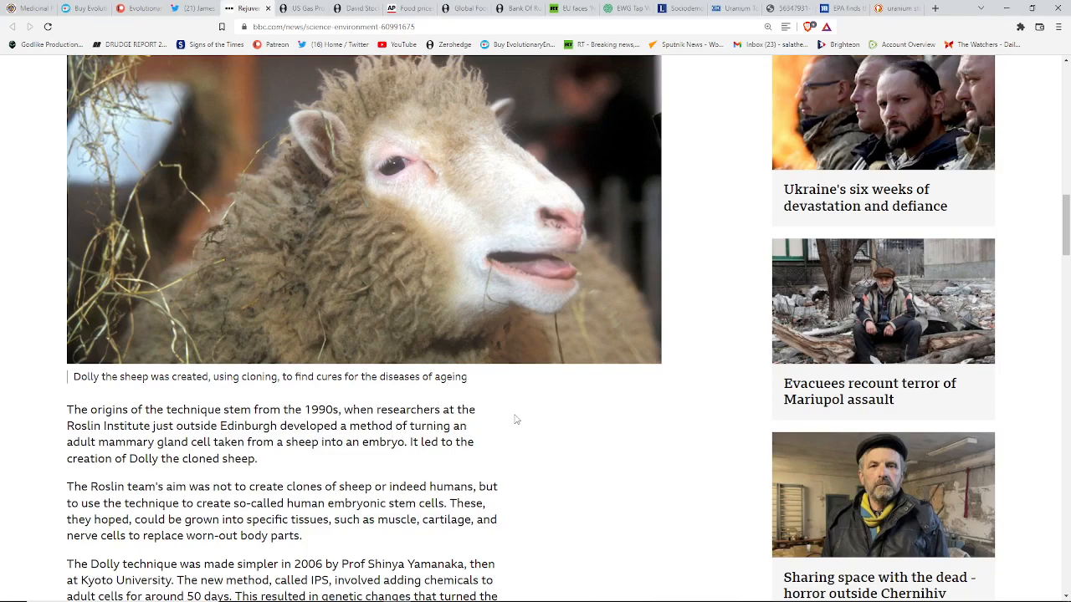
scroll(down, 3)
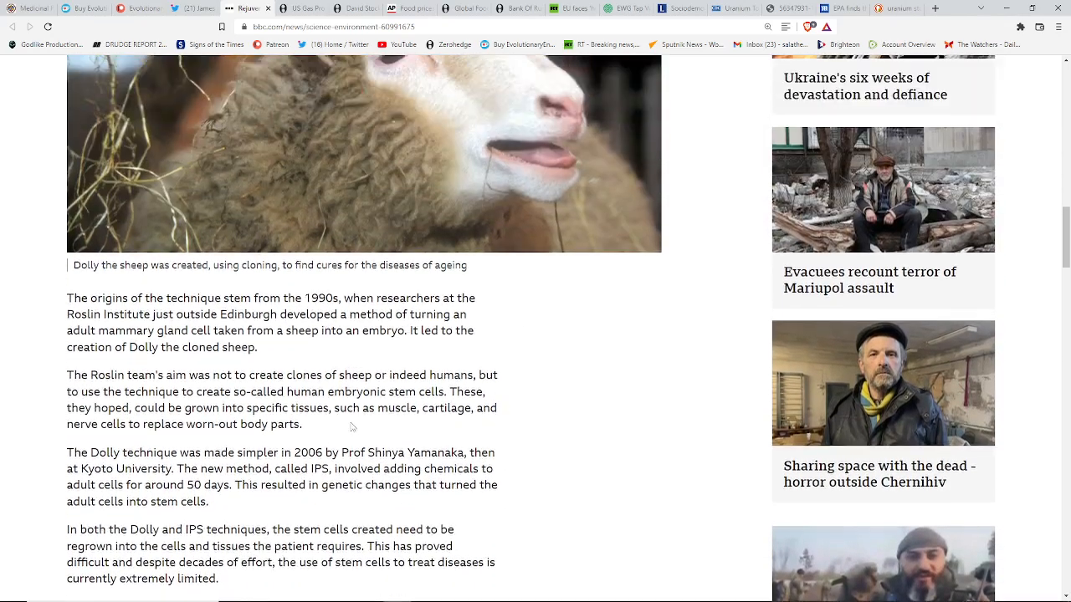
scroll(down, 3)
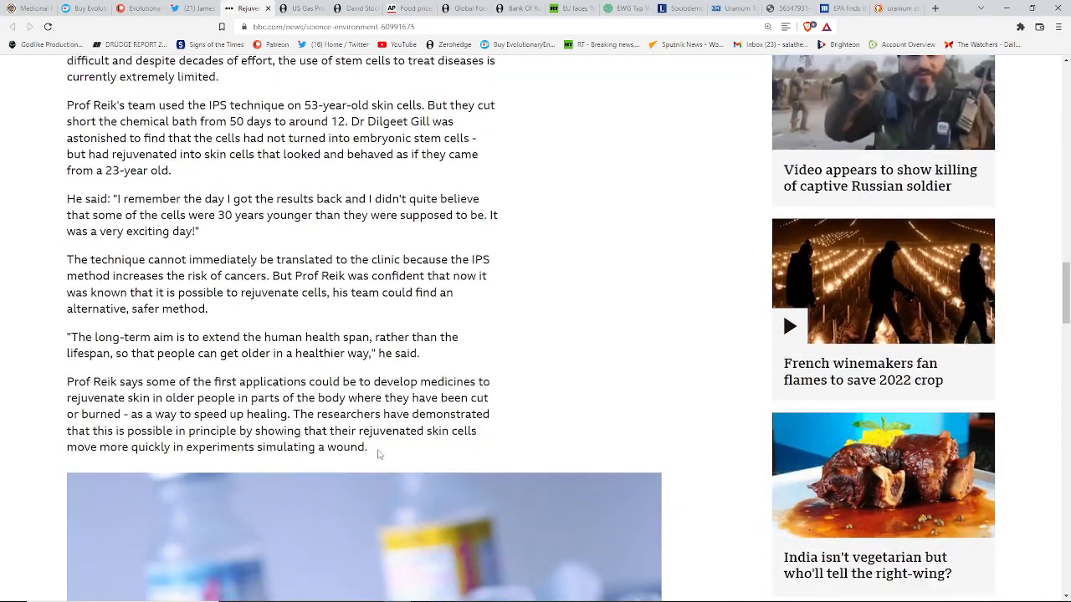
scroll(down, 3)
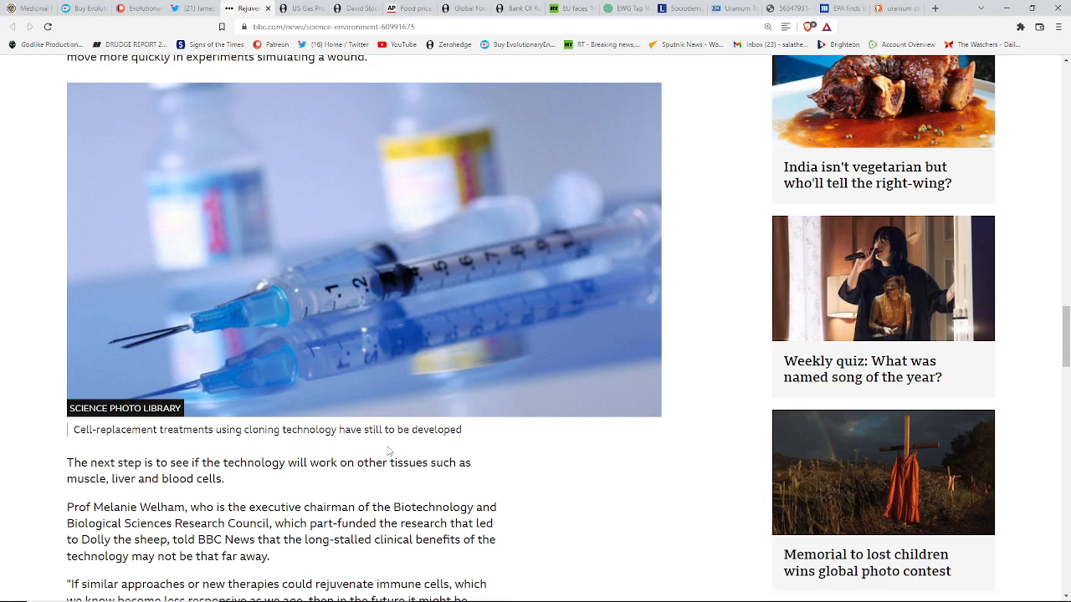
mouse_move(410, 427)
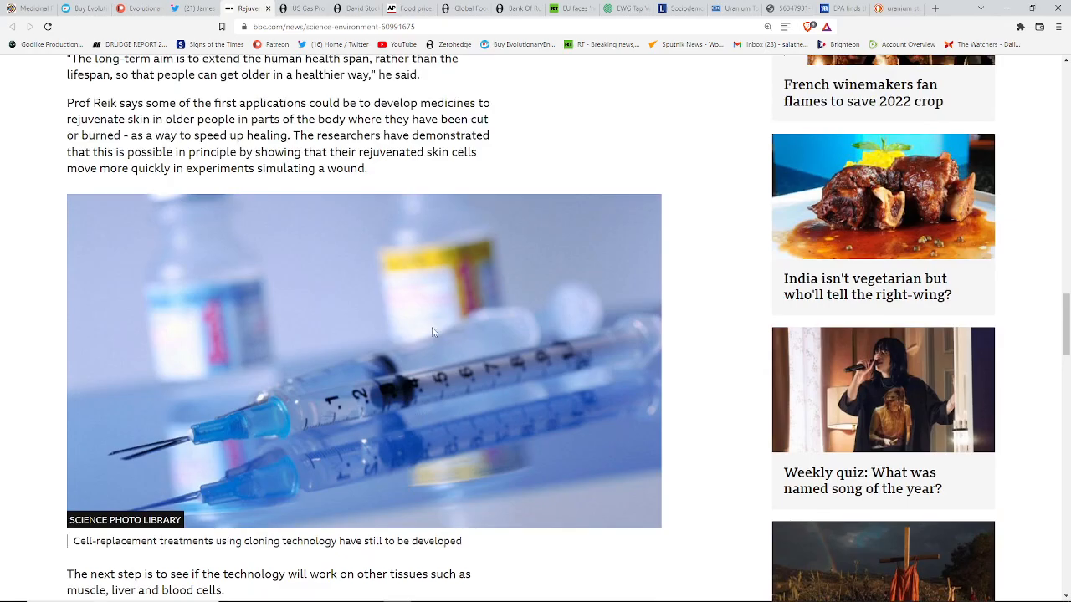
scroll(down, 3)
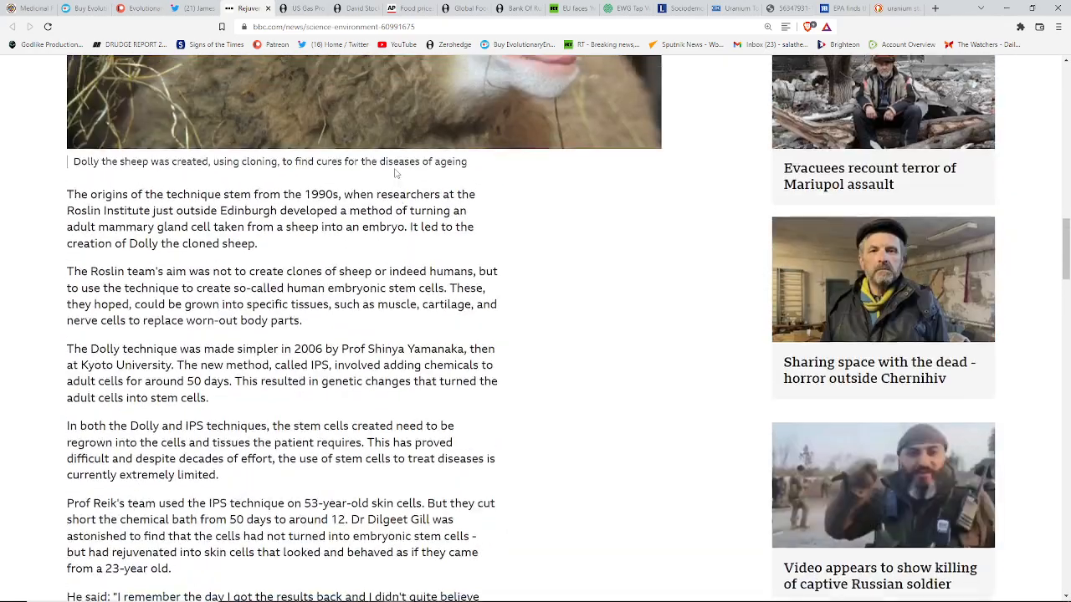
scroll(up, 3)
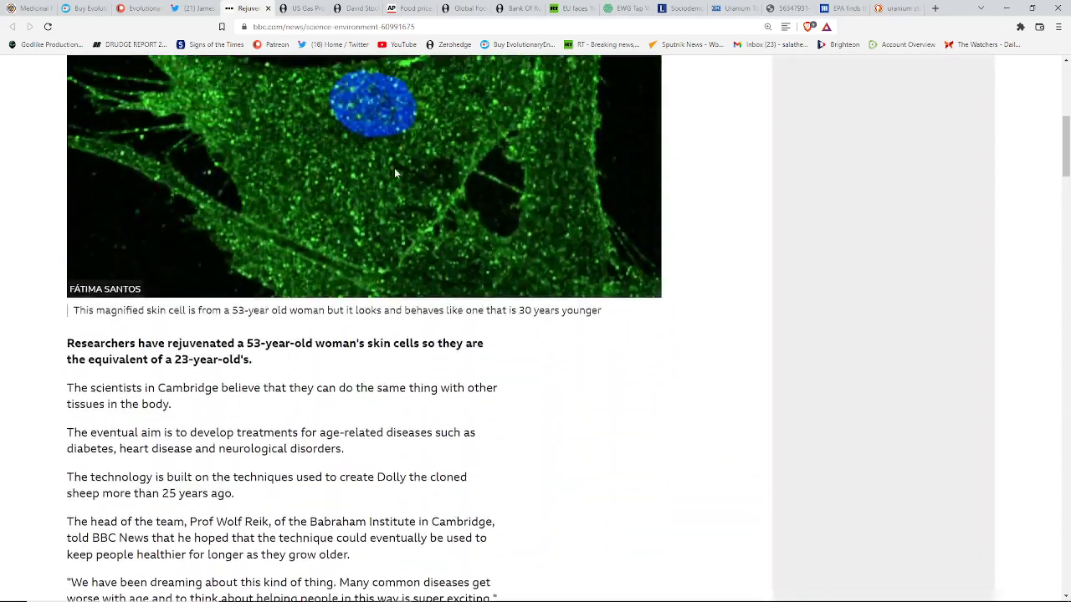
scroll(up, 3)
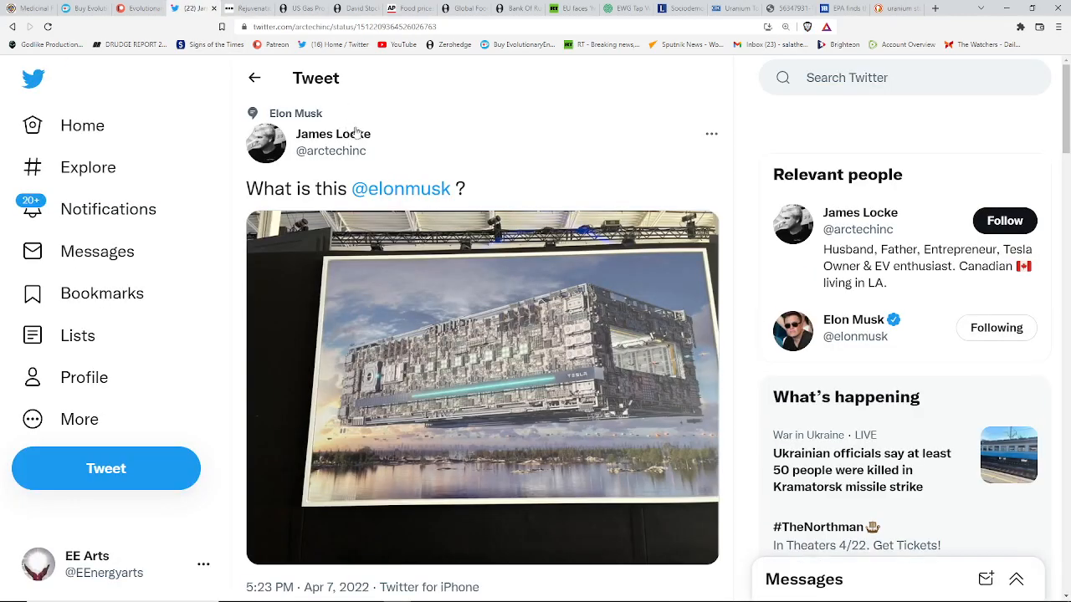
mouse_move(623, 137)
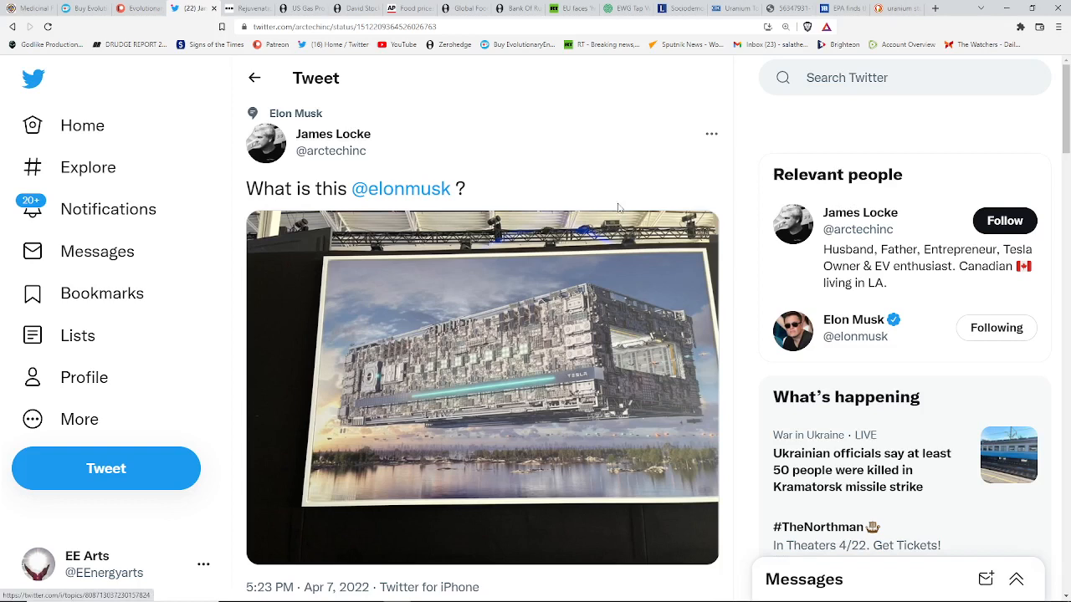
mouse_move(619, 299)
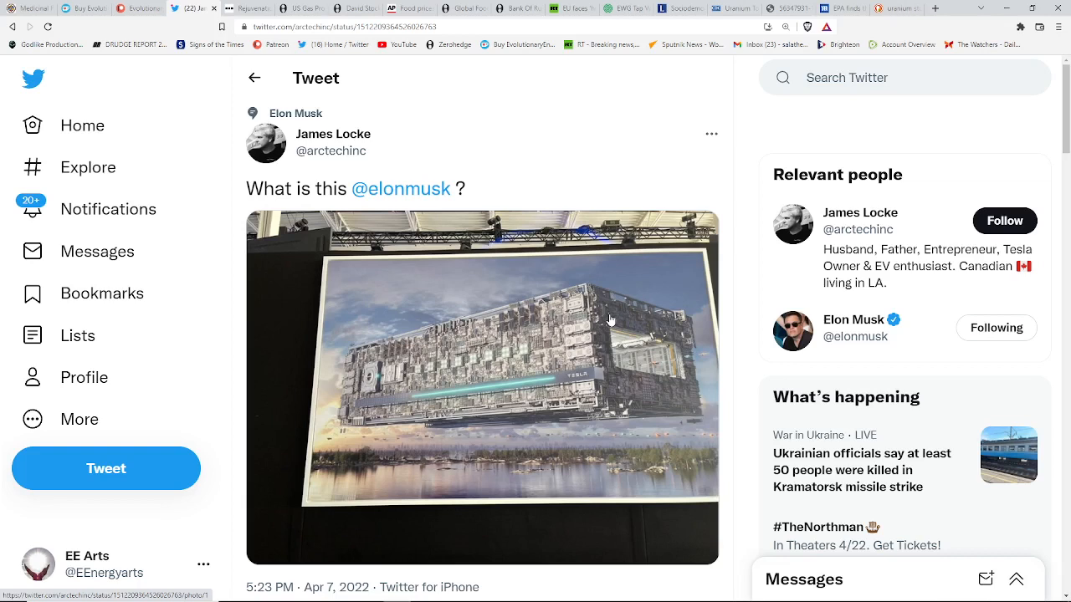
mouse_move(601, 303)
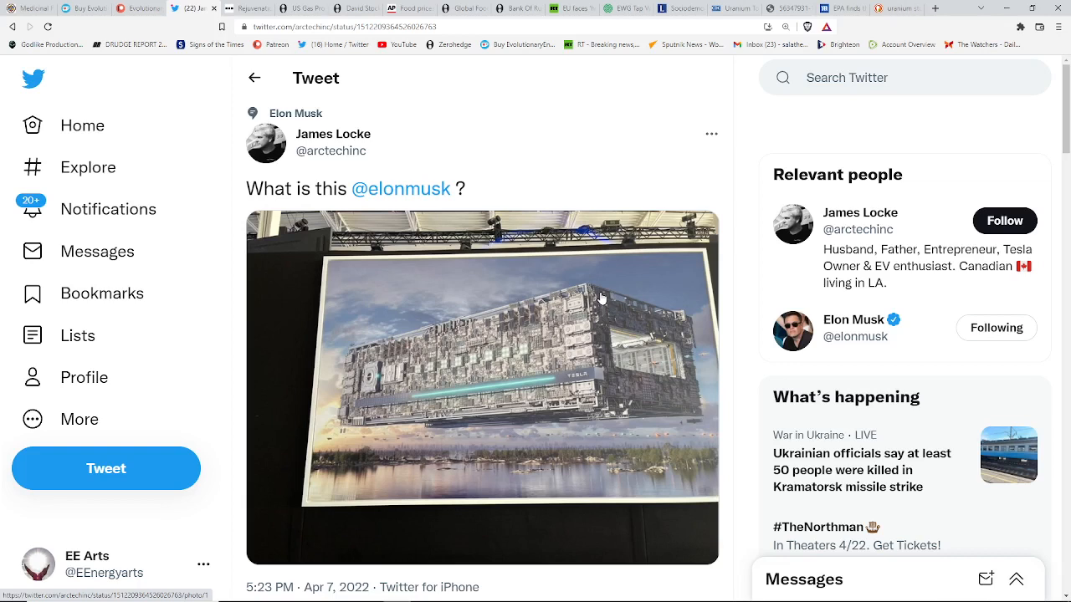
mouse_move(593, 303)
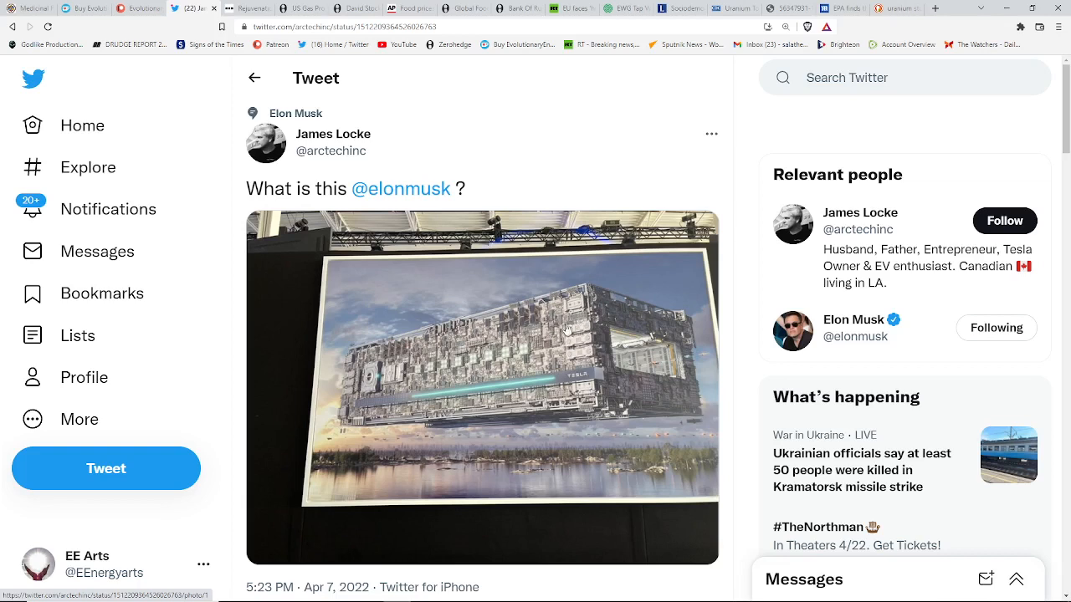
Scroll the James Locke thread past the Star Destroyer image to the Locutus 'Resistance is futile Elon' reply.
scroll(down, 3)
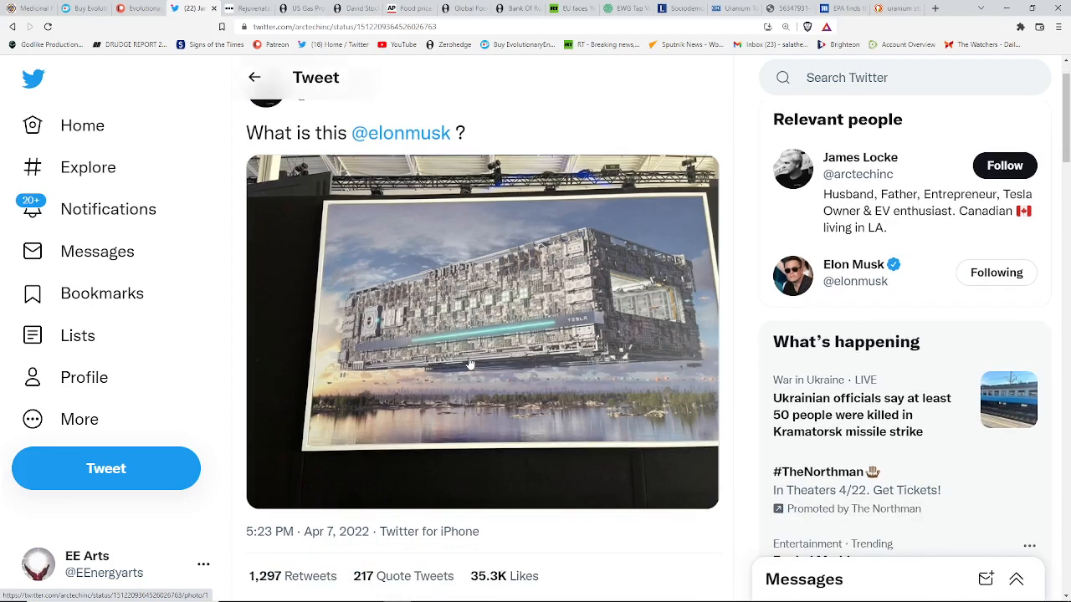
scroll(down, 3)
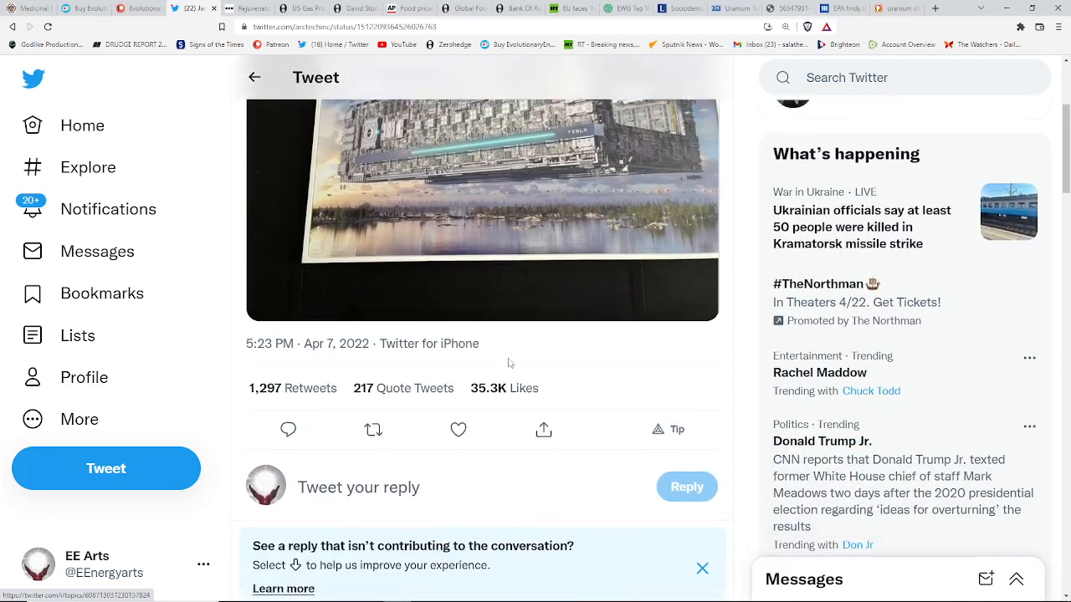
scroll(down, 3)
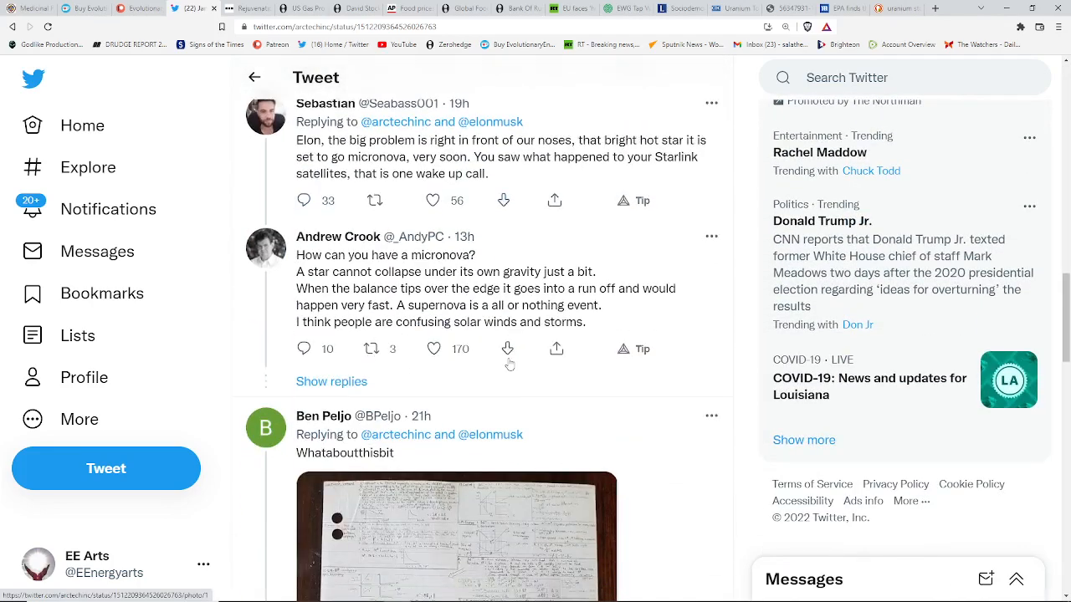
scroll(down, 3)
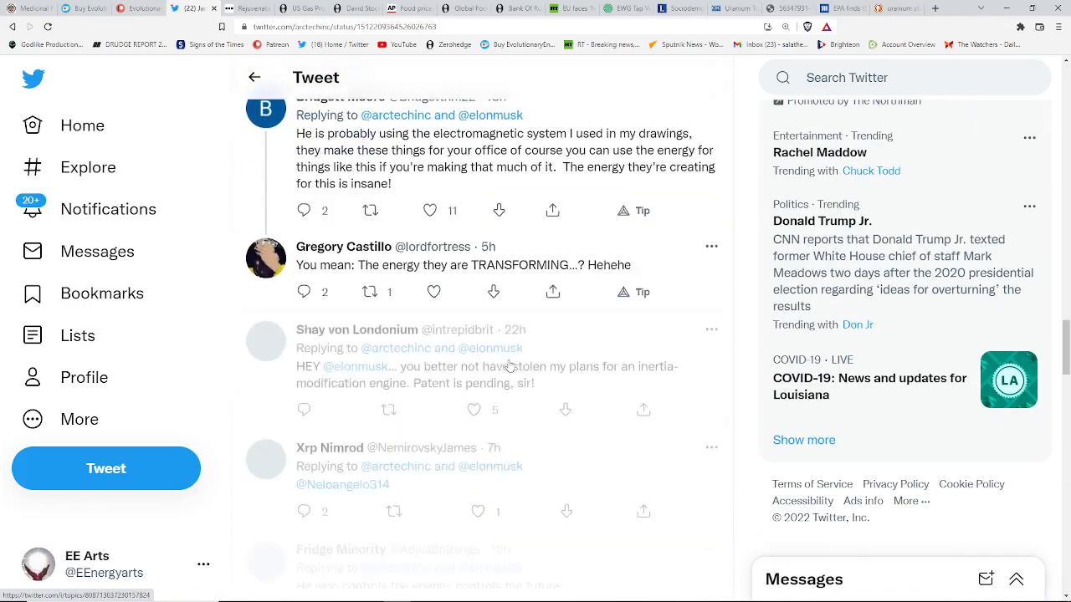
scroll(down, 3)
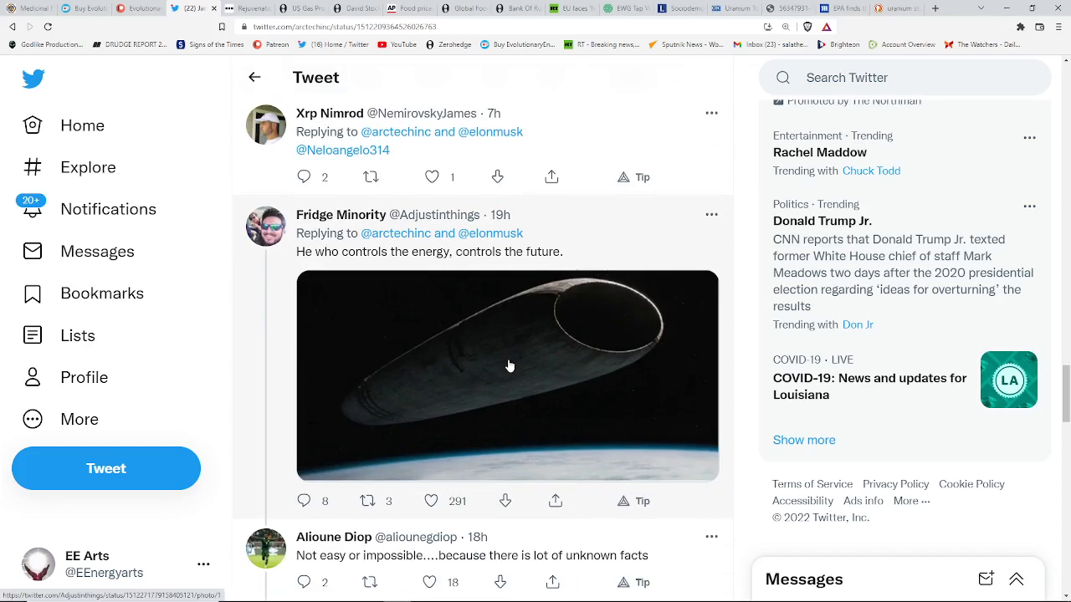
scroll(down, 3)
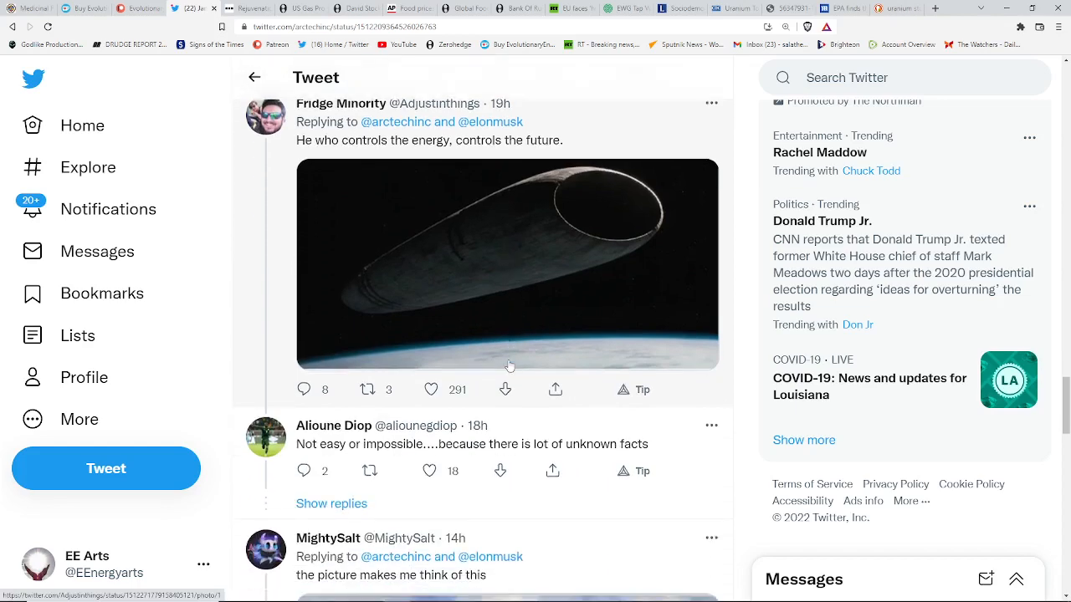
scroll(down, 3)
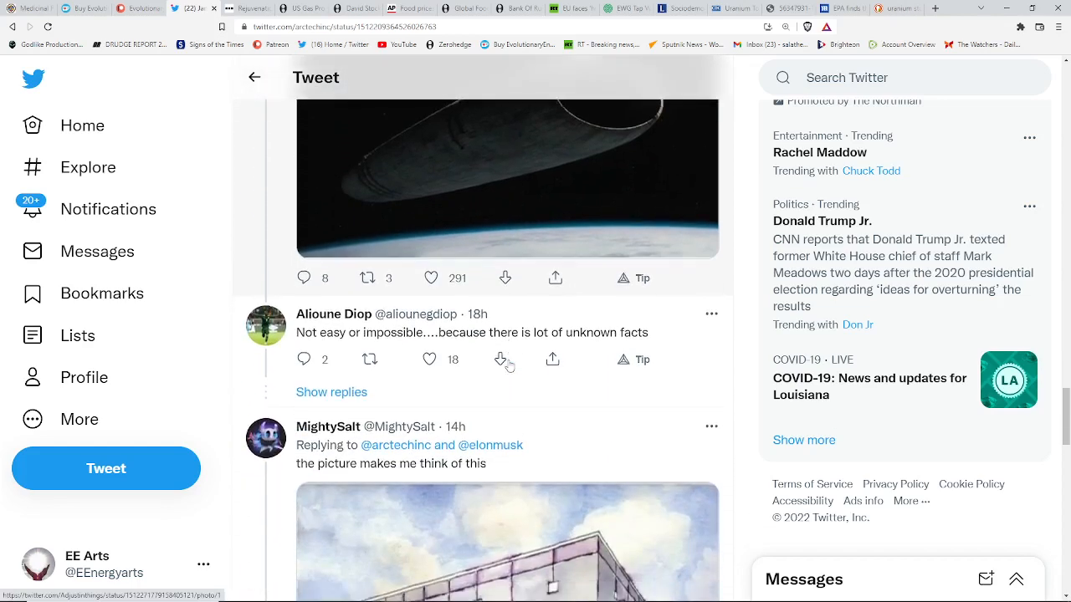
scroll(down, 3)
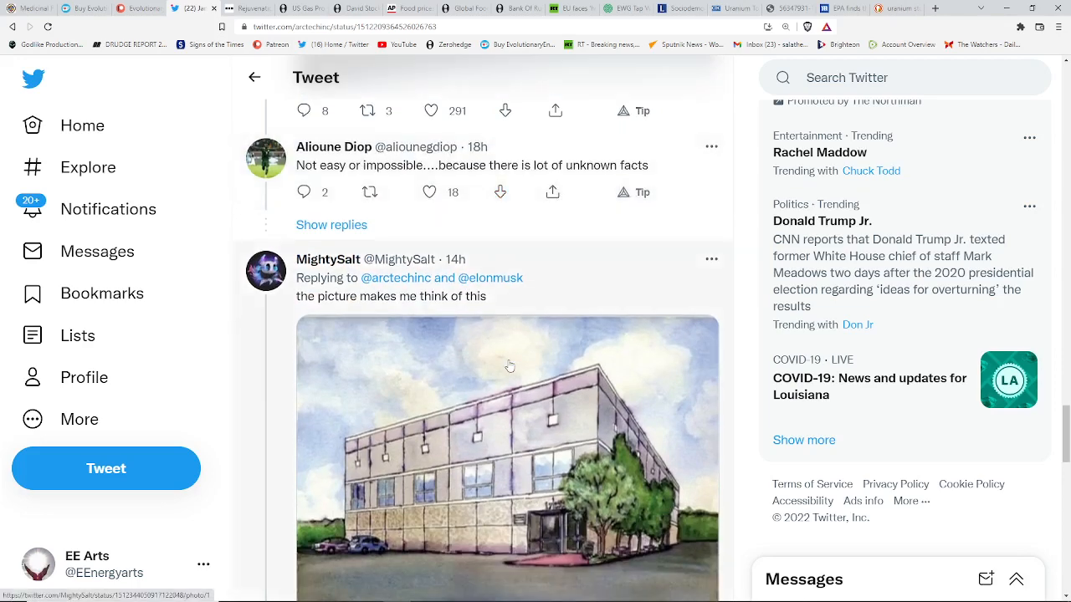
scroll(down, 3)
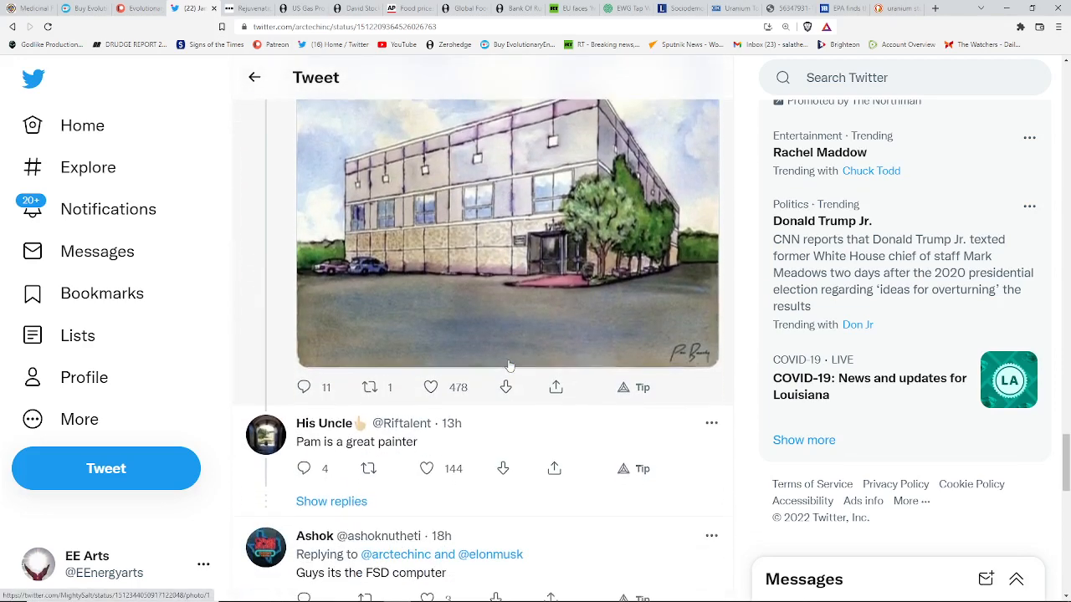
scroll(down, 3)
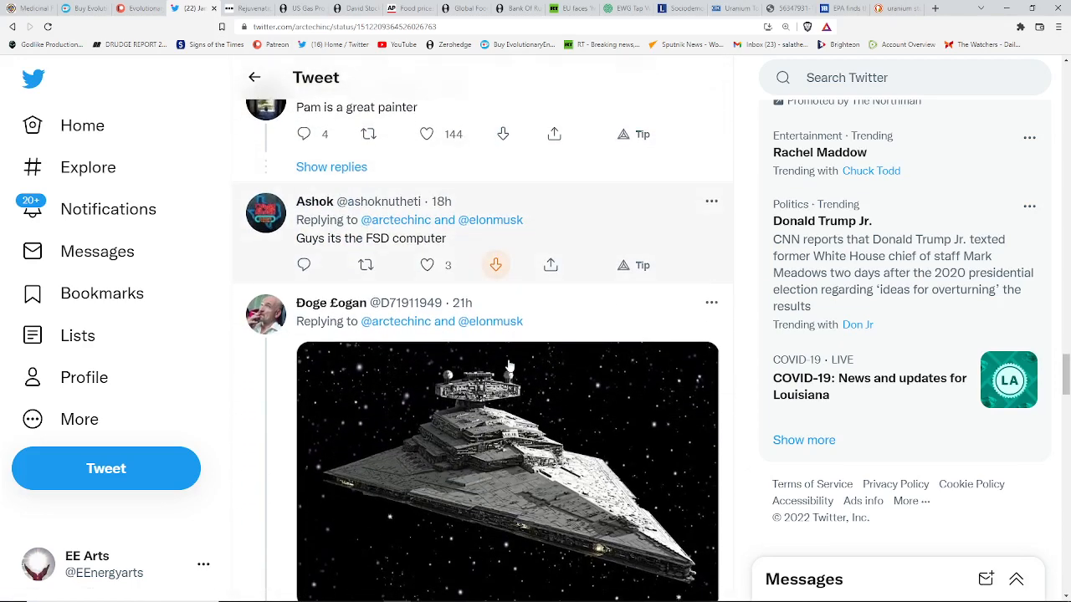
scroll(down, 3)
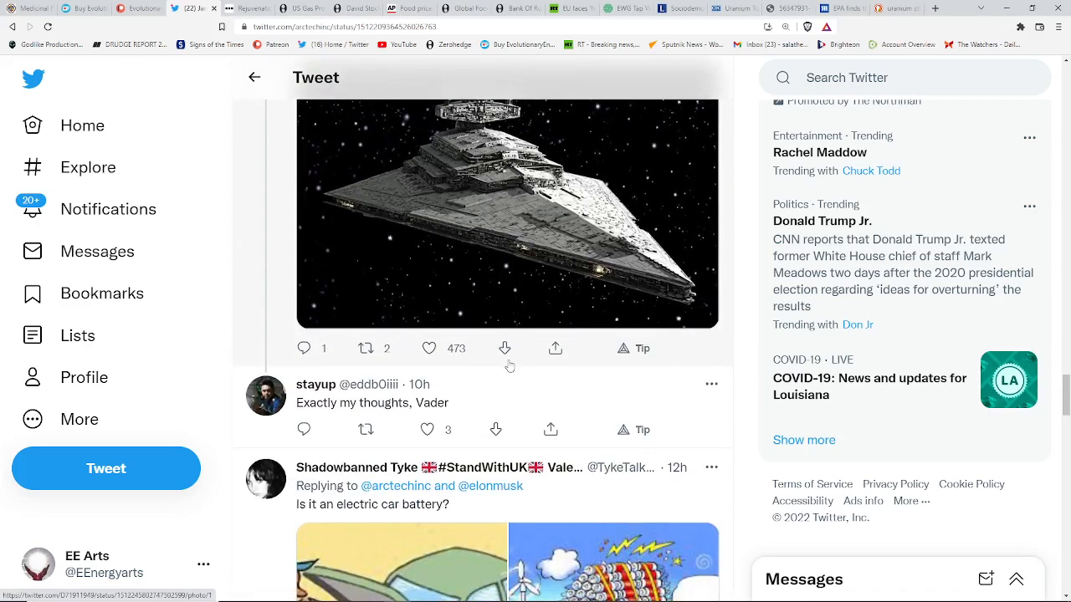
scroll(down, 3)
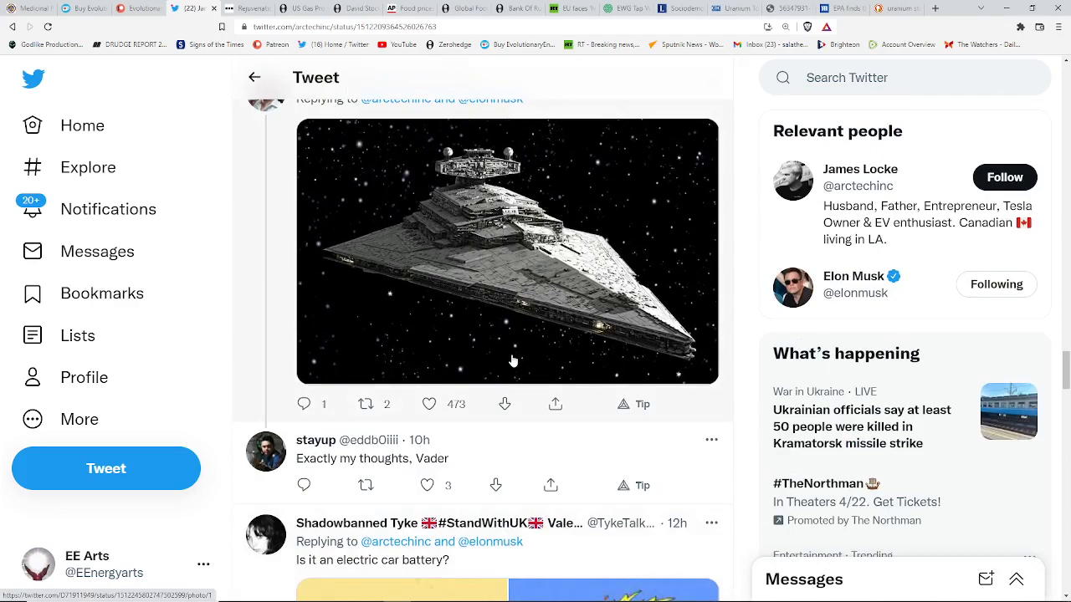
scroll(down, 3)
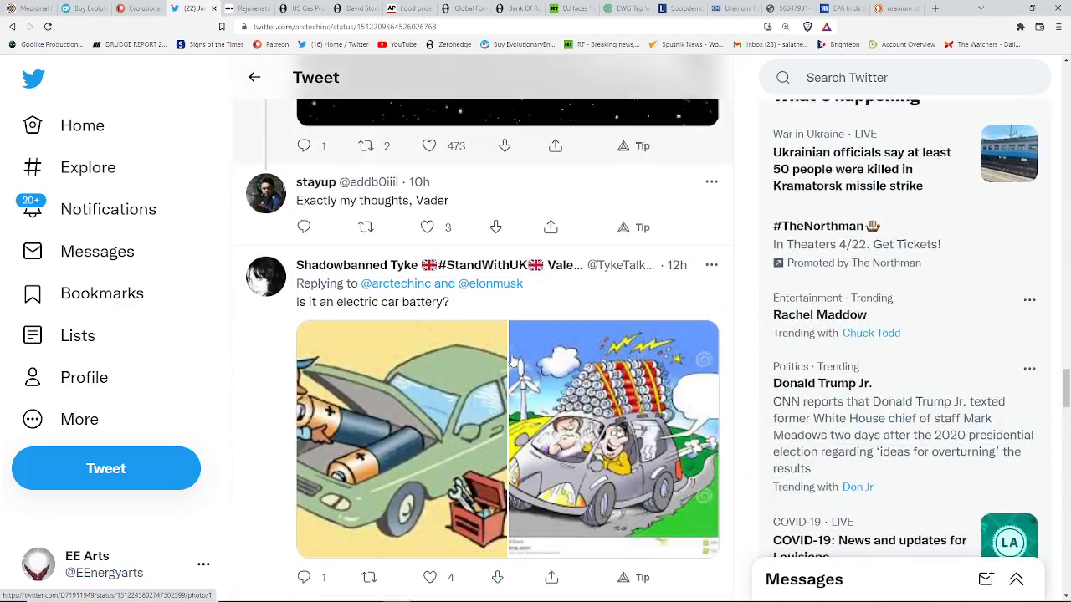
scroll(down, 3)
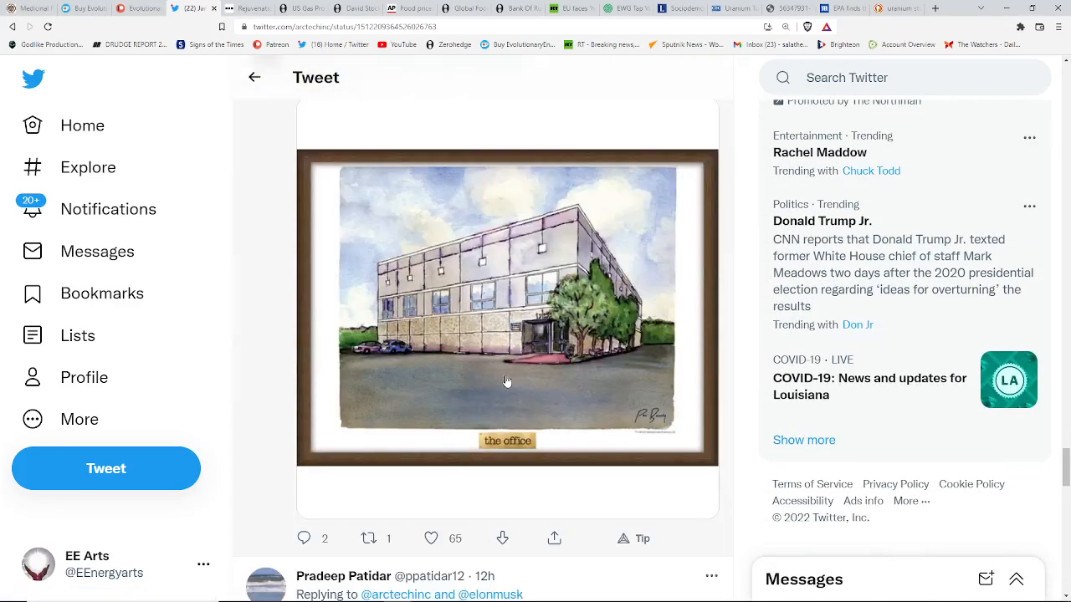
scroll(down, 3)
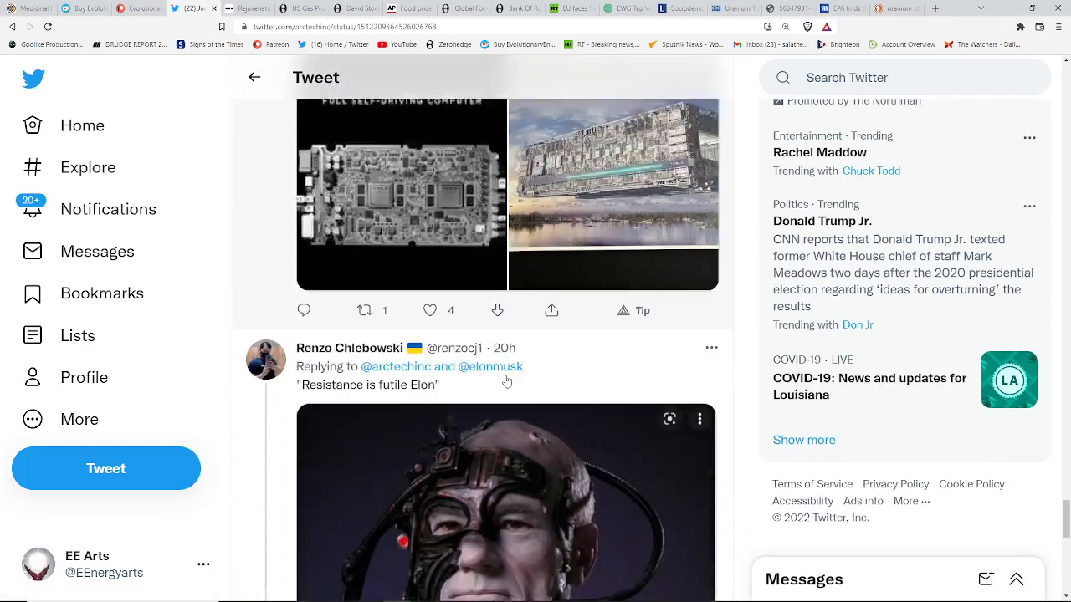
scroll(down, 3)
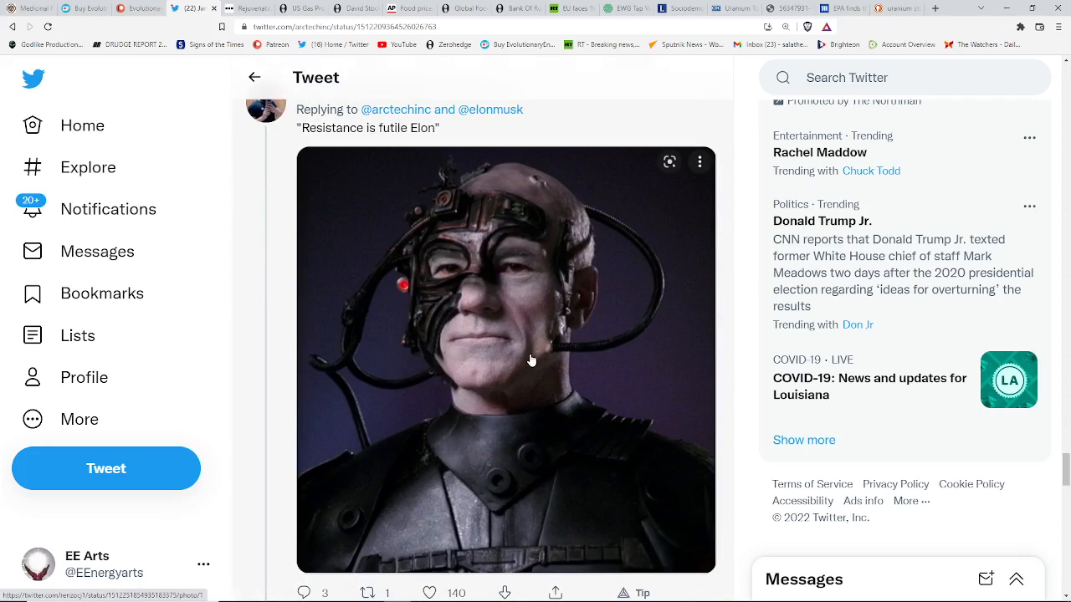
mouse_move(552, 356)
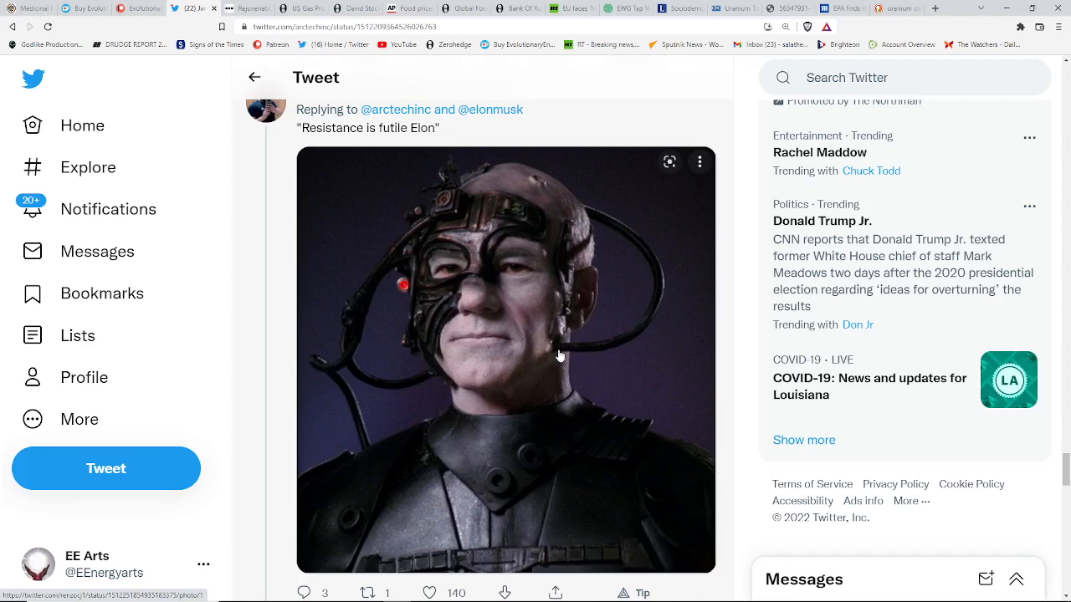
scroll(down, 3)
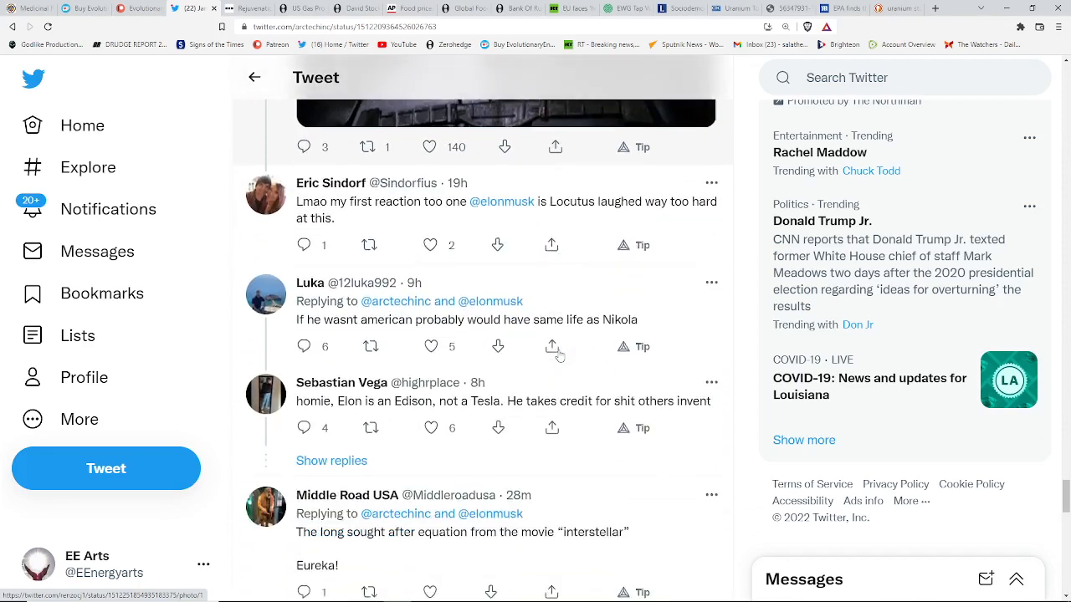
Scroll further down the replies to the Enterprise-and-Borg-cube image and magnet comments.
scroll(down, 3)
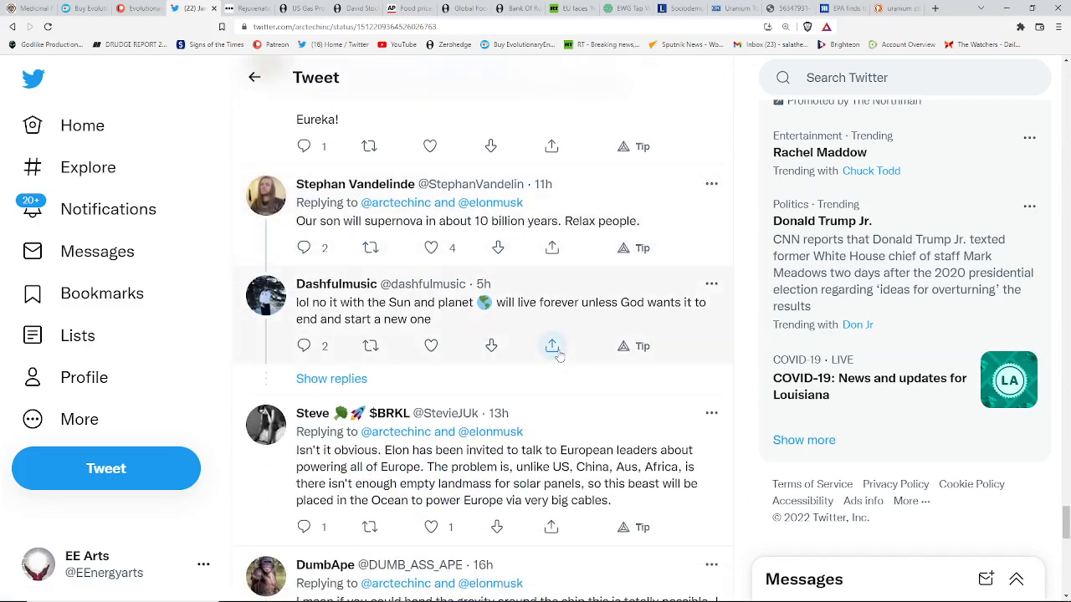
scroll(down, 3)
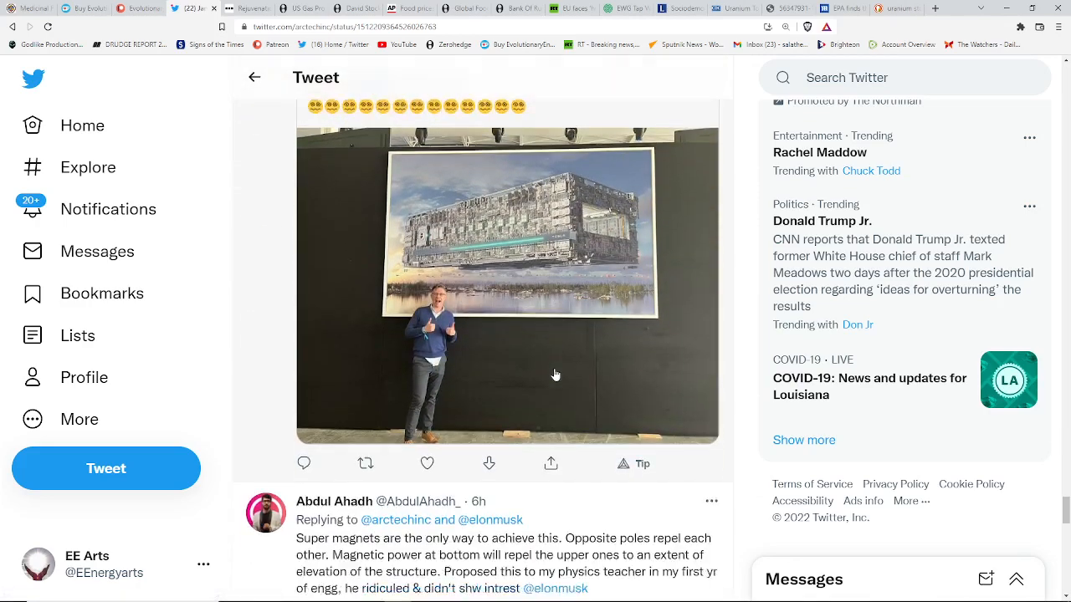
scroll(down, 3)
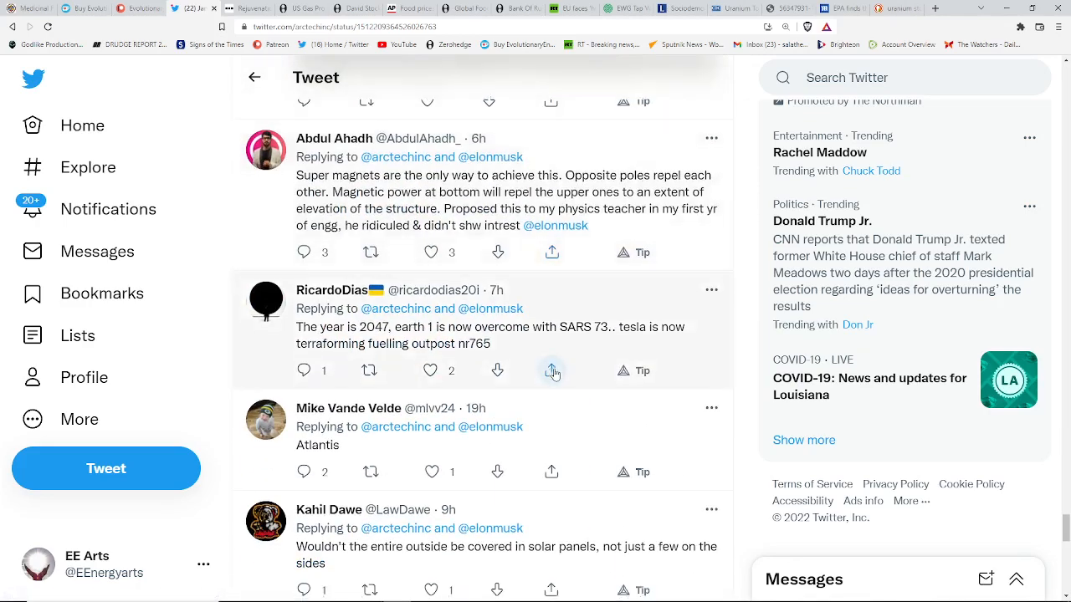
scroll(up, 3)
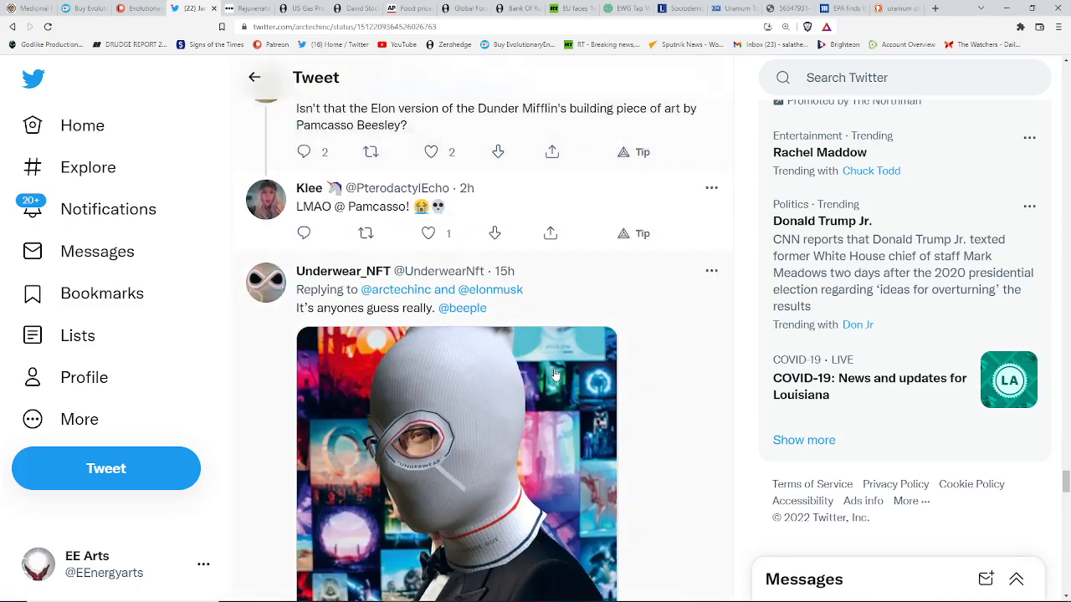
scroll(down, 3)
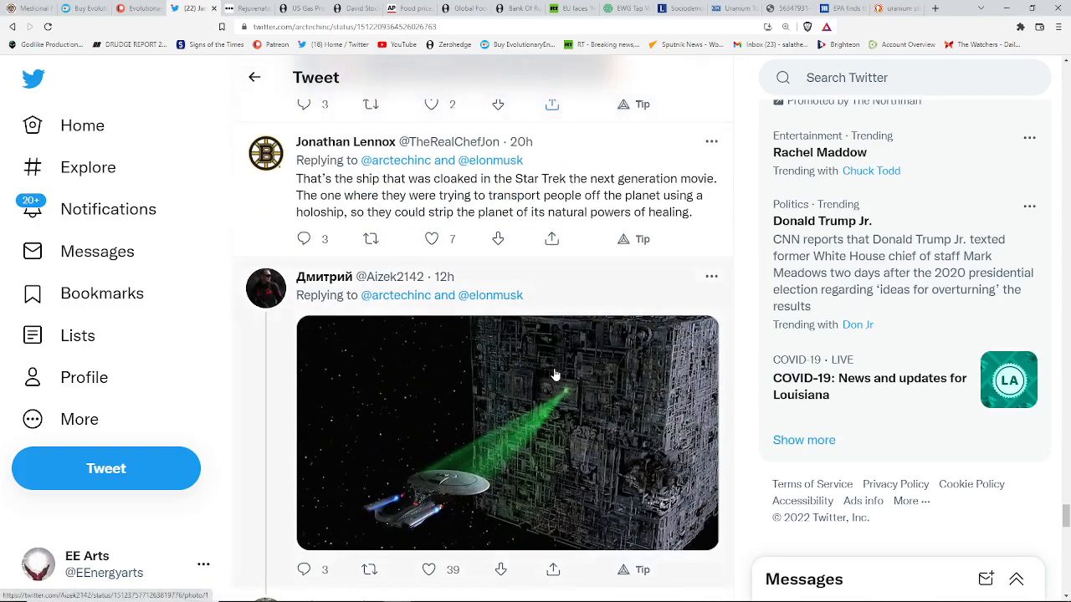
scroll(down, 3)
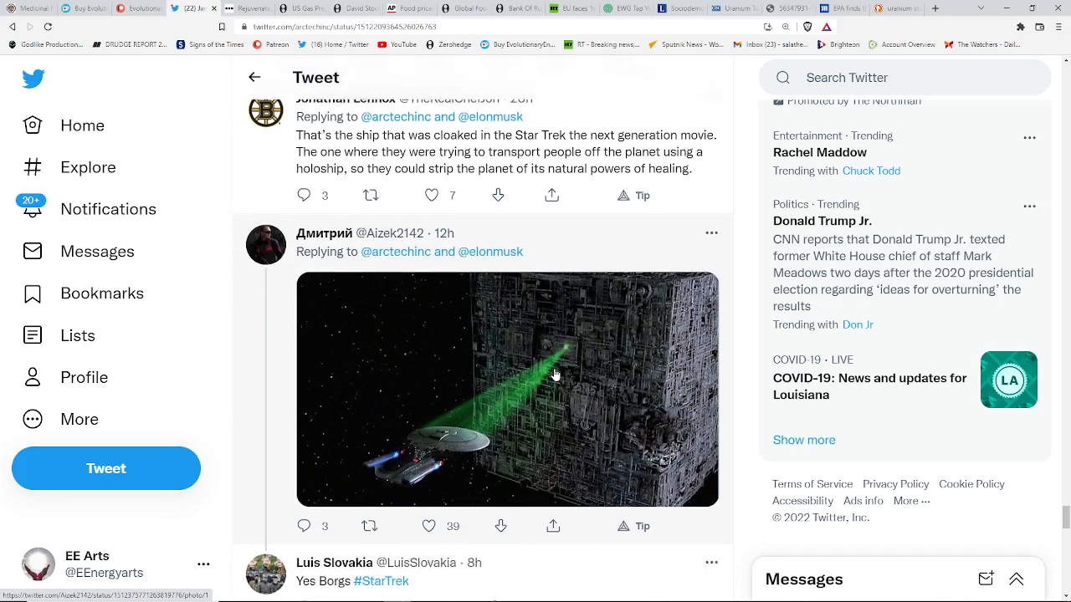
scroll(up, 3)
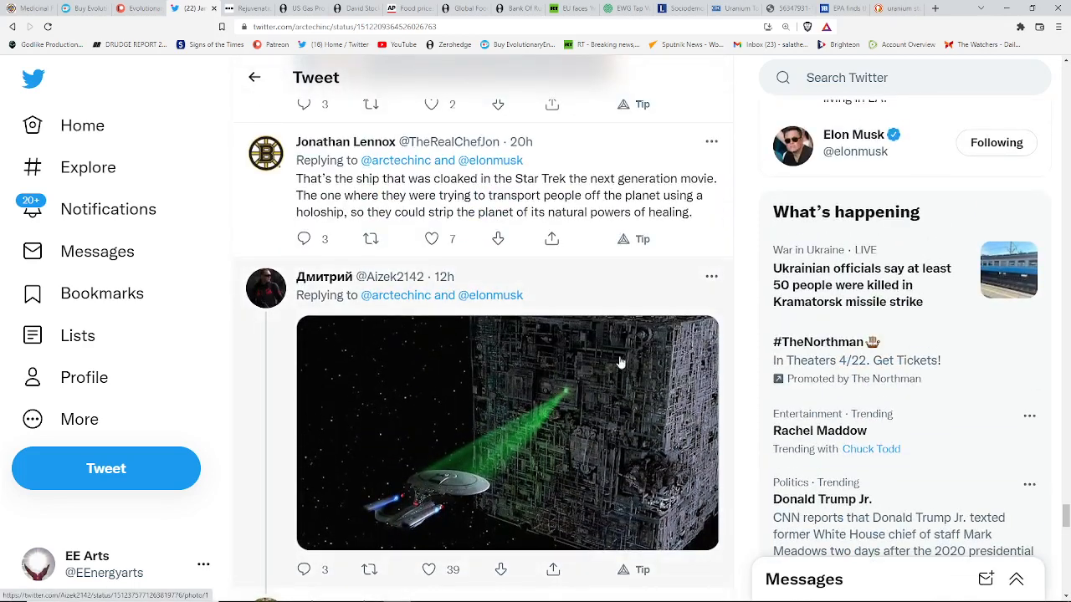
mouse_move(610, 393)
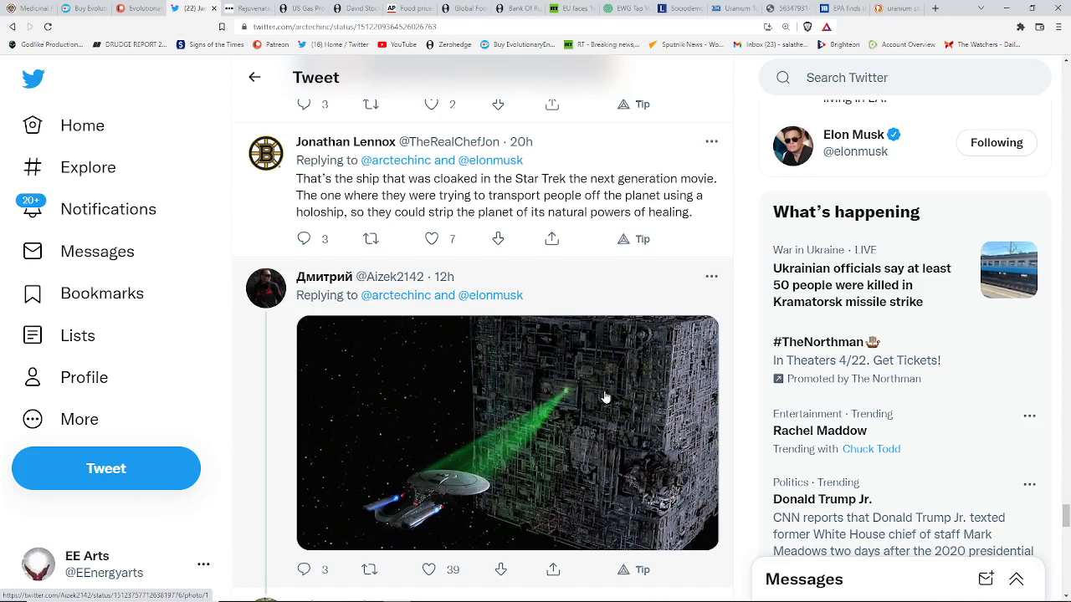
mouse_move(632, 325)
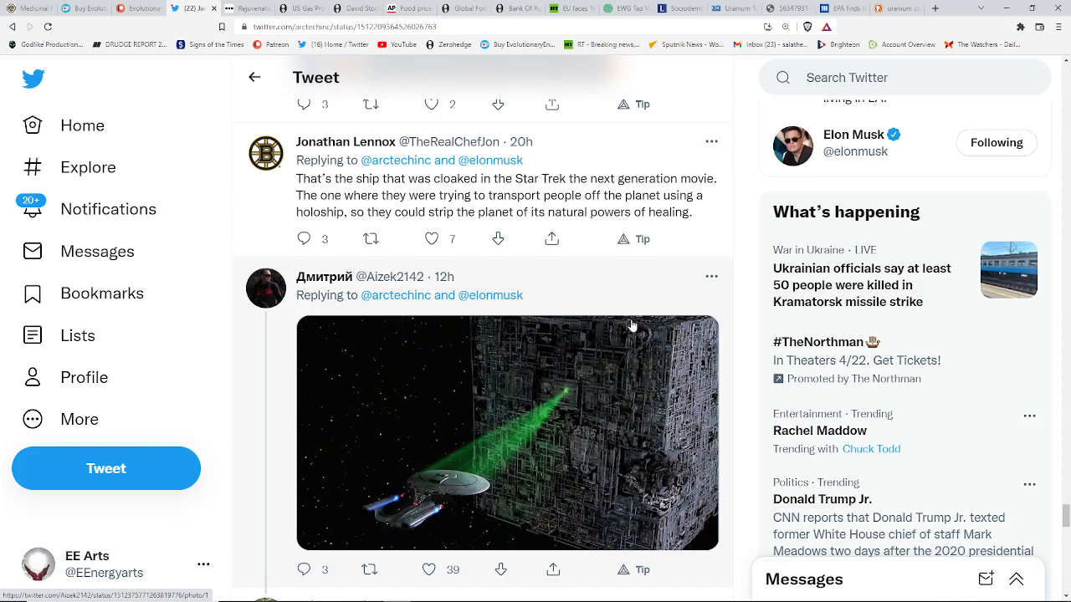
mouse_move(615, 333)
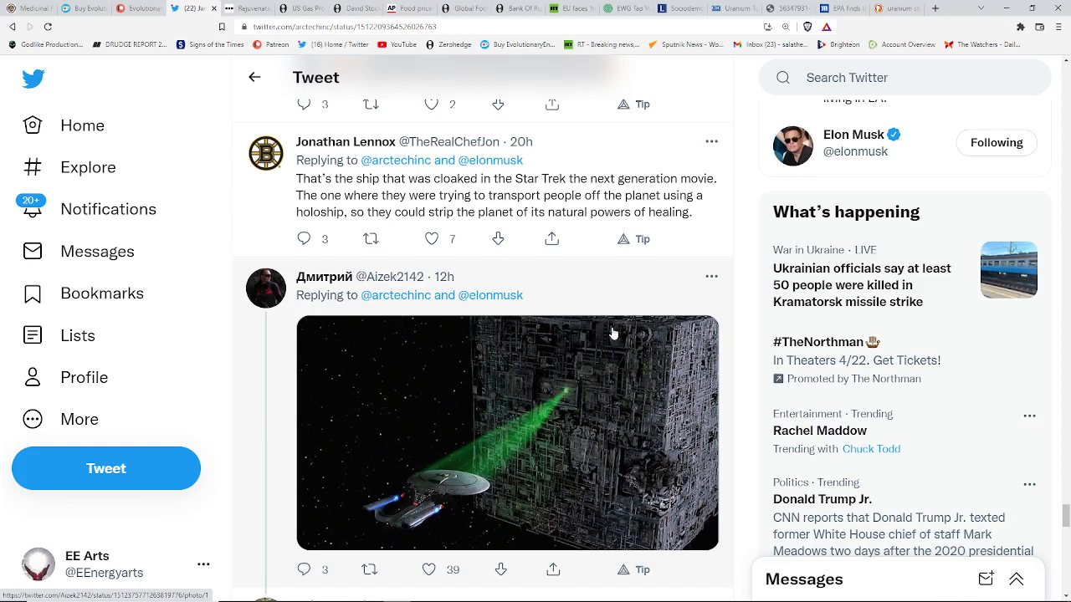
mouse_move(459, 339)
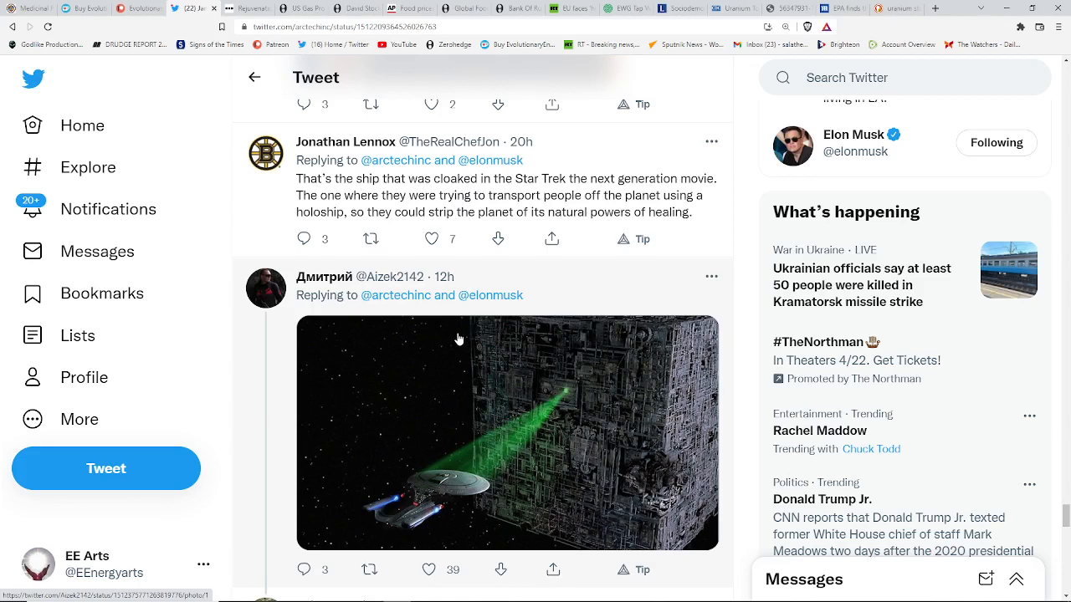
mouse_move(487, 354)
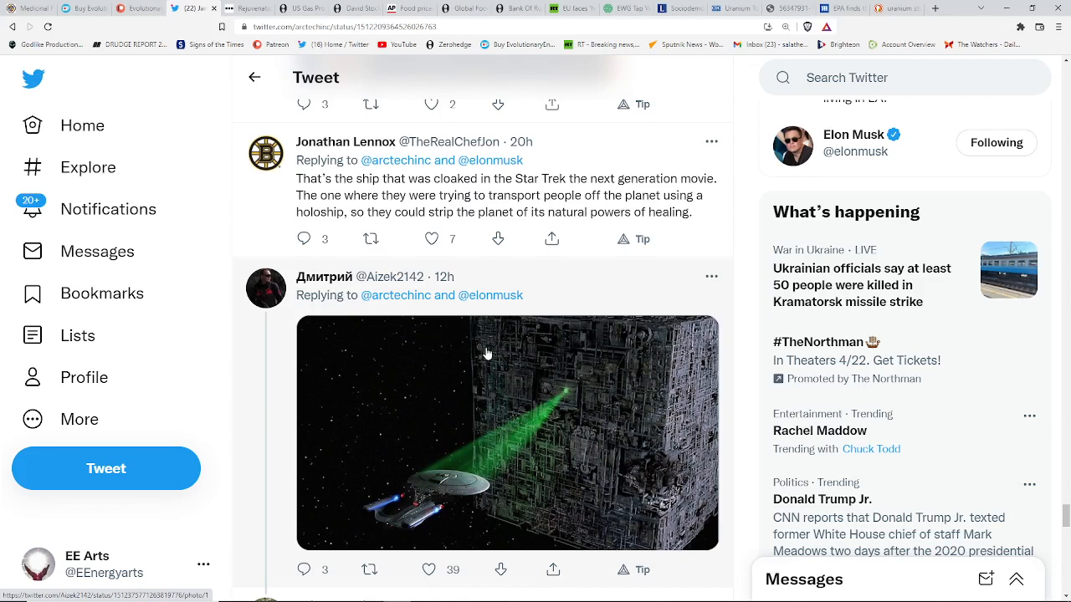
mouse_move(541, 361)
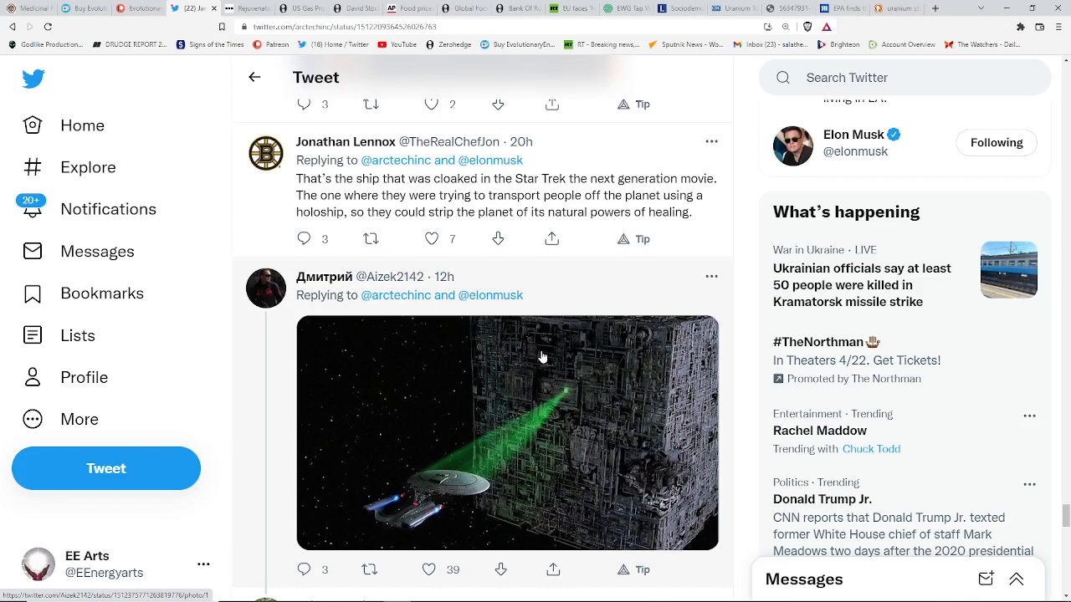
mouse_move(529, 349)
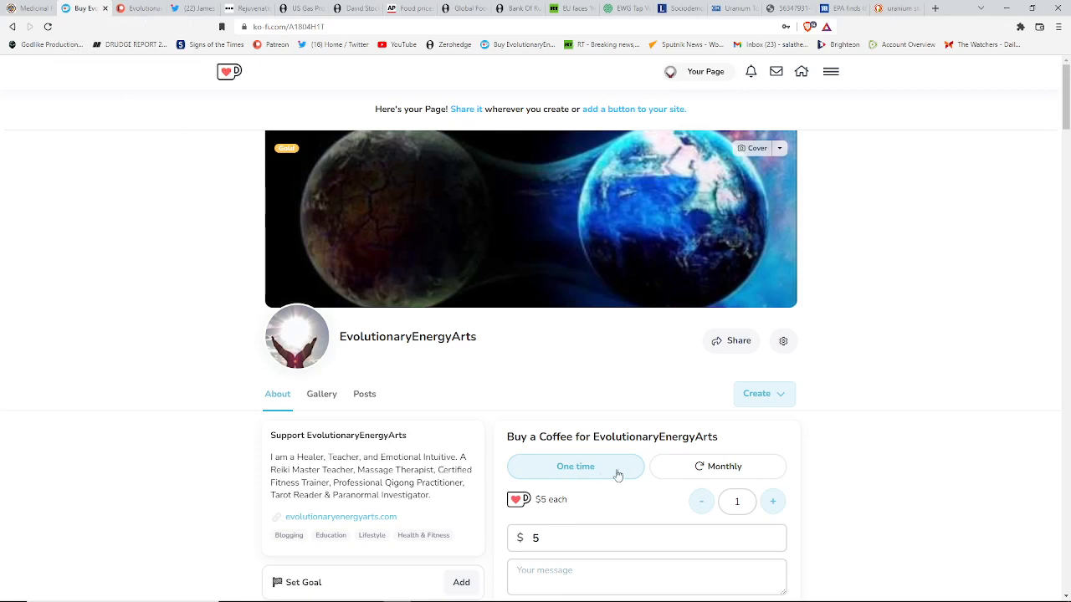
Switch the Ko-fi coffee support to Monthly, then back to a one-time $5 gift.
click(718, 466)
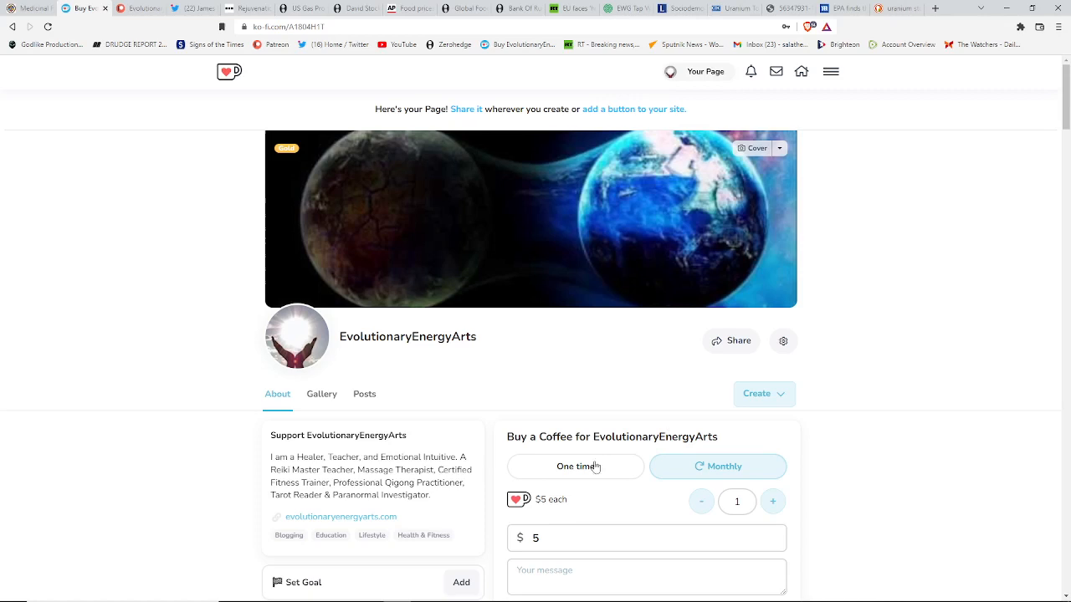
click(575, 466)
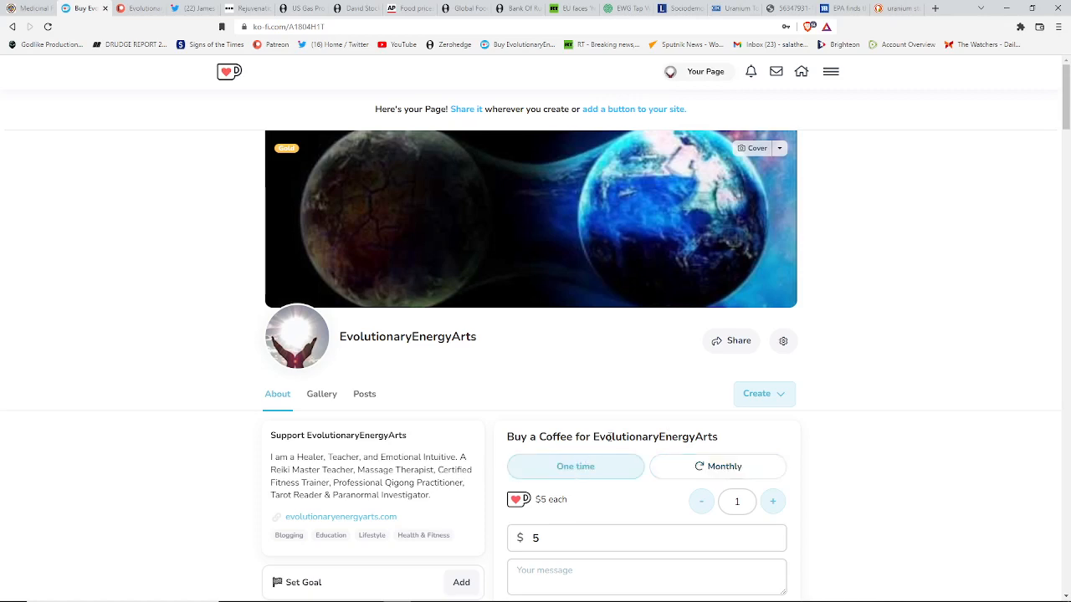
mouse_move(612, 426)
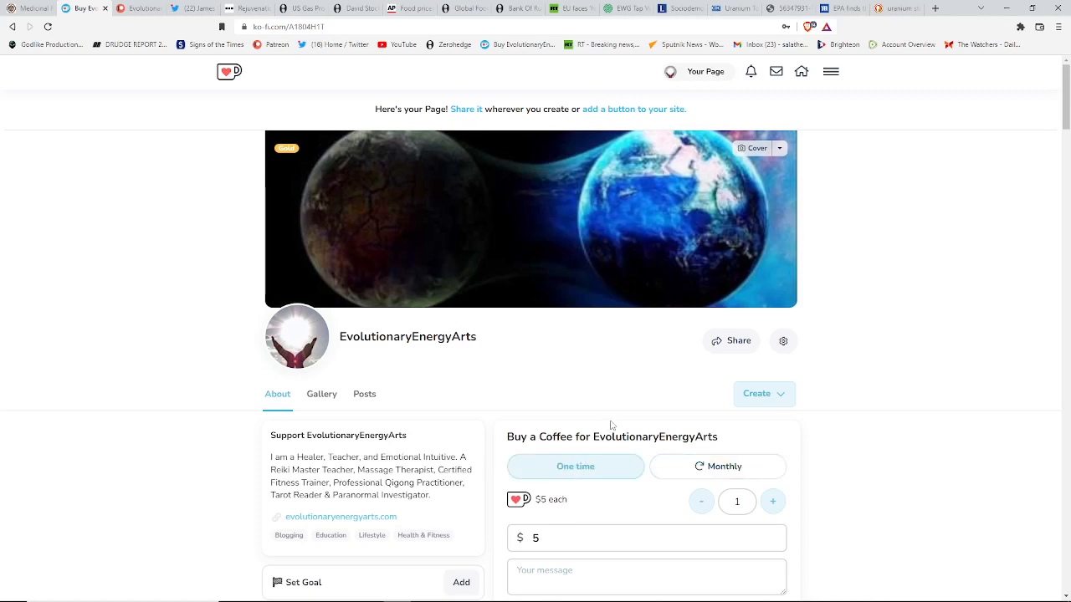
mouse_move(669, 376)
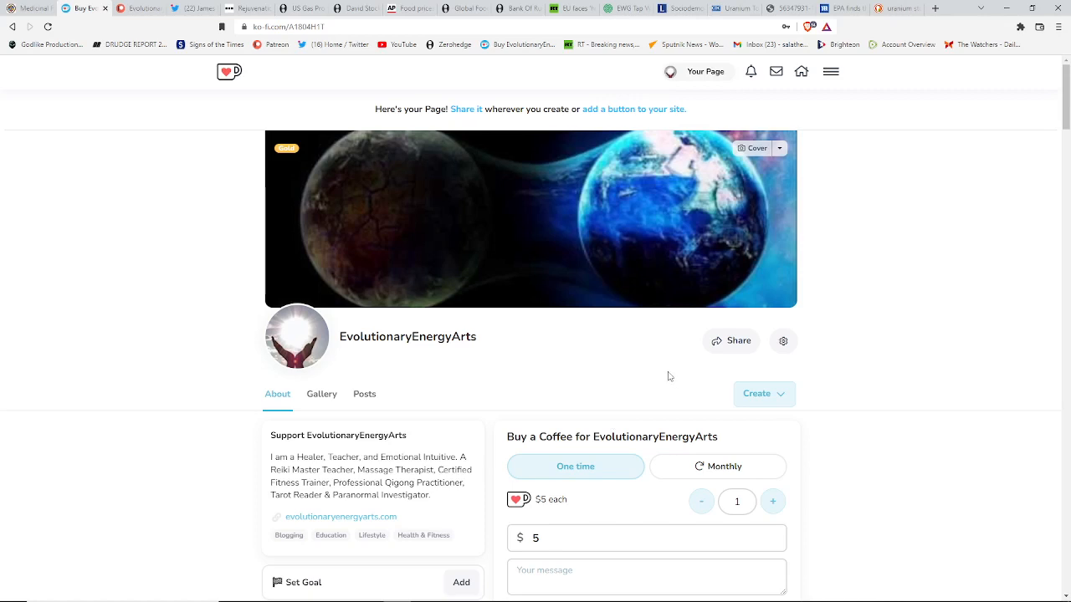
mouse_move(172, 186)
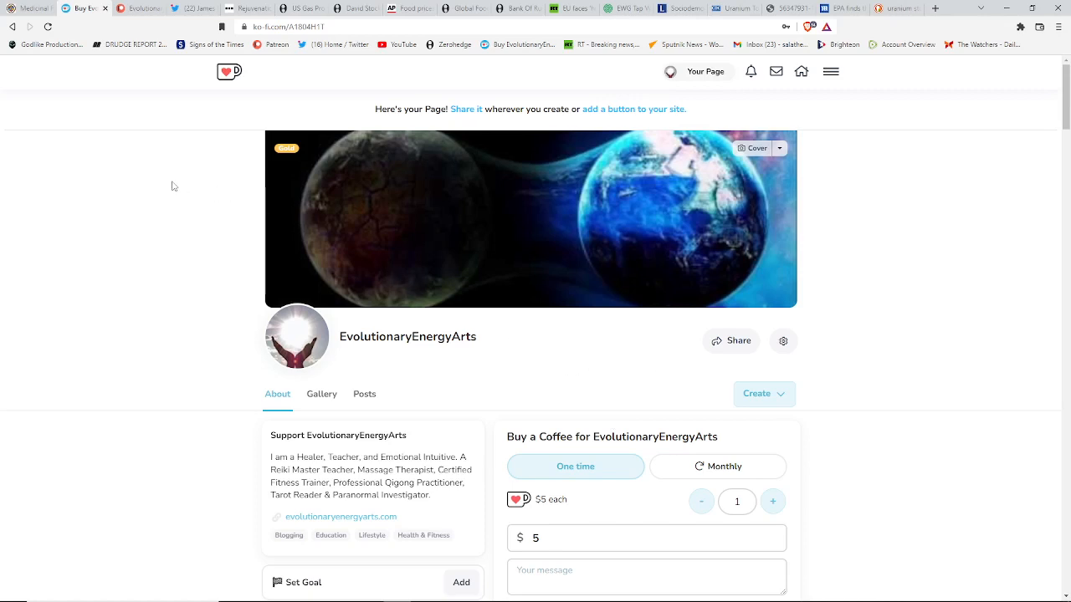
mouse_move(145, 183)
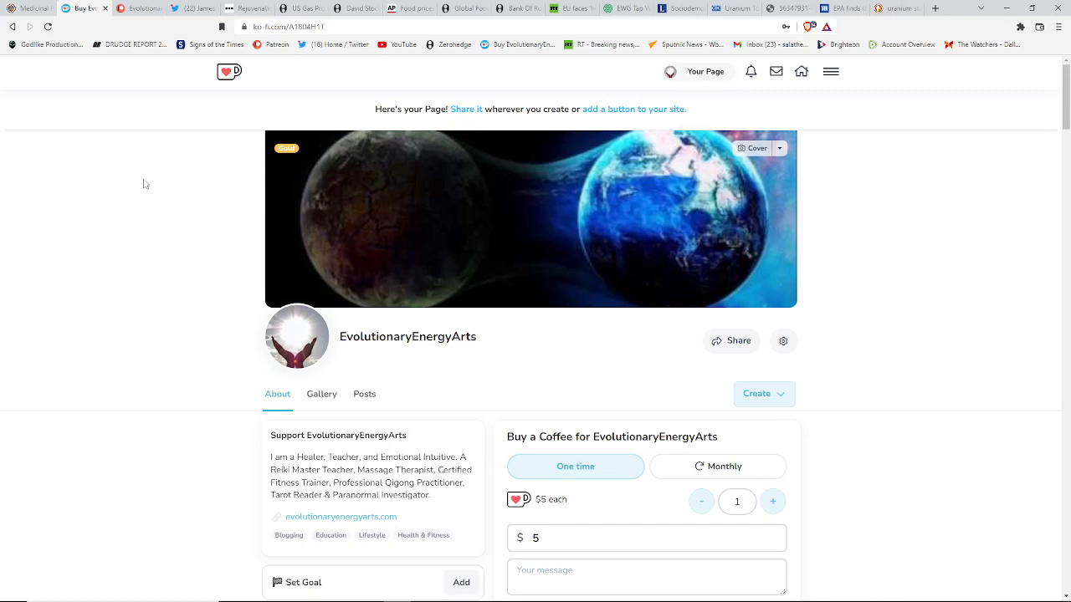
mouse_move(299, 159)
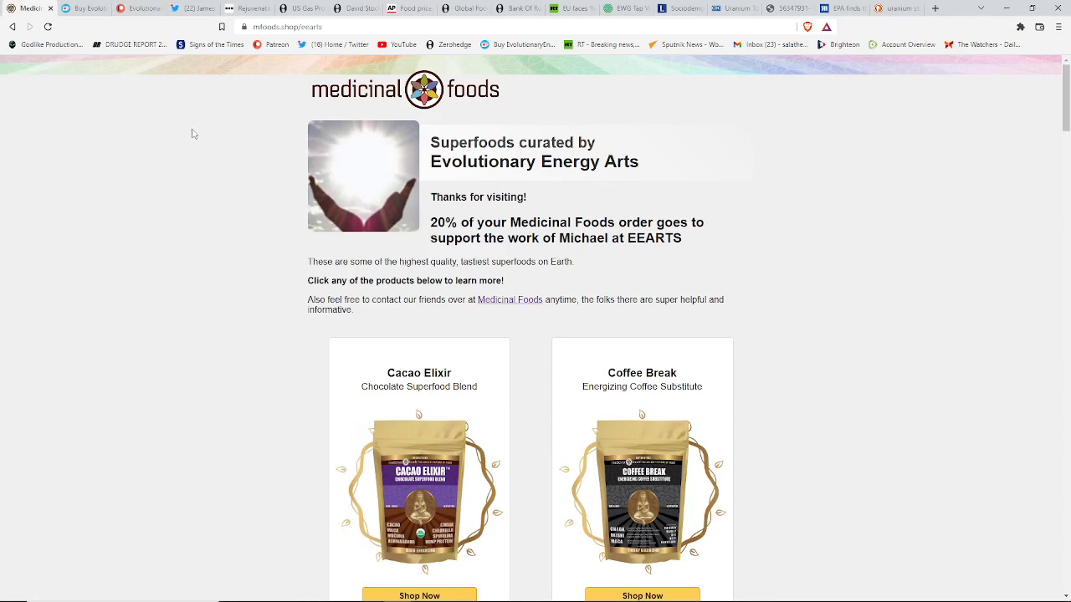
mouse_move(212, 145)
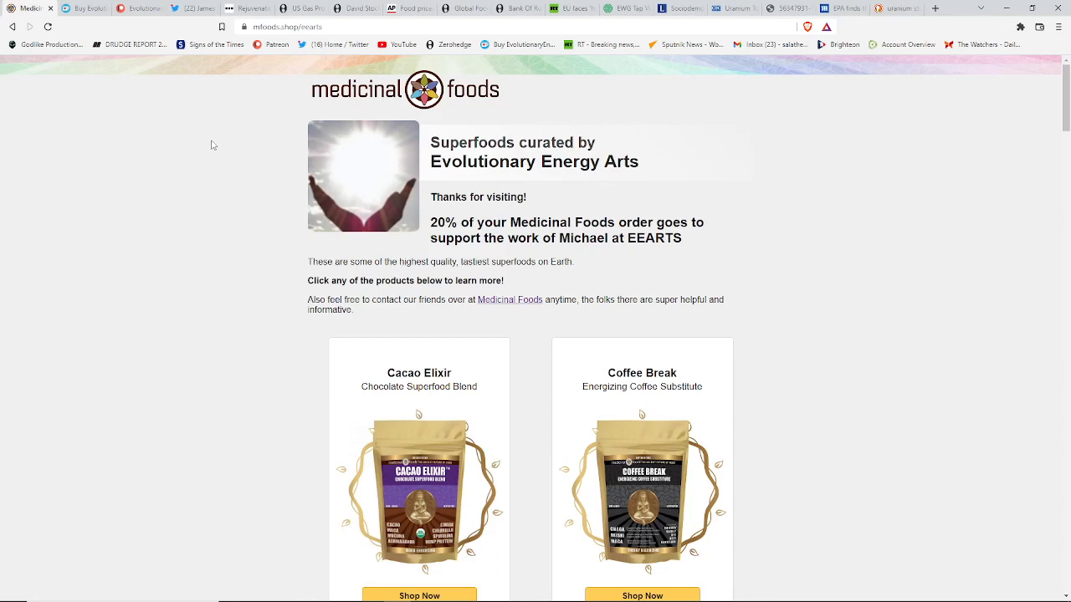
mouse_move(347, 158)
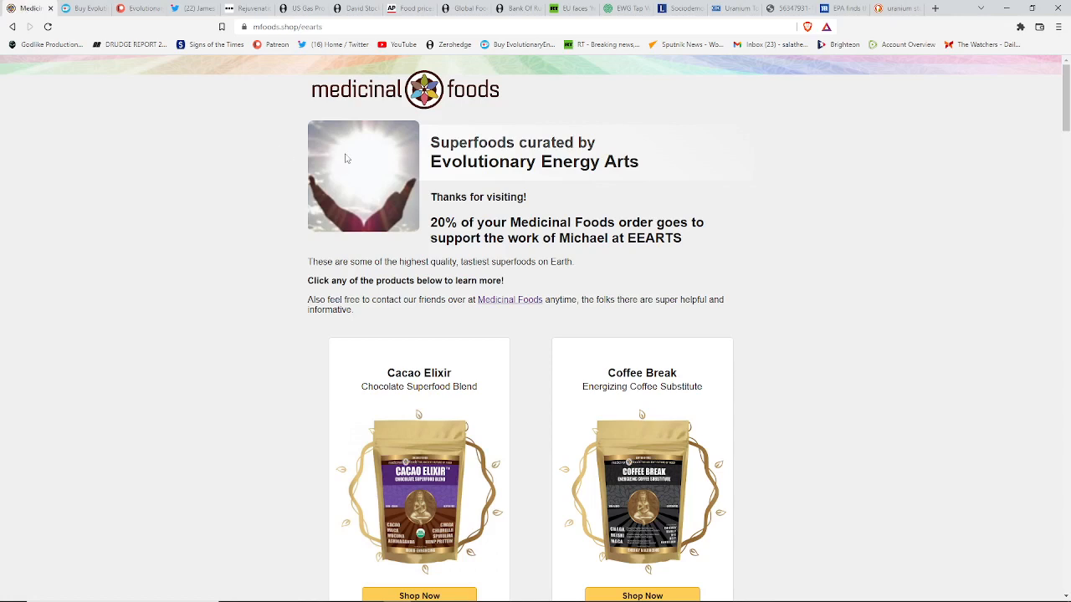
mouse_move(410, 171)
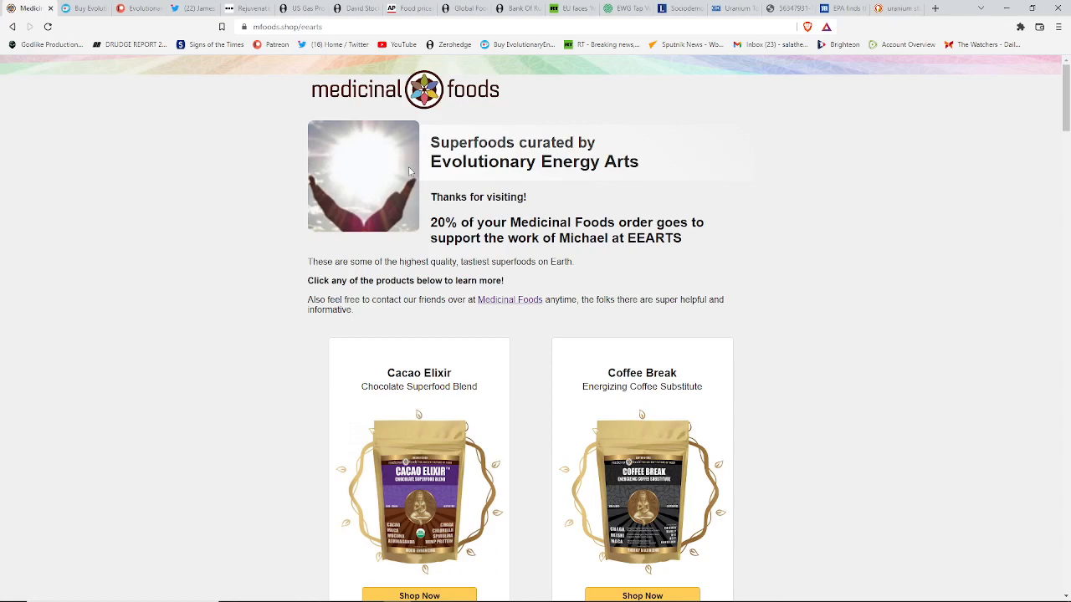